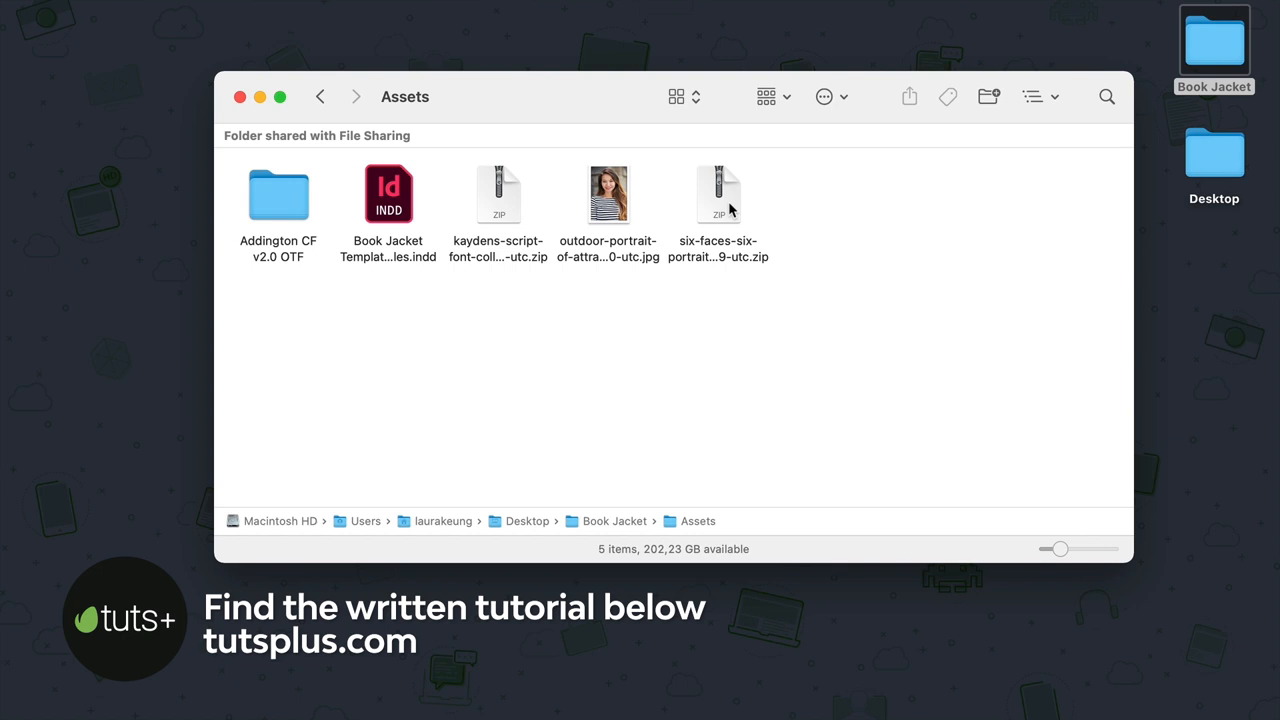
# Extract the six-faces ZIP archive in the Book Jacket Assets folder into its own folder
pyautogui.click(718, 194)
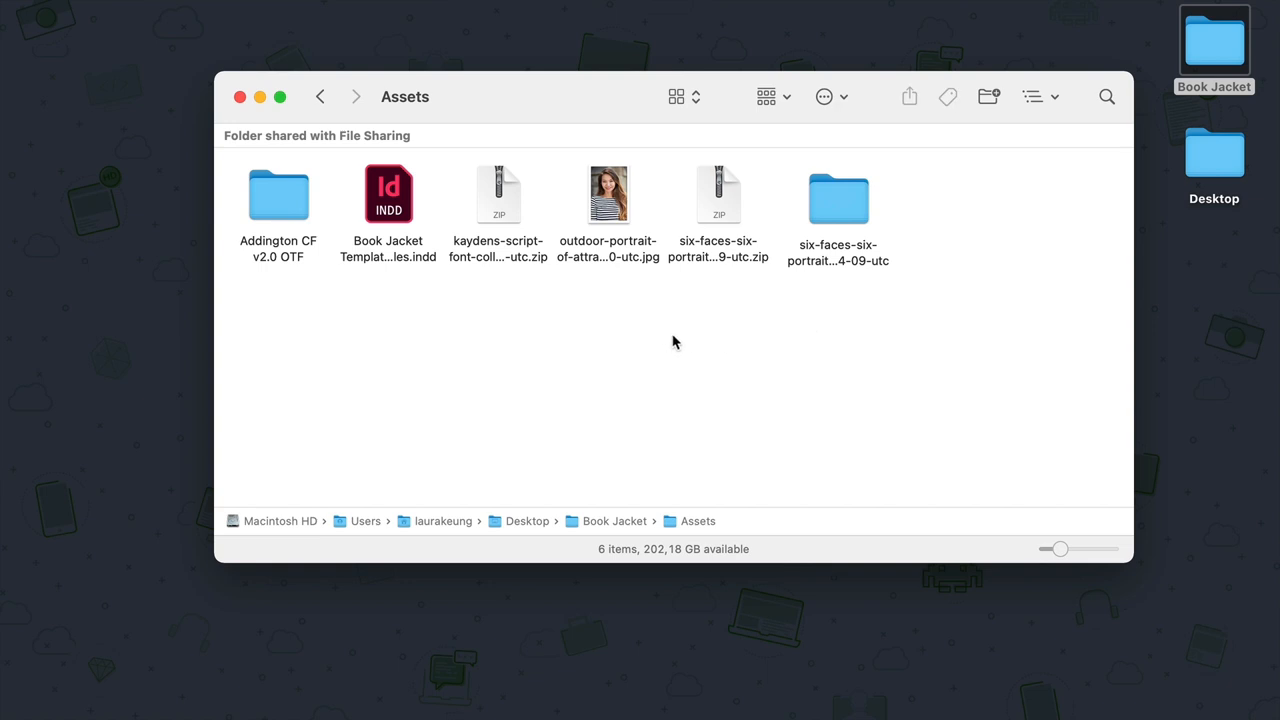
pyautogui.moveTo(424, 277)
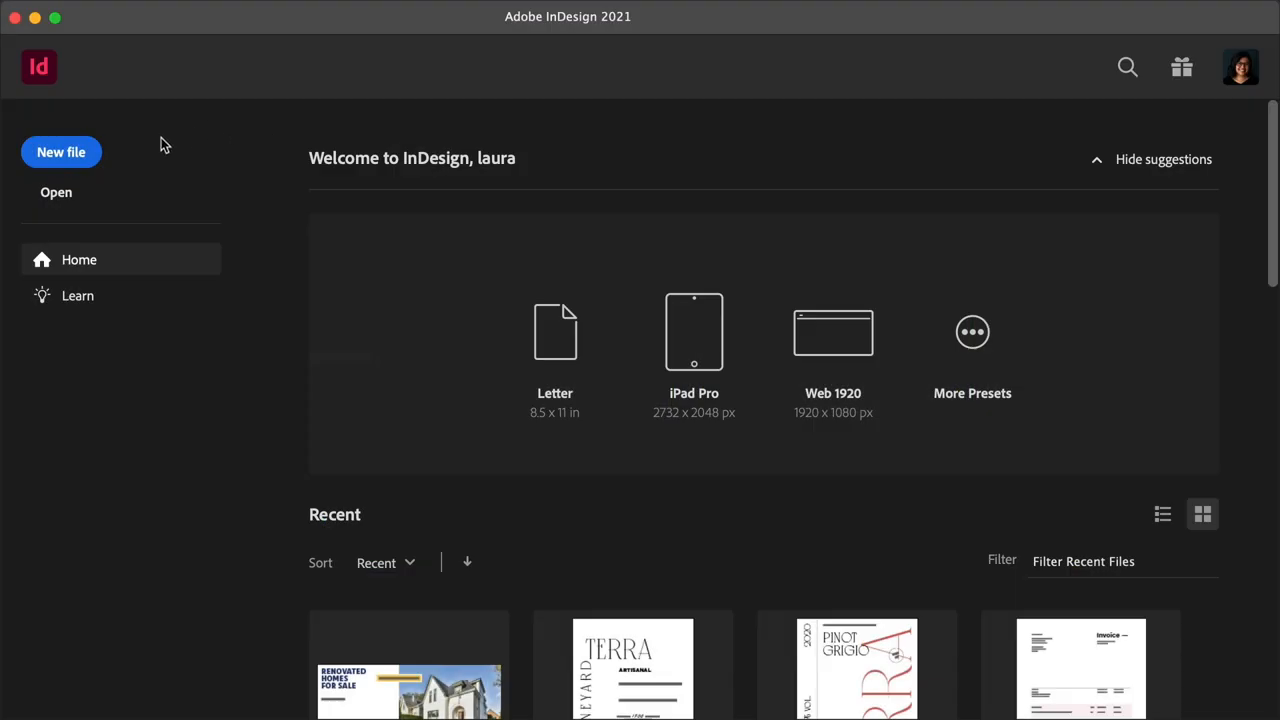
# Create a 6.375 × 9.25 in inch-based document, non-facing, with 0.25 in bleed
pyautogui.click(61, 152)
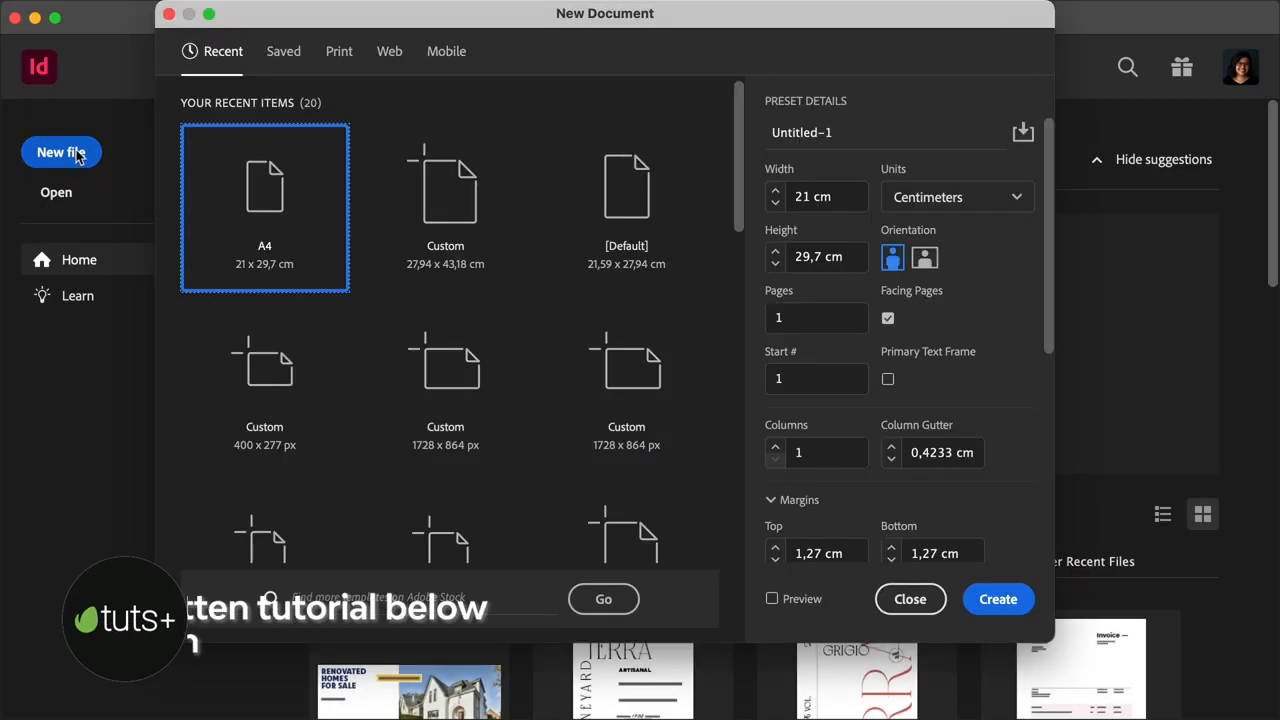
pyautogui.click(957, 196)
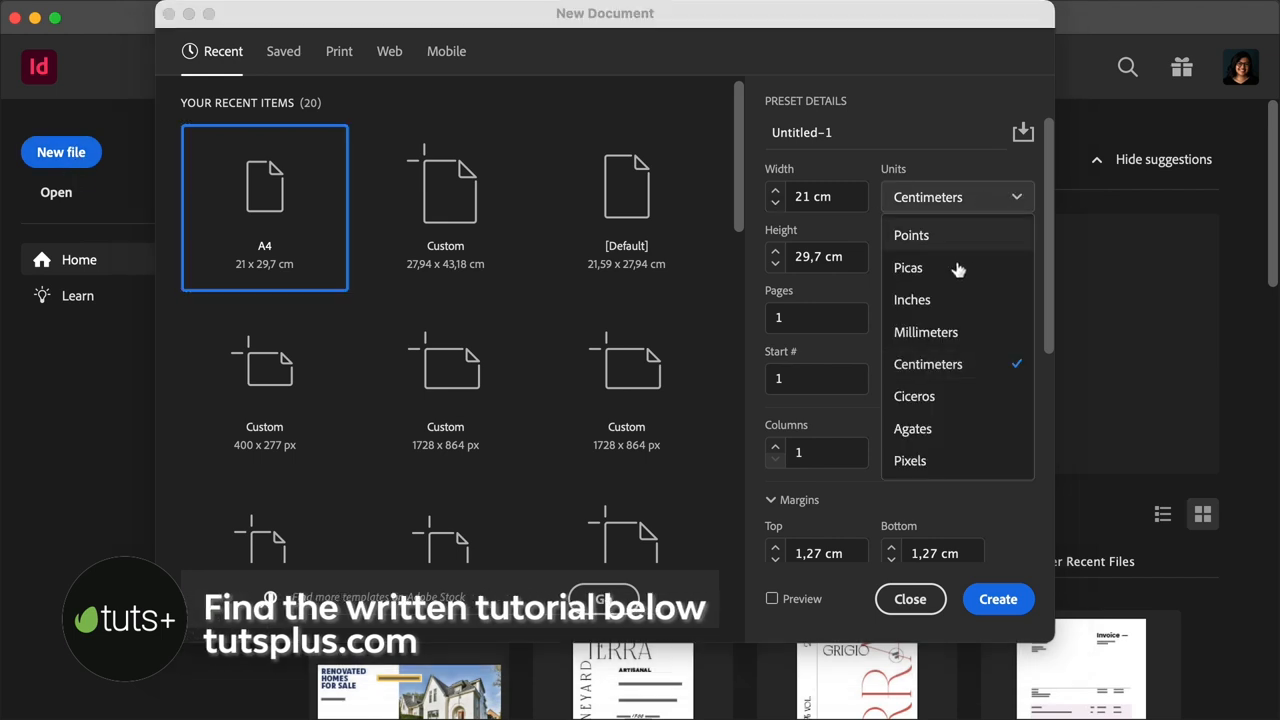
pyautogui.click(912, 299)
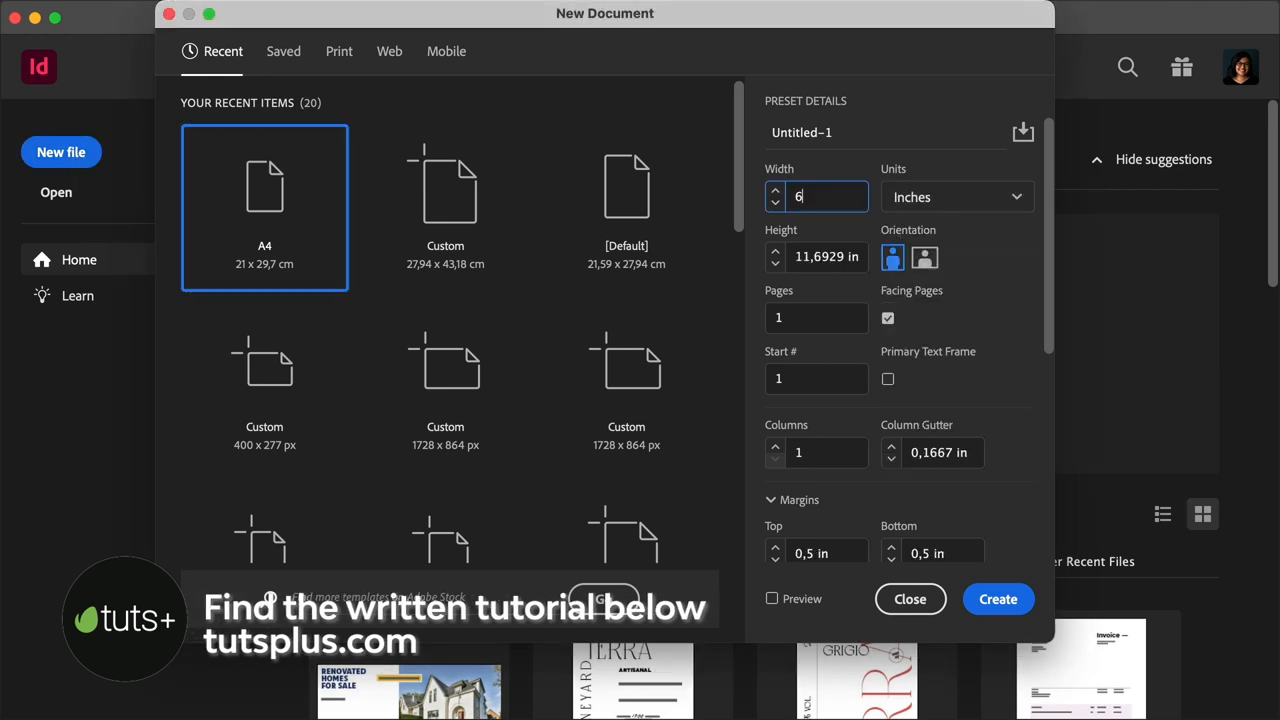
pyautogui.write(',375 in')
pyautogui.click(816, 257)
pyautogui.write('9')
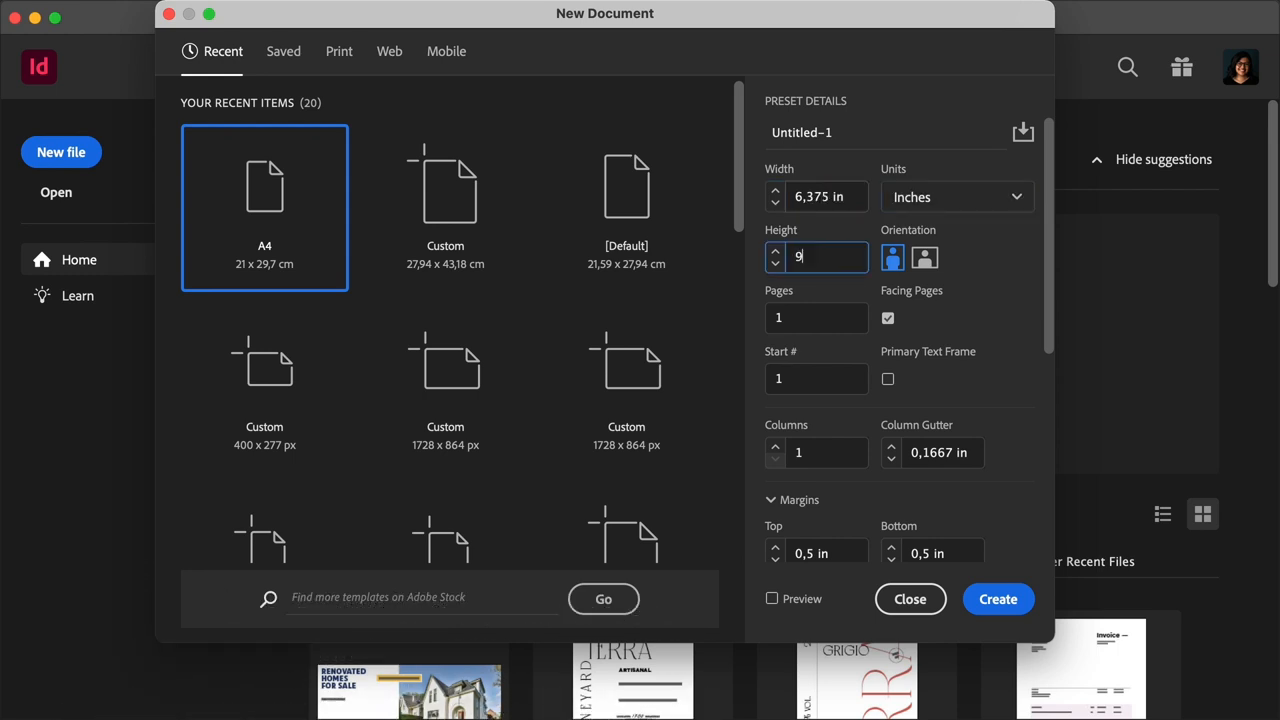
pyautogui.write(',25')
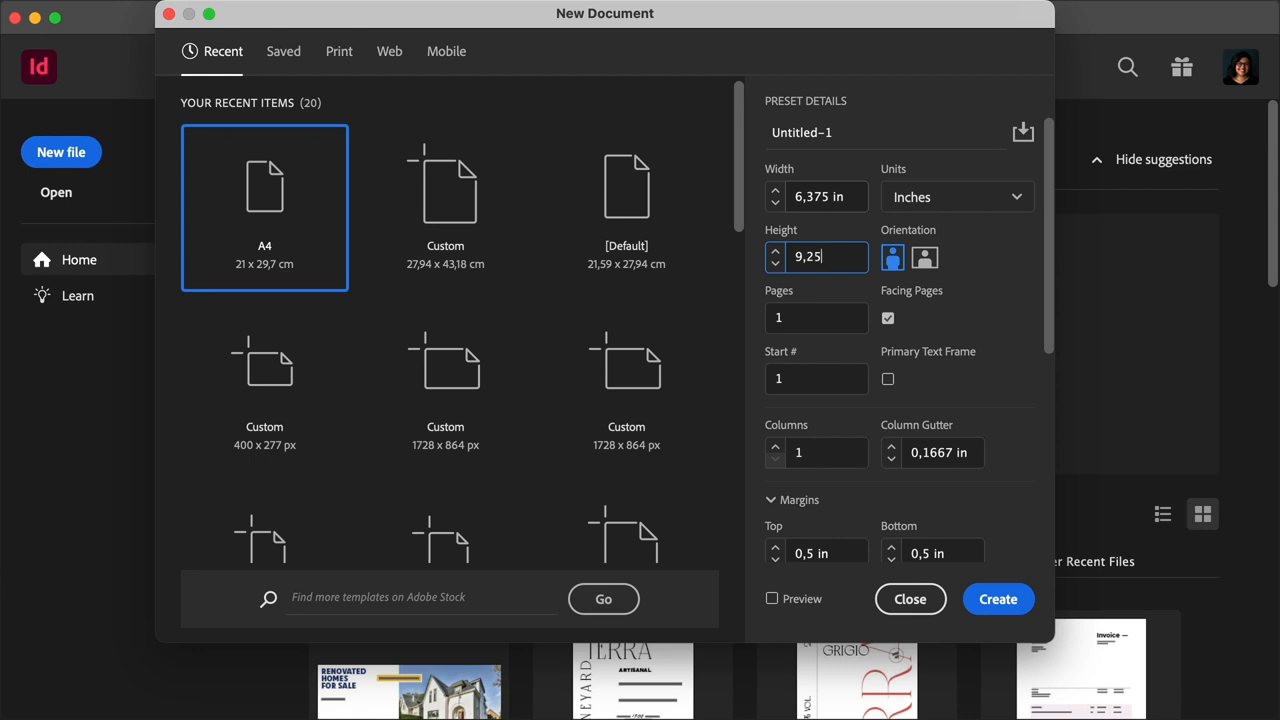
pyautogui.click(892, 257)
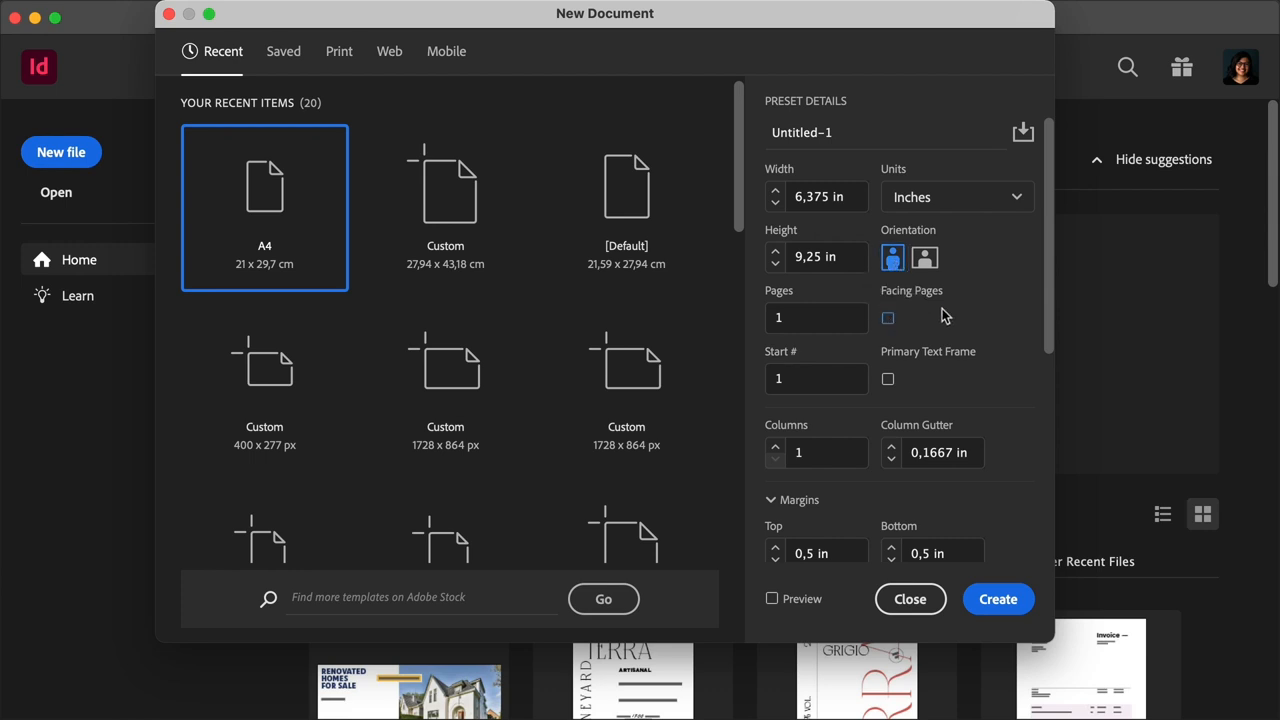
pyautogui.moveTo(1048, 260)
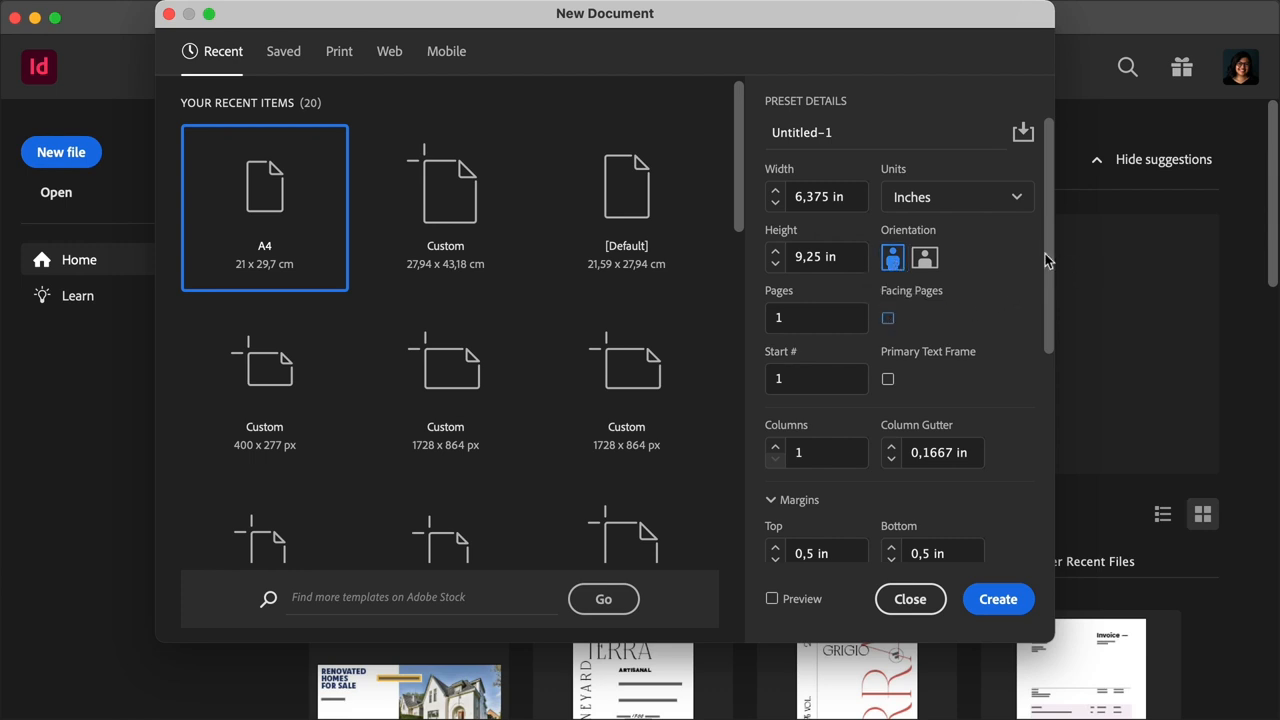
pyautogui.scroll(-3)
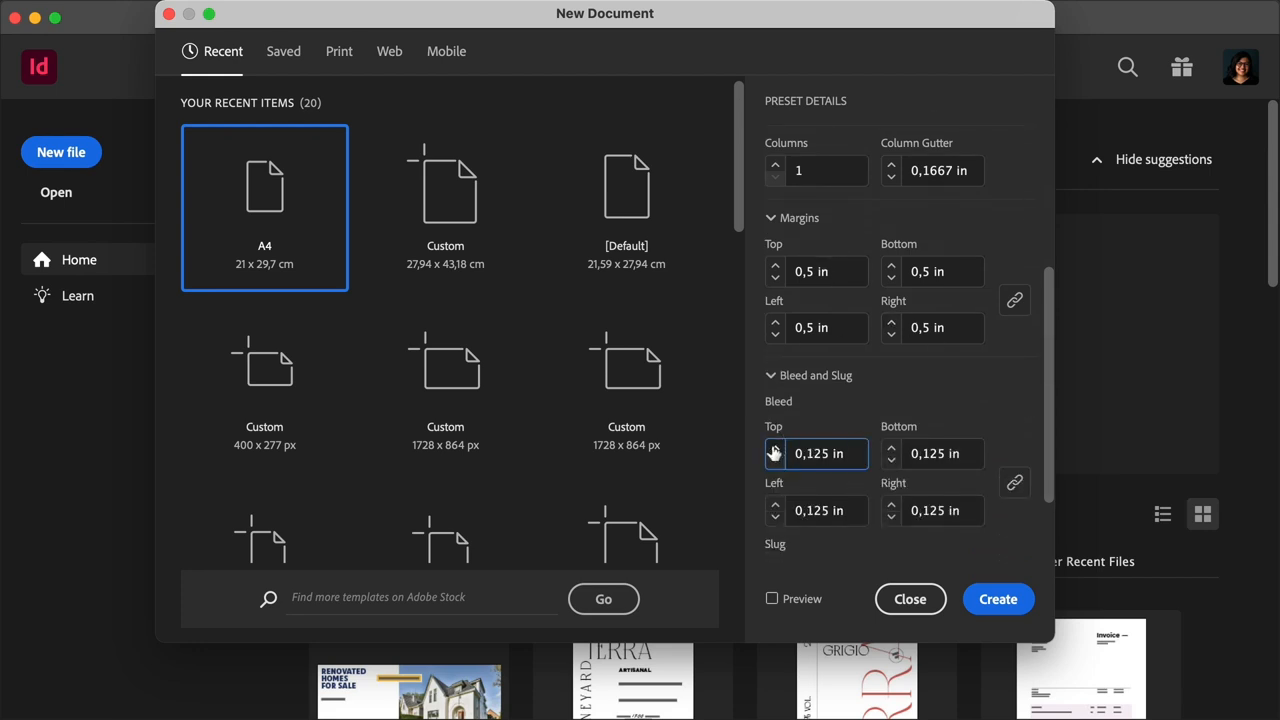
pyautogui.click(775, 448)
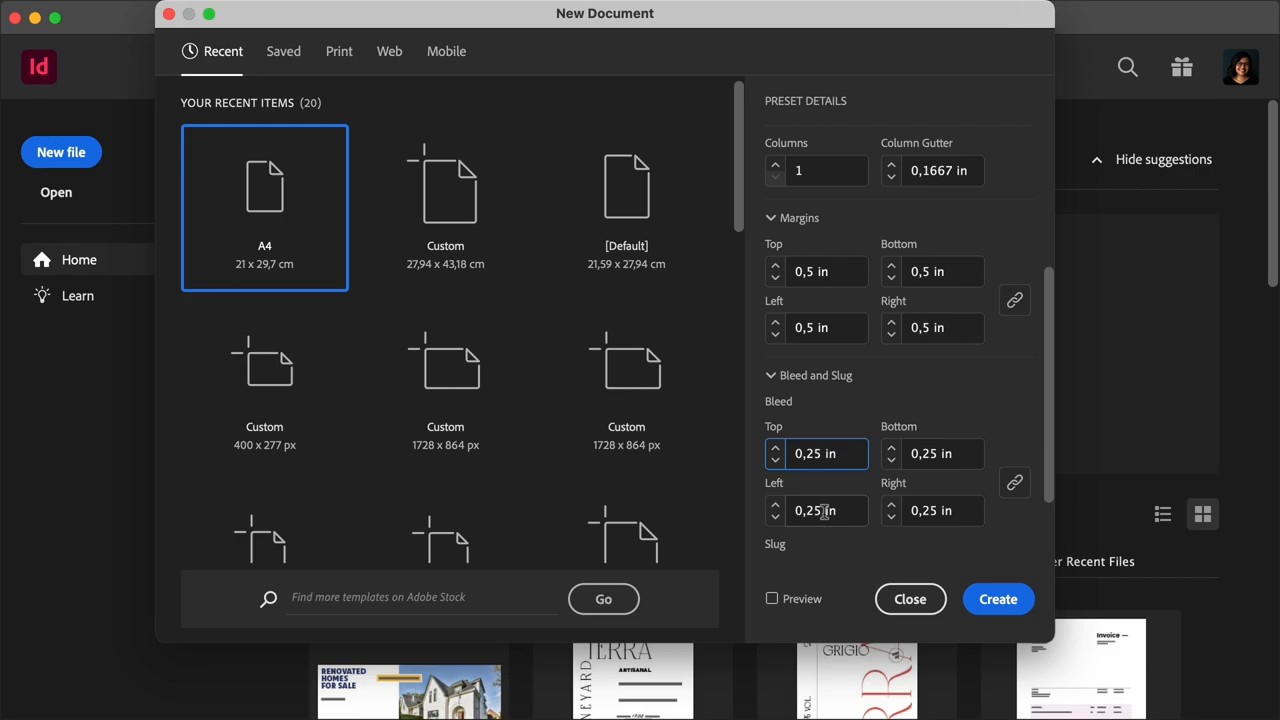
pyautogui.click(997, 598)
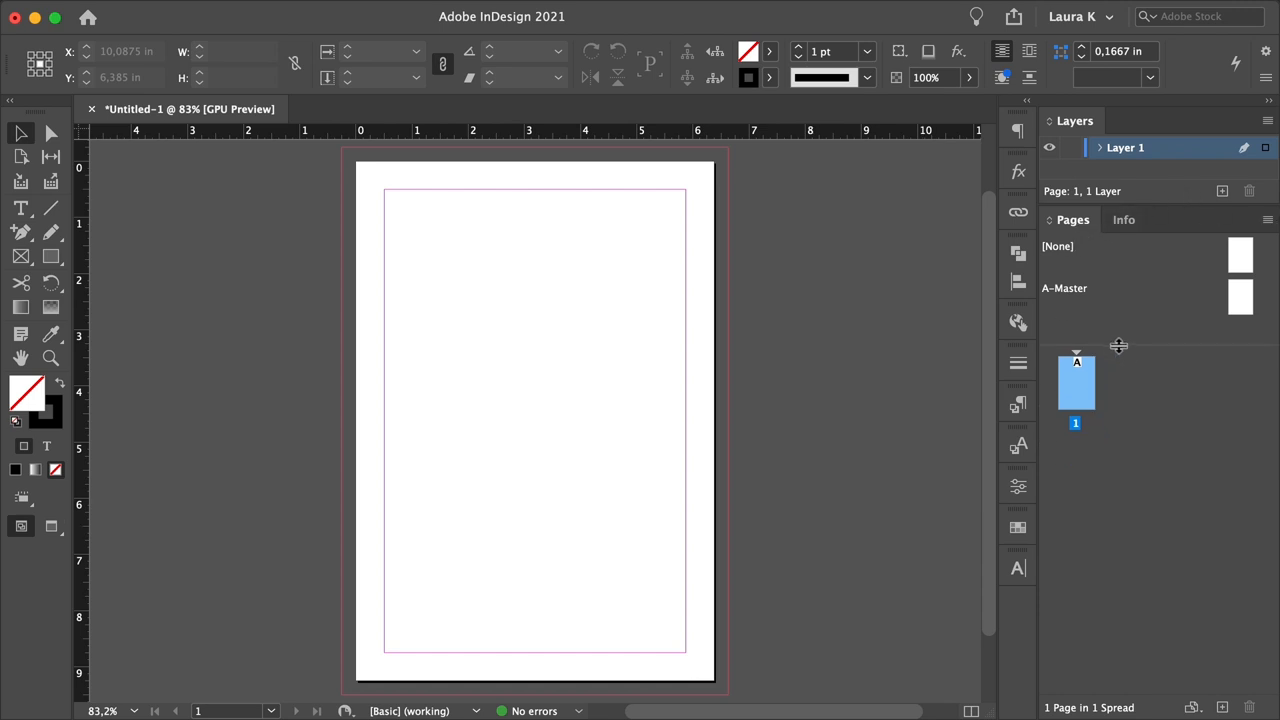
pyautogui.moveTo(1124, 358)
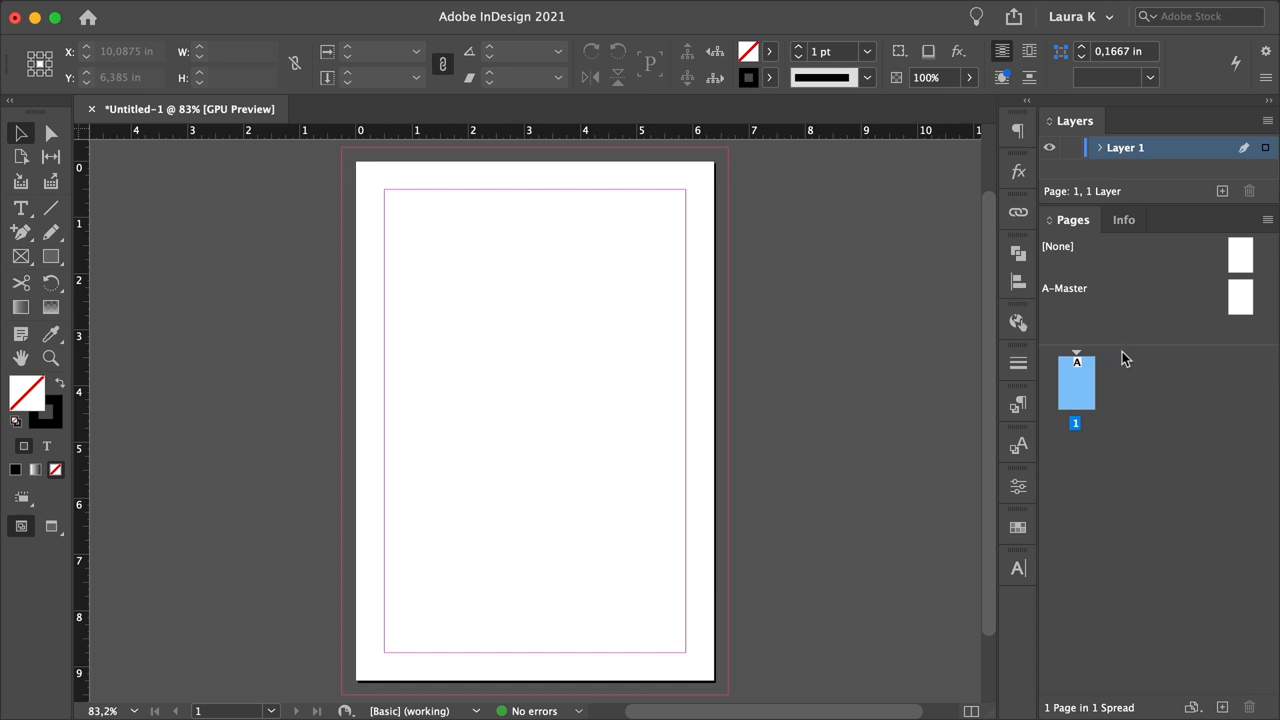
pyautogui.moveTo(1185, 396)
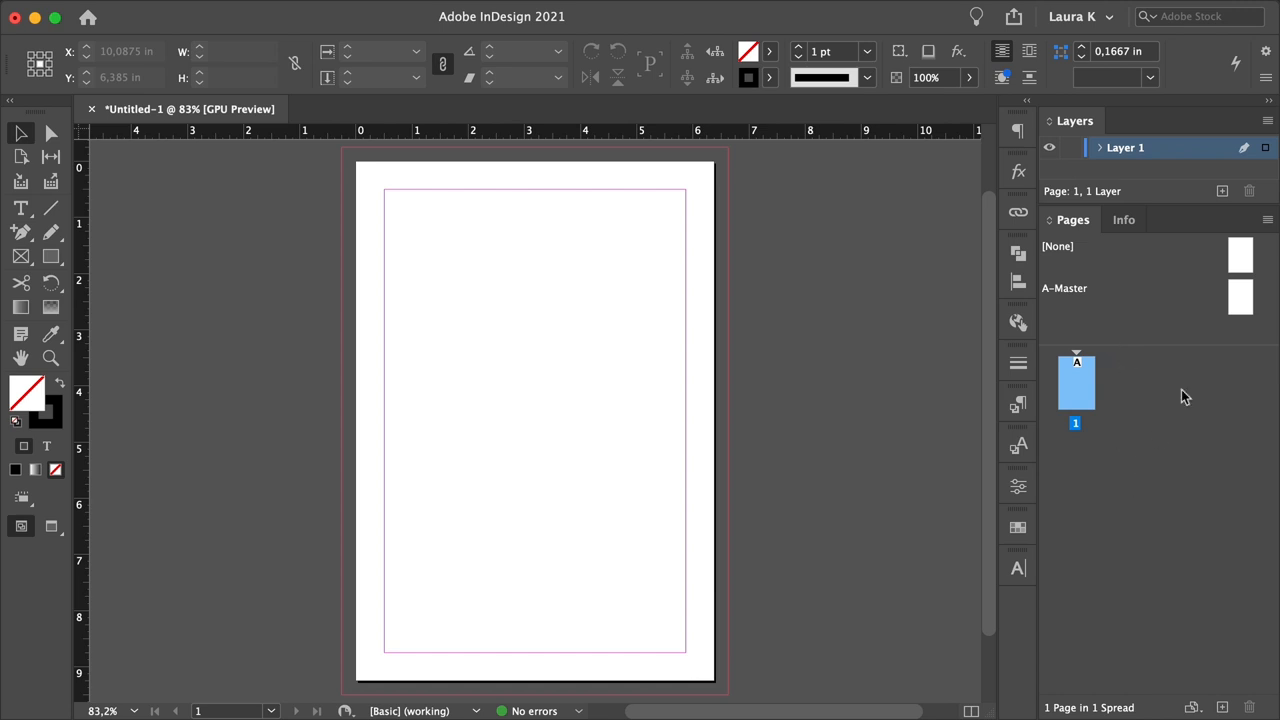
# Add new pages in the Pages panel to build the side-by-side jacket spread
pyautogui.click(1222, 707)
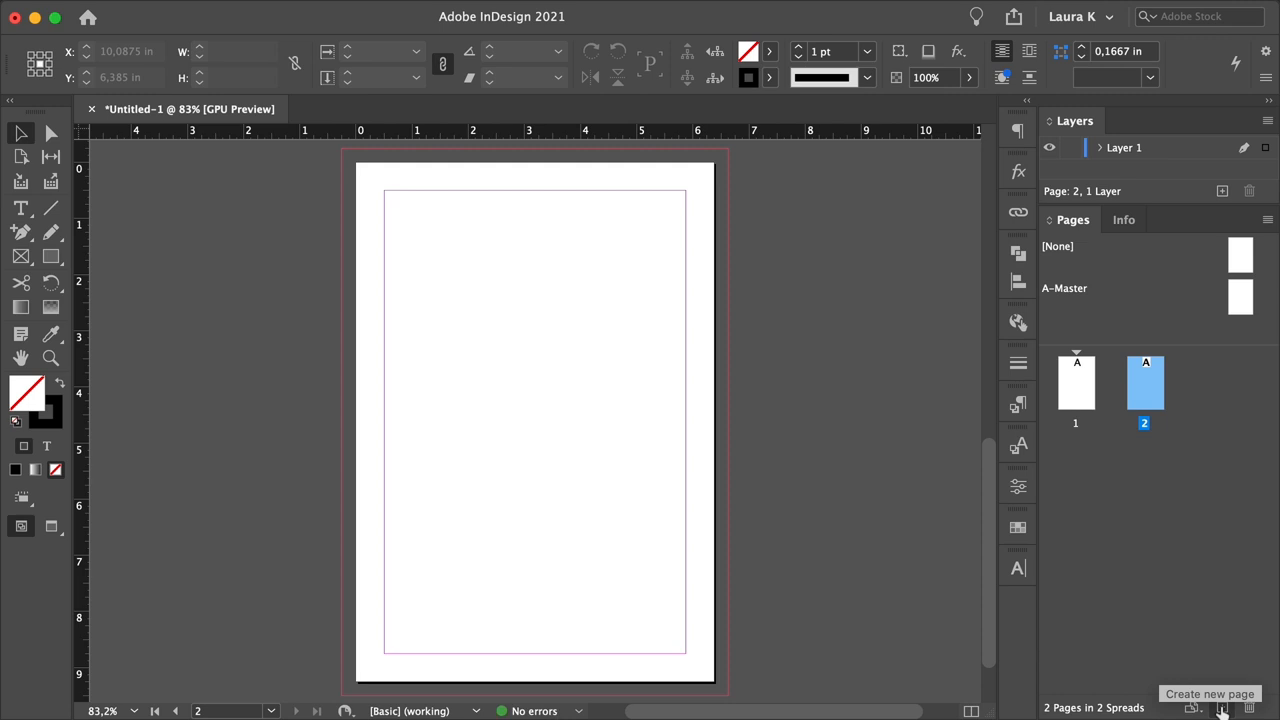
pyautogui.click(1222, 707)
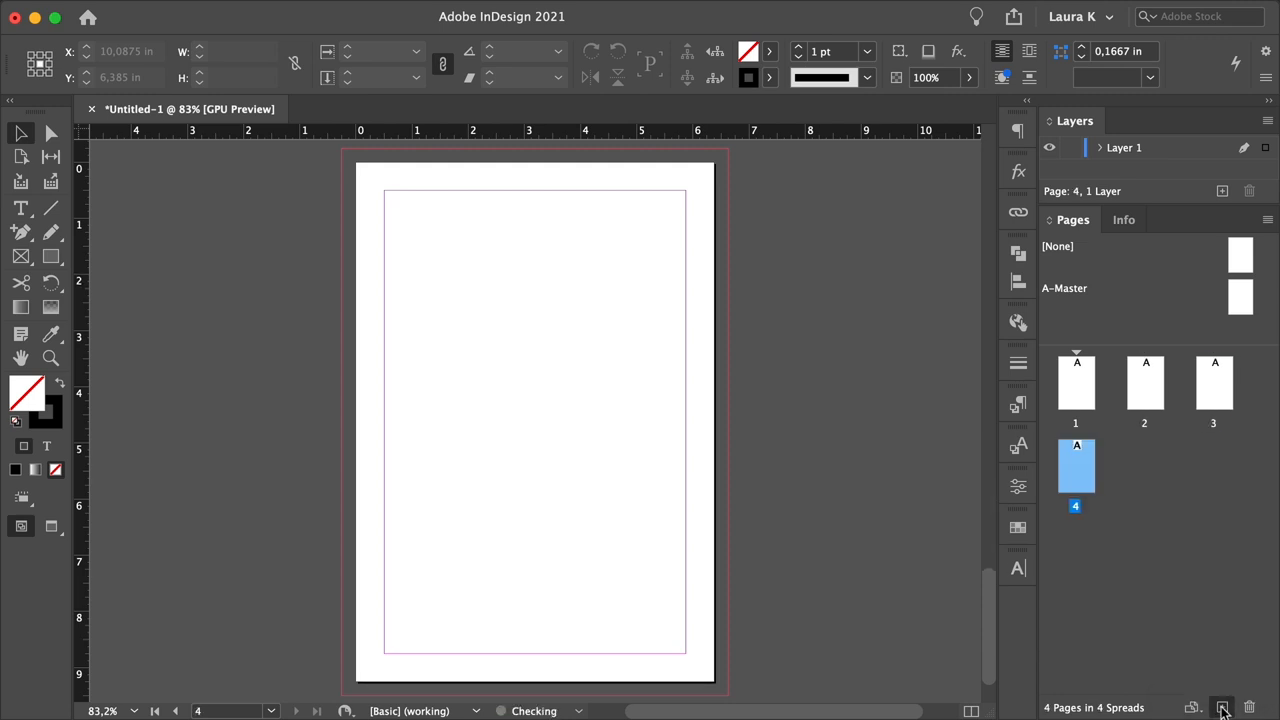
pyautogui.click(1221, 707)
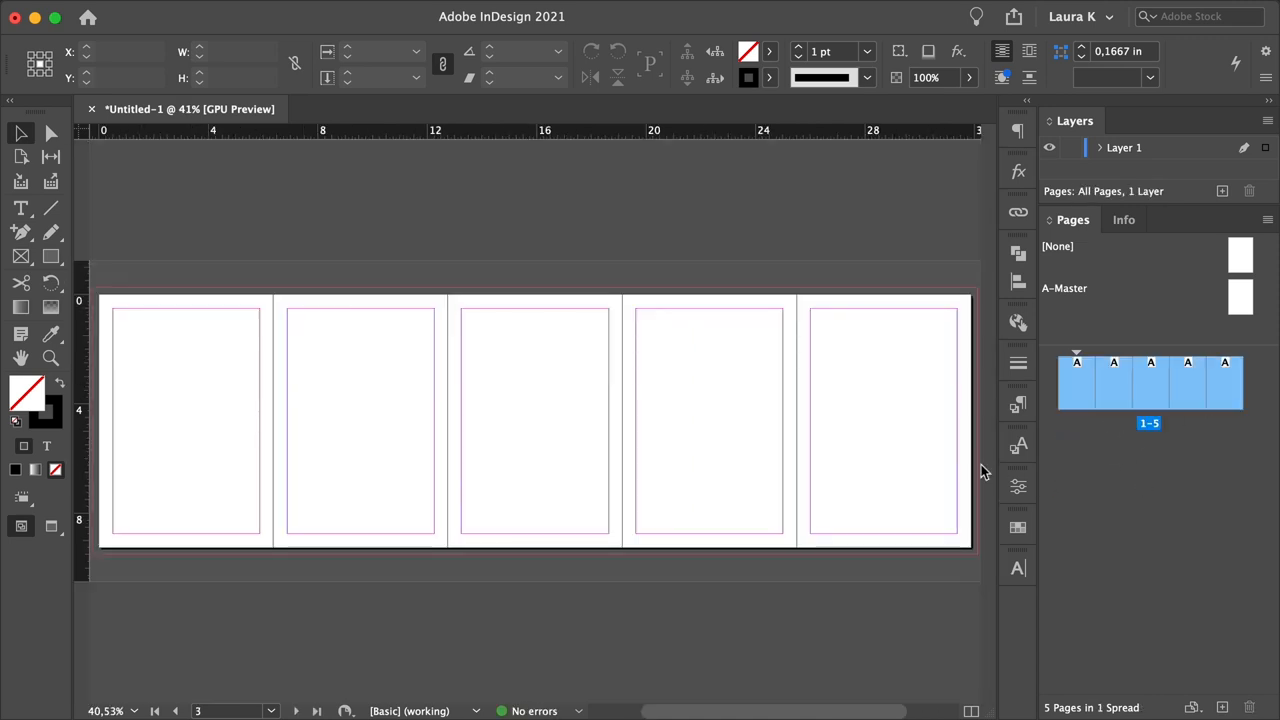
# Resize pages 1 and 5 to 3.5 in wide with the Page Tool
pyautogui.click(20, 157)
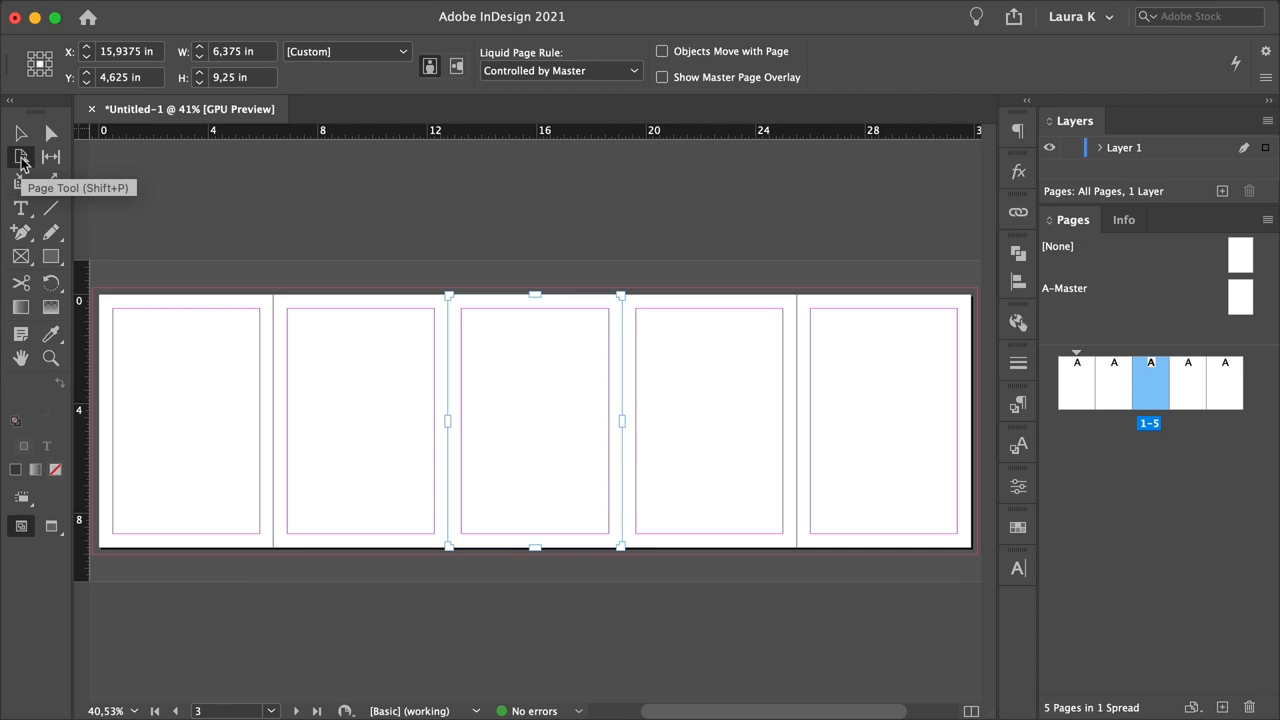
pyautogui.moveTo(175, 417)
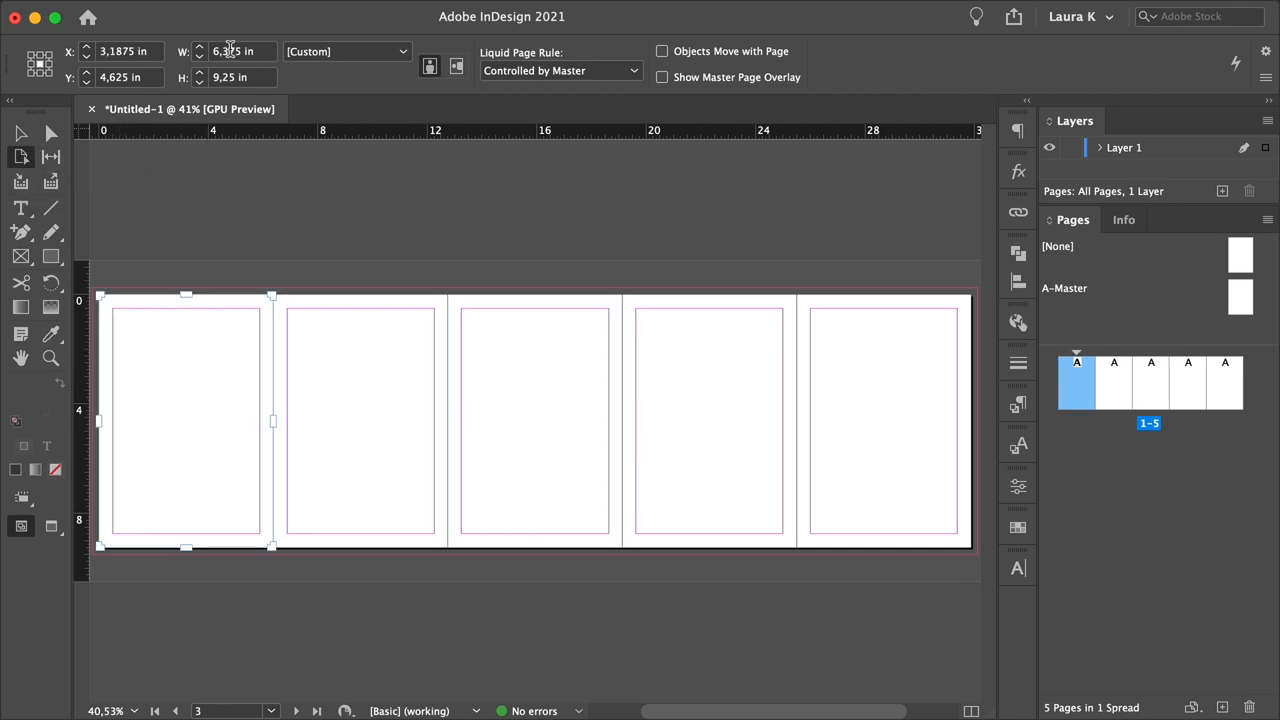
pyautogui.click(240, 51)
pyautogui.write('3,5')
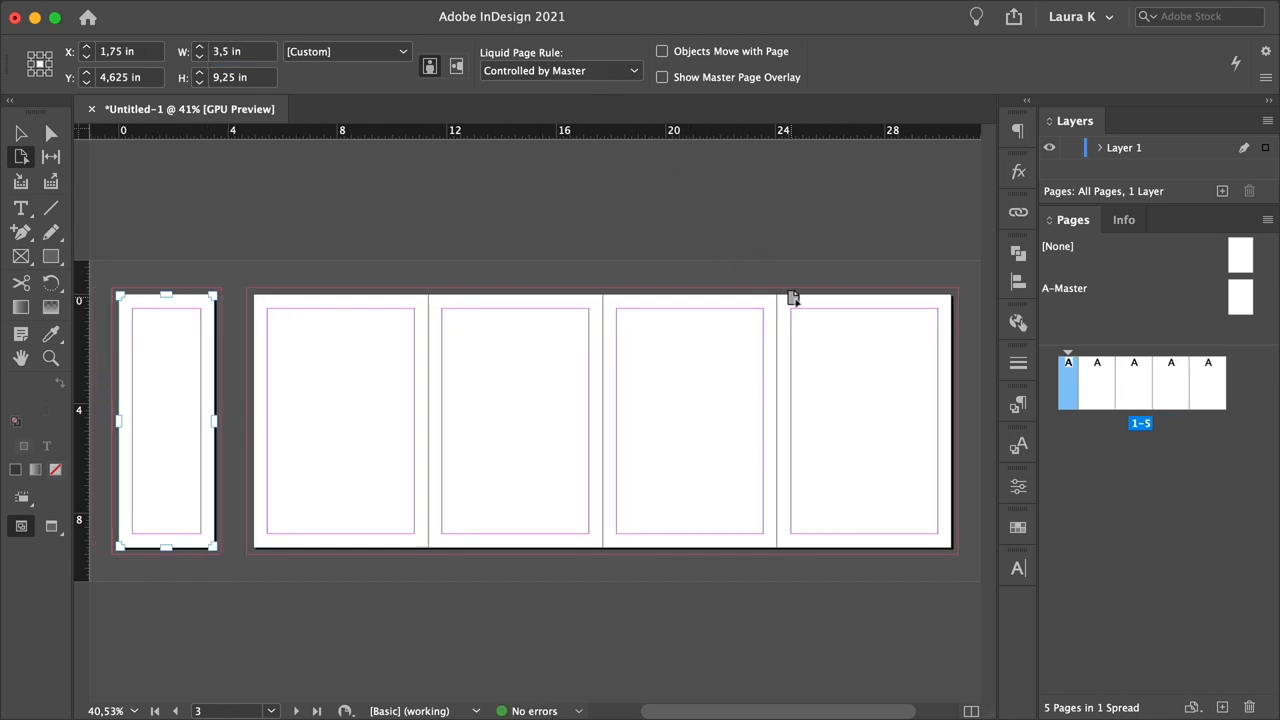
pyautogui.click(863, 420)
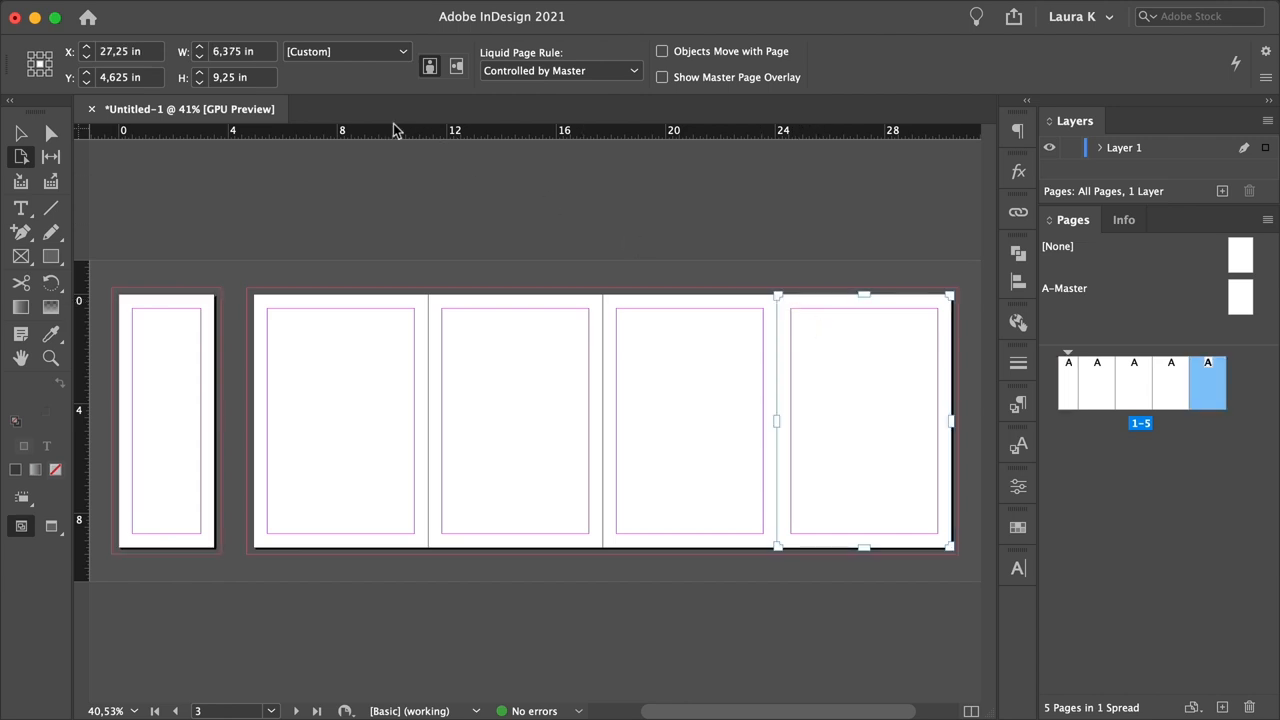
pyautogui.click(240, 51)
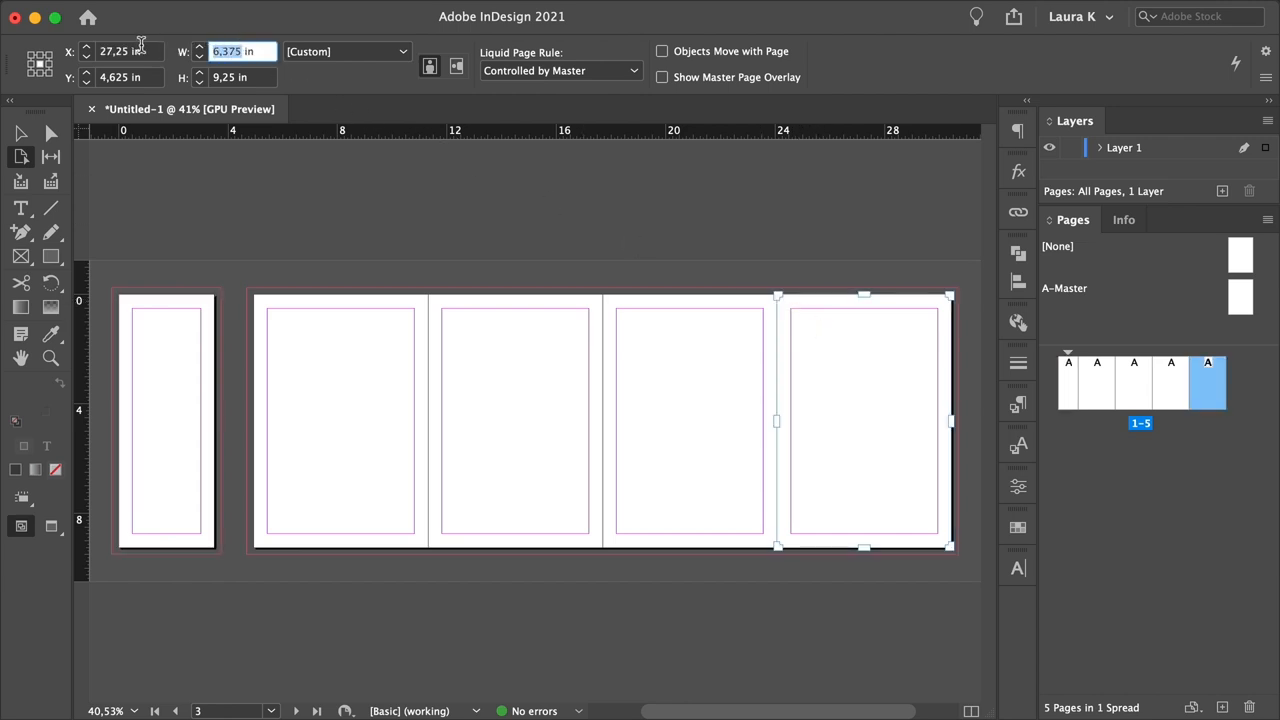
pyautogui.write('3,5 in')
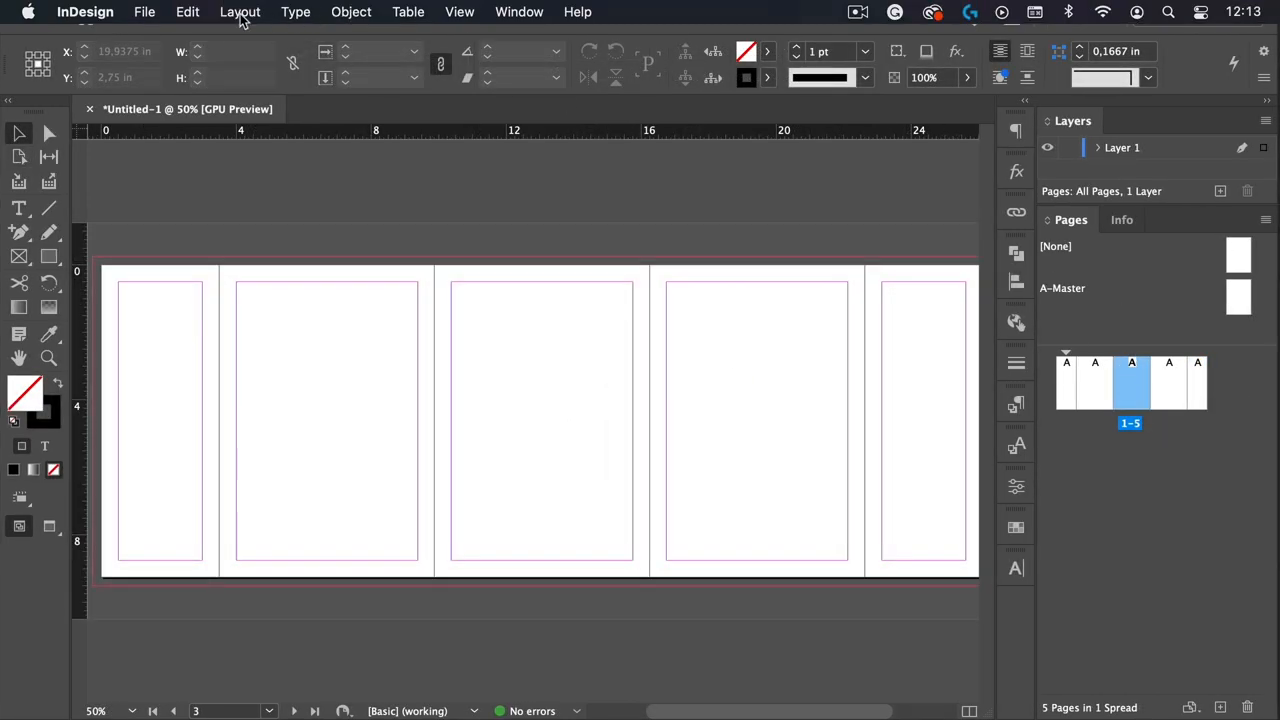
# Set all page margins to 0.25 in through Layout > Margins and Columns
pyautogui.click(240, 11)
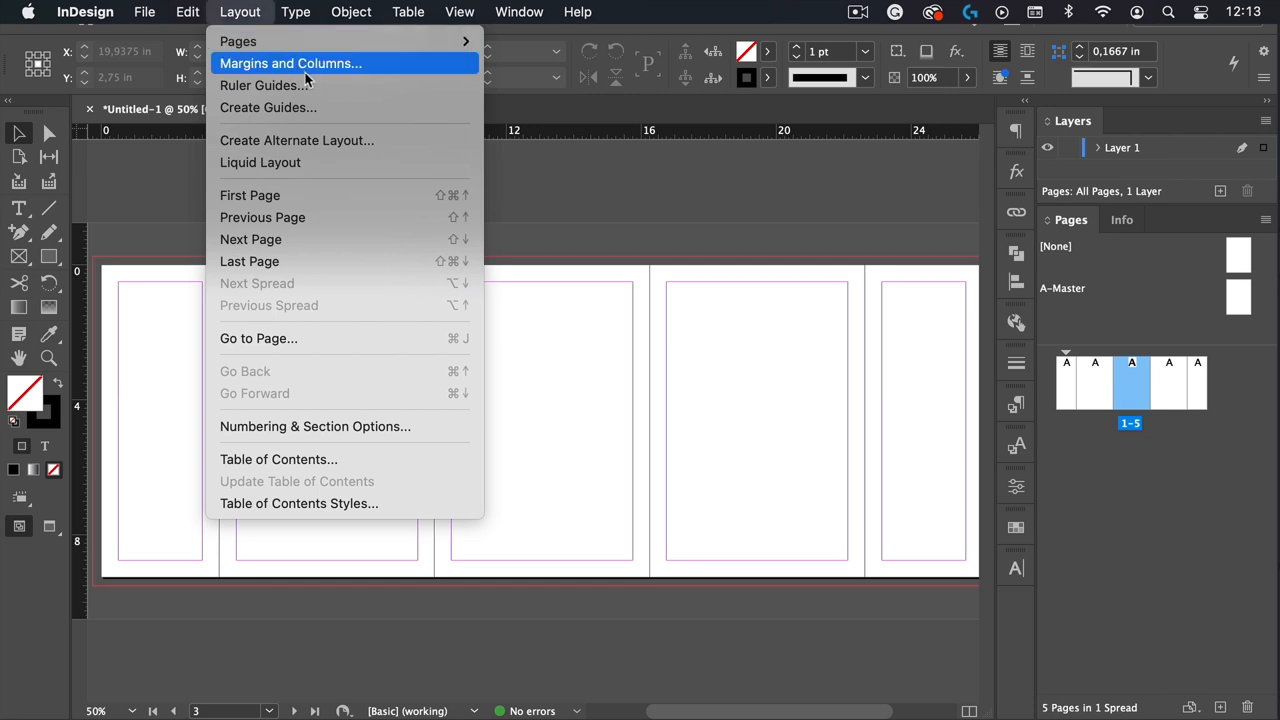
pyautogui.click(290, 63)
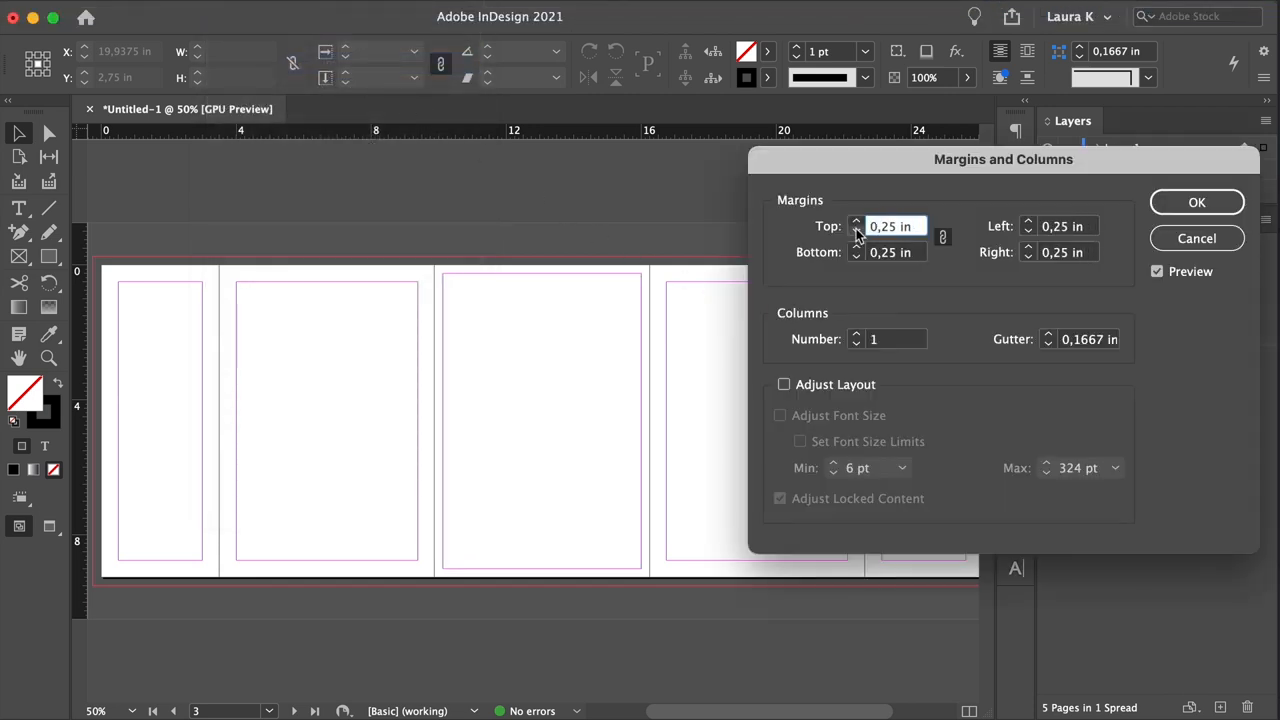
pyautogui.click(1196, 201)
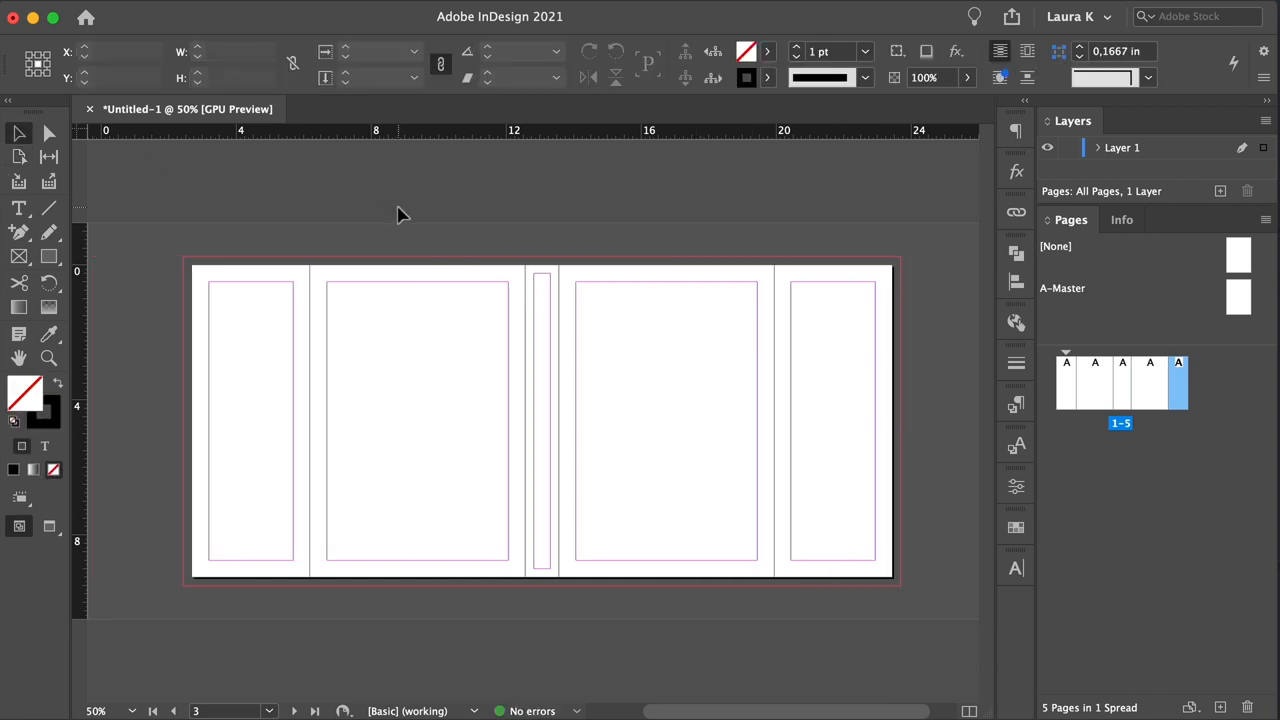
pyautogui.moveTo(400, 220)
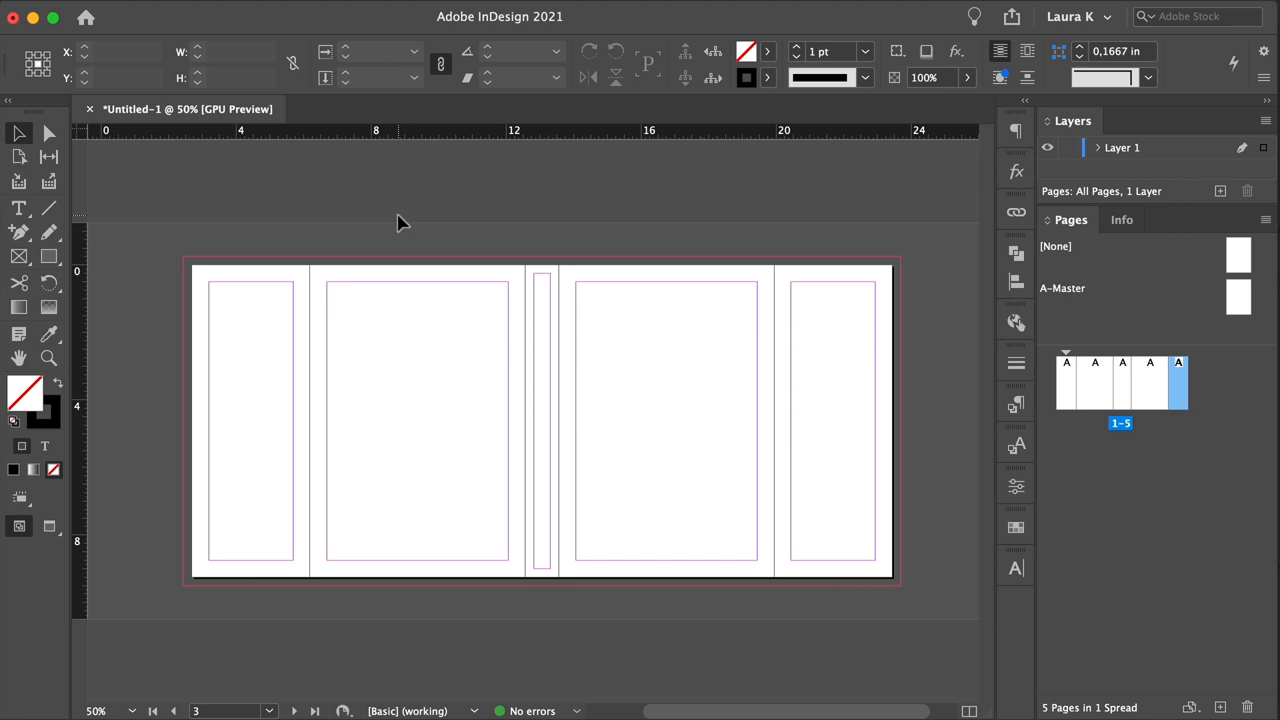
pyautogui.moveTo(295, 387)
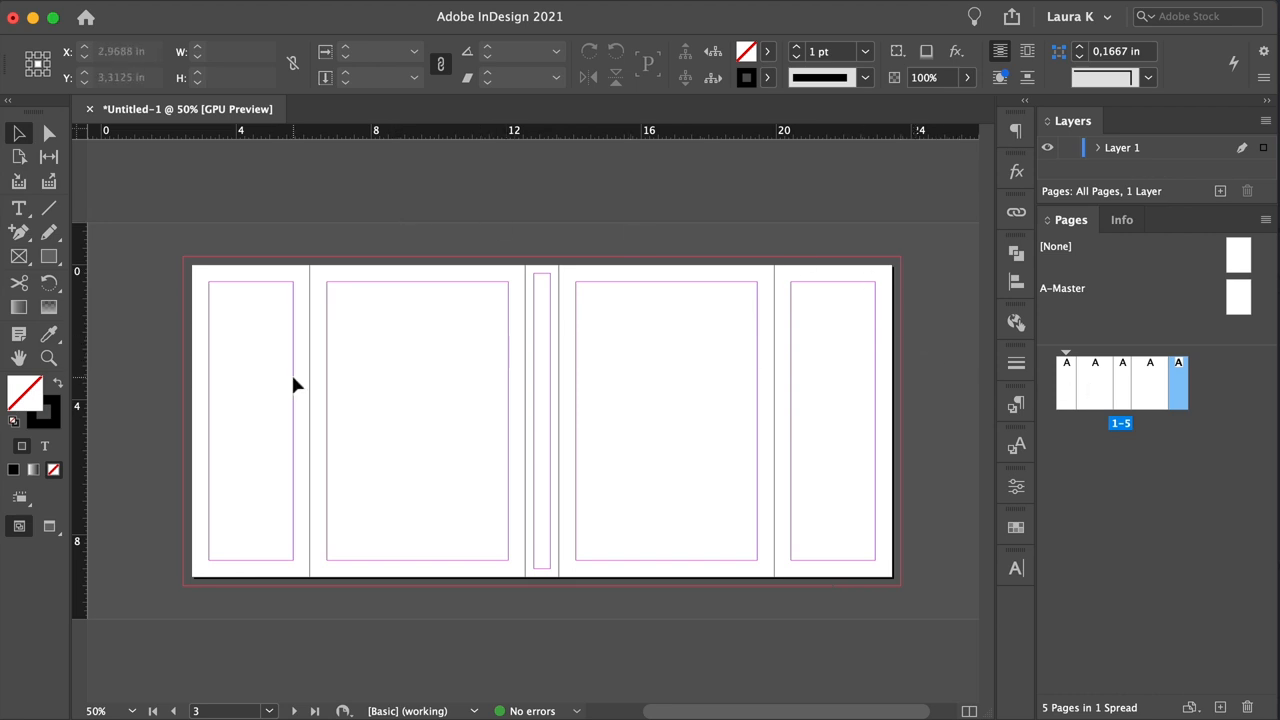
pyautogui.moveTo(315, 390)
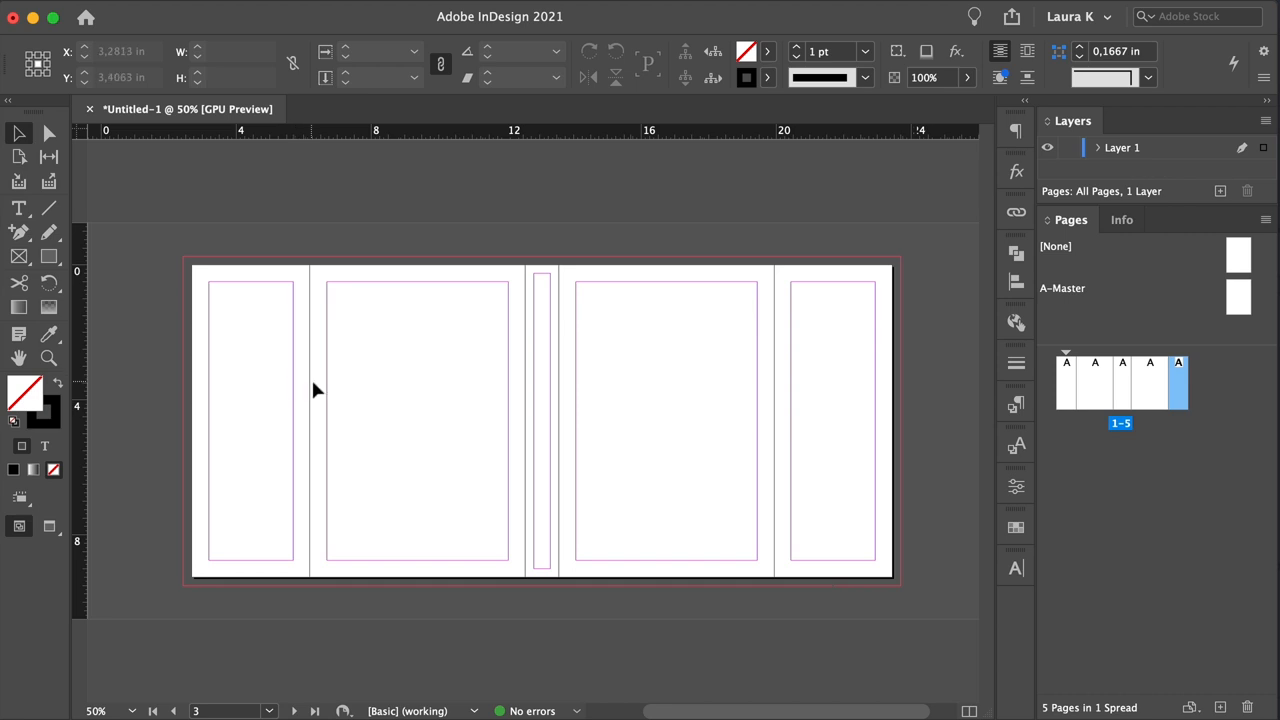
pyautogui.moveTo(778, 428)
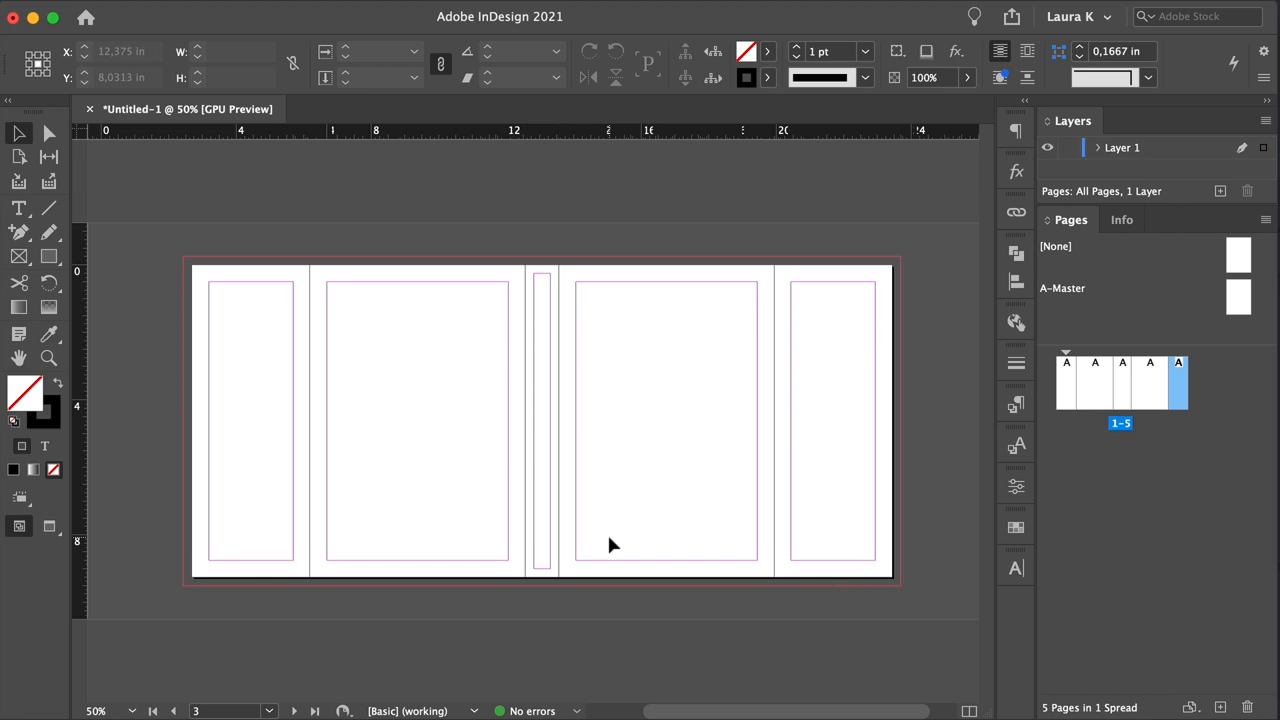
# Select the second page thumbnail in the Pages panel
pyautogui.click(1094, 382)
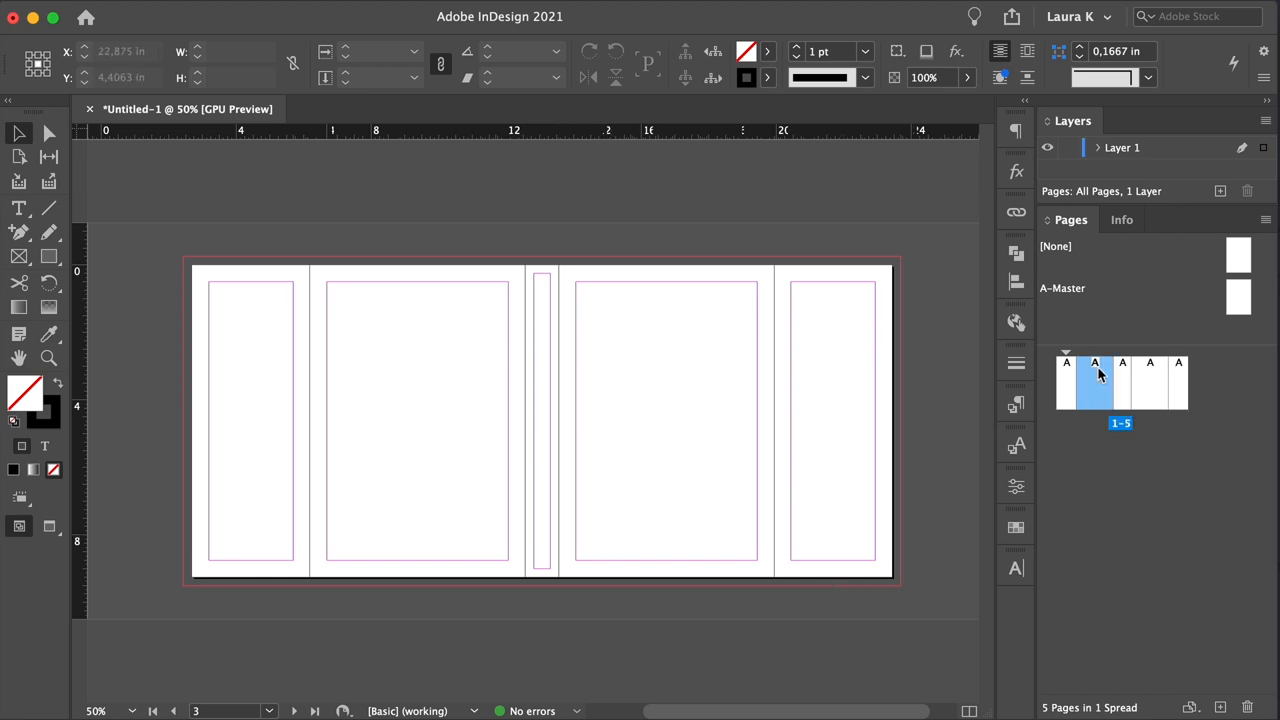
# Give page 2 a 0.875 in left margin and page 4 a 0.875 in right margin
pyautogui.click(240, 11)
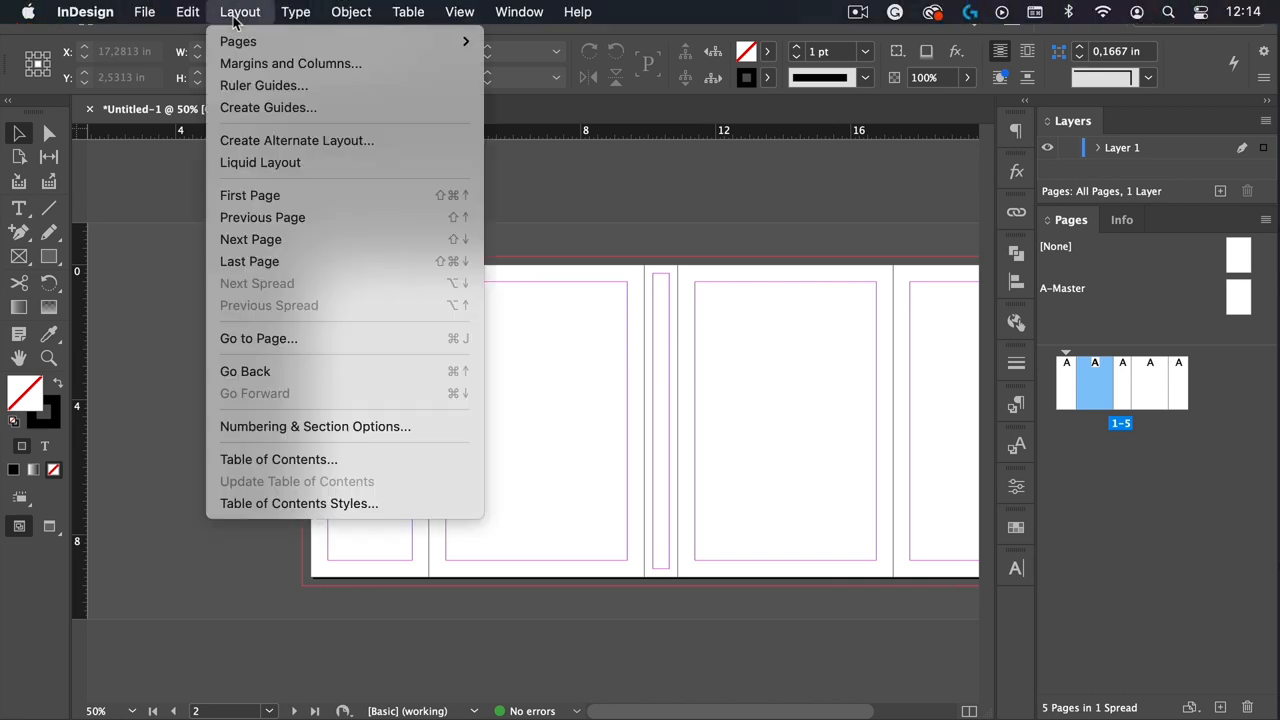
pyautogui.click(290, 63)
pyautogui.write('0,875')
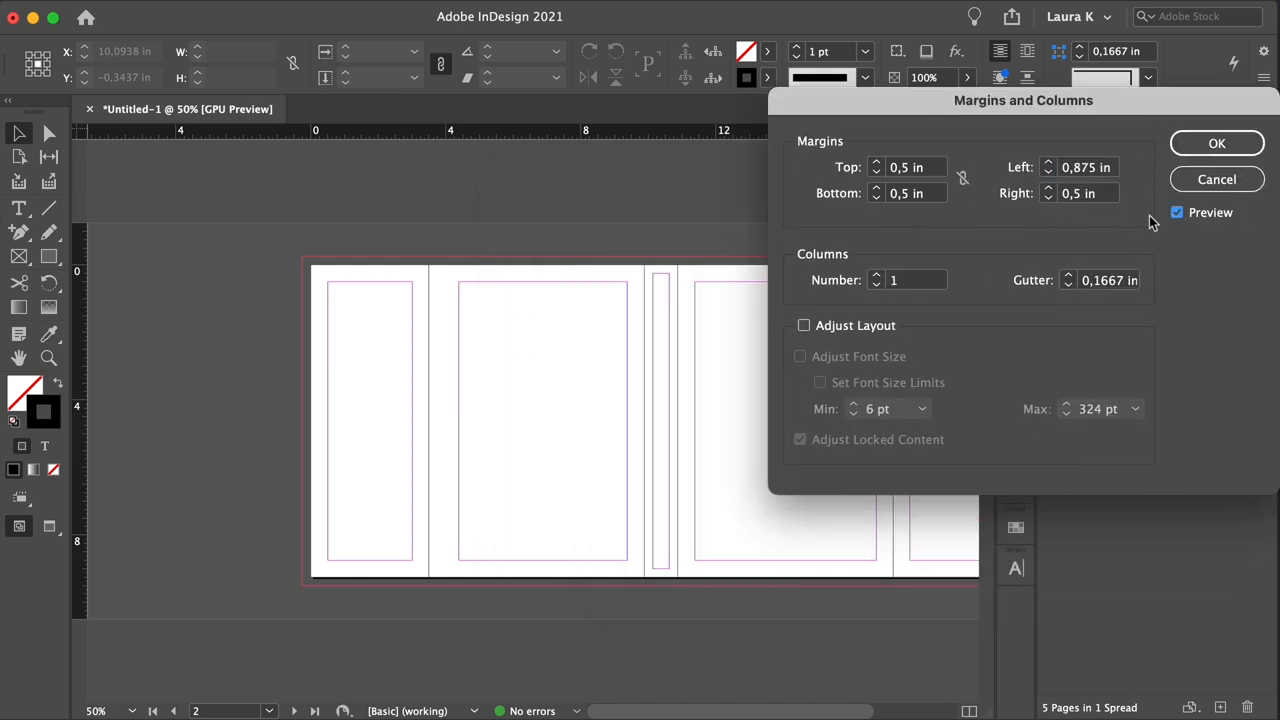
pyautogui.click(1217, 142)
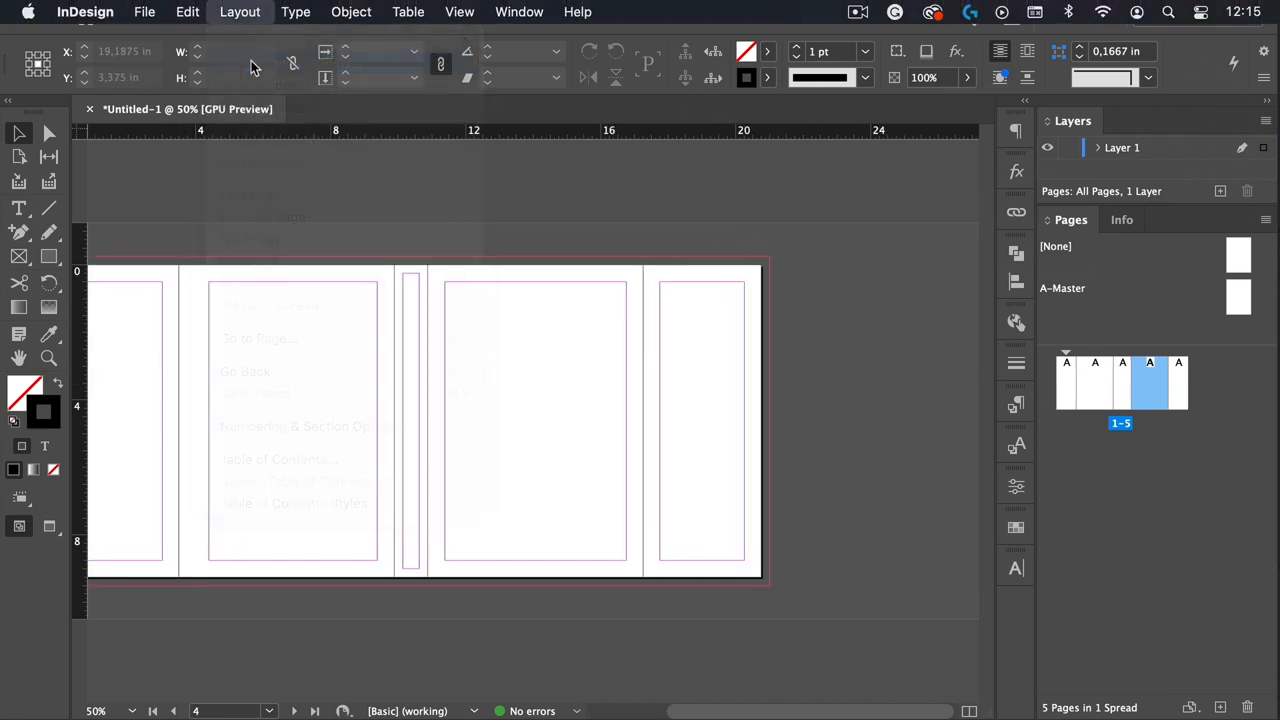
pyautogui.click(240, 11)
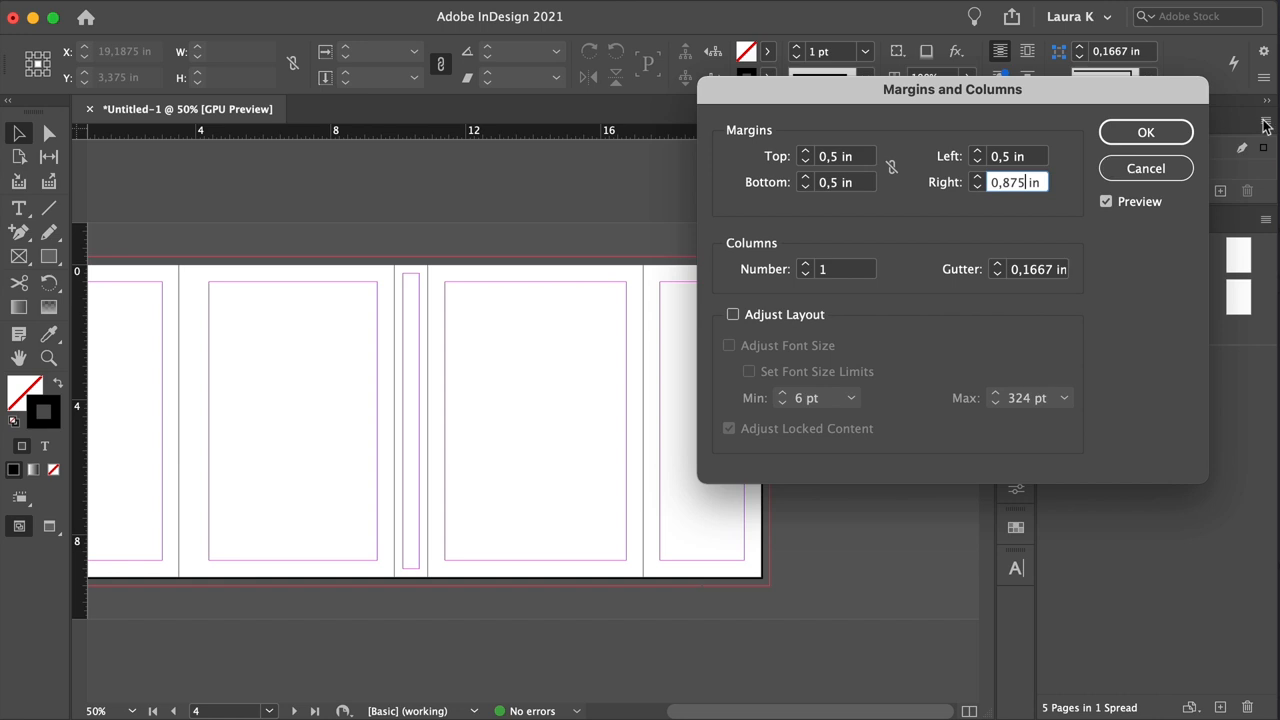
pyautogui.click(1146, 131)
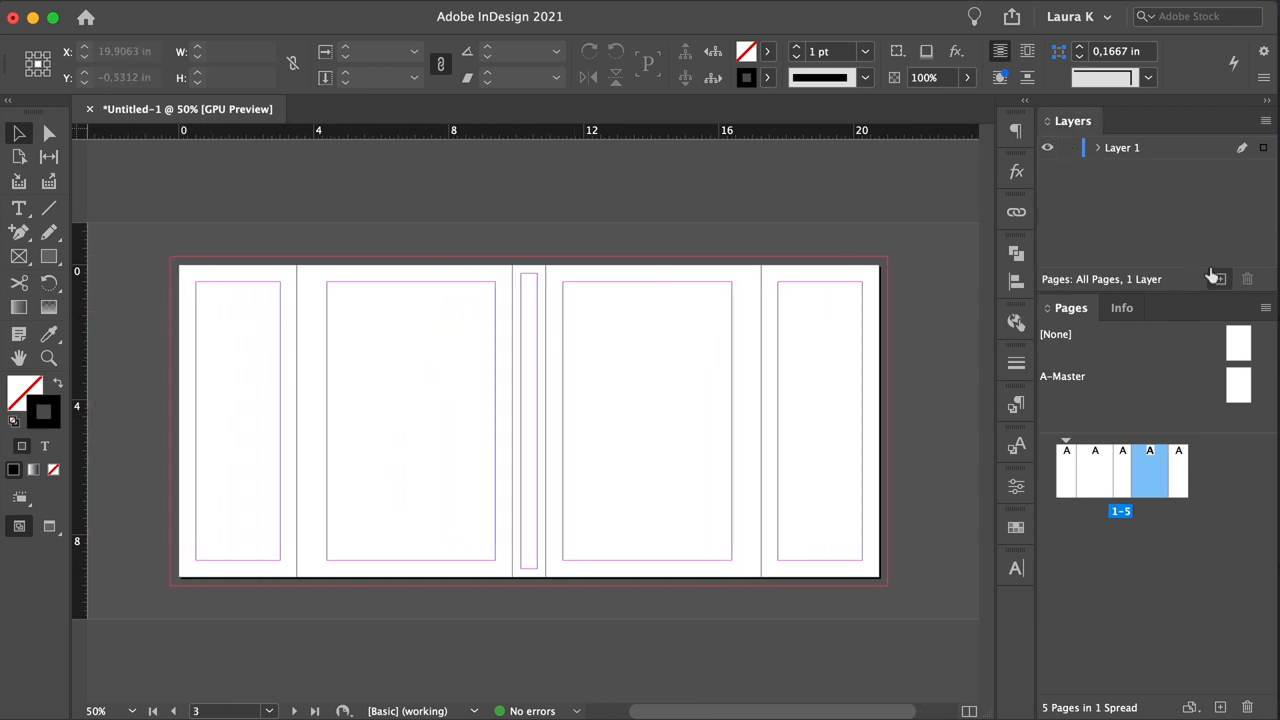
# Create and name the Background, Text and Images layers in the Layers panel
pyautogui.doubleClick(1122, 191)
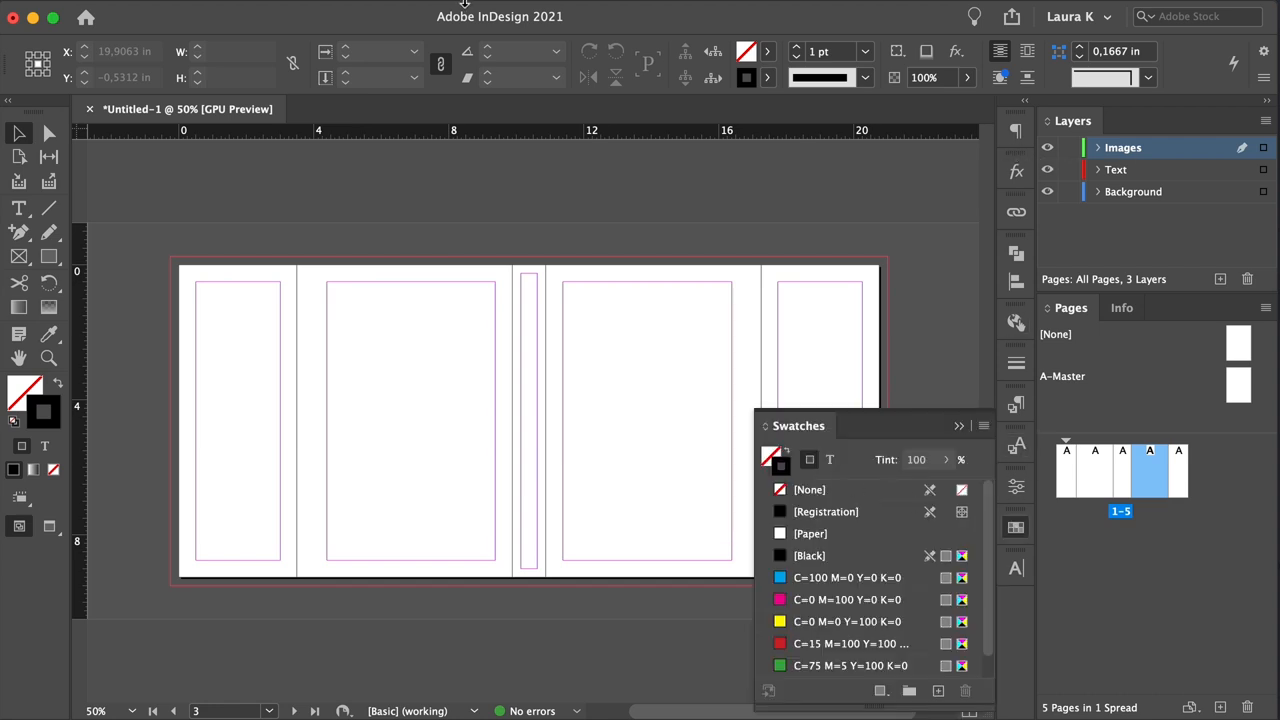
# Delete the default swatches and redefine the remaining blue swatch as navy CMYK
pyautogui.click(518, 11)
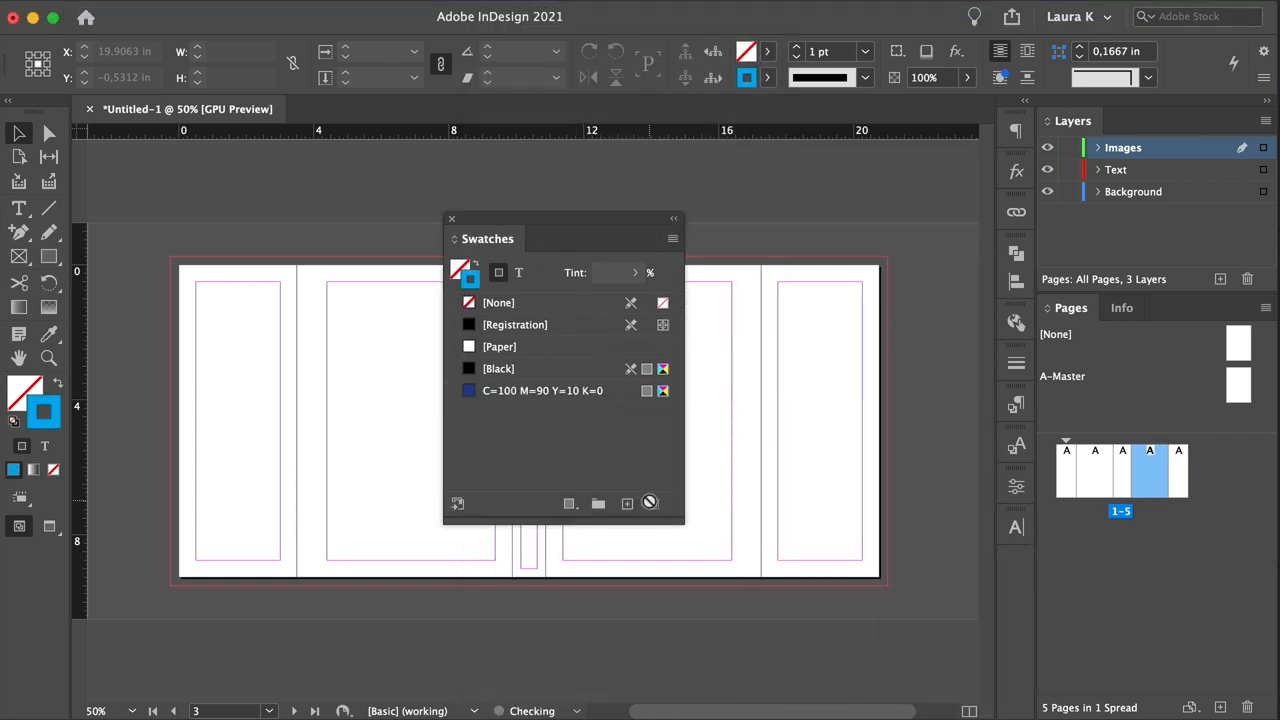
pyautogui.doubleClick(541, 390)
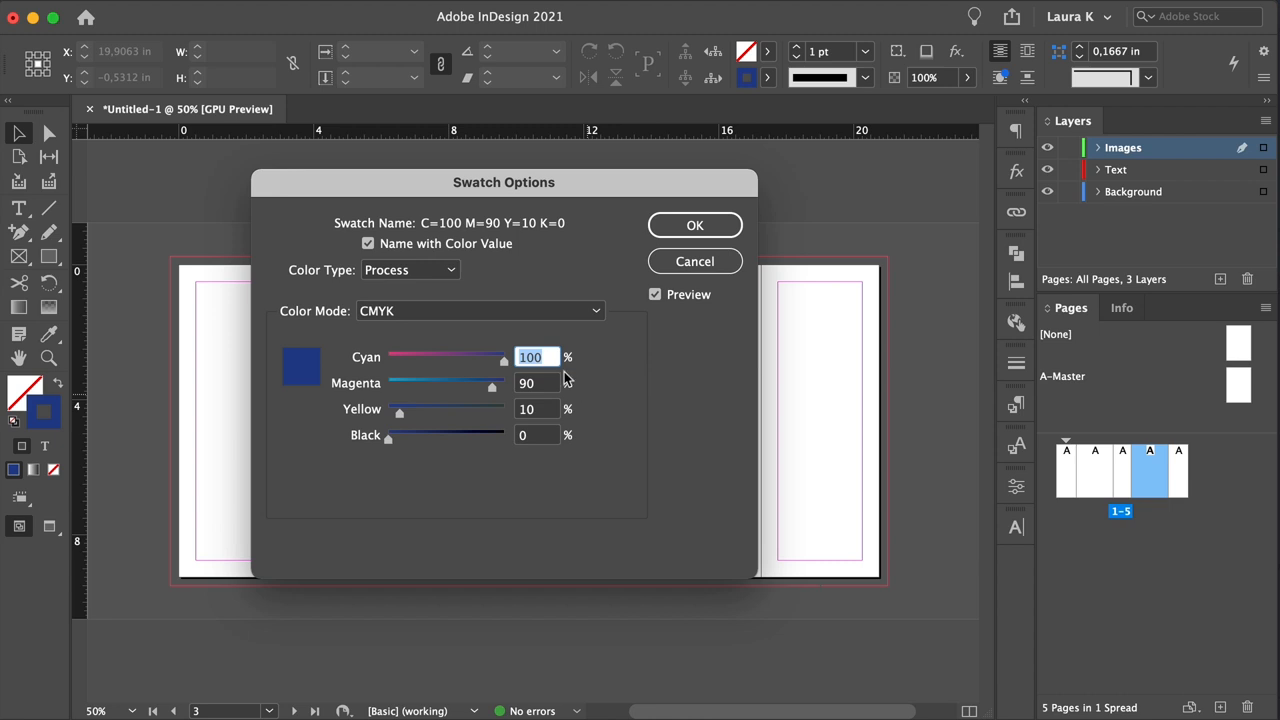
pyautogui.click(537, 383)
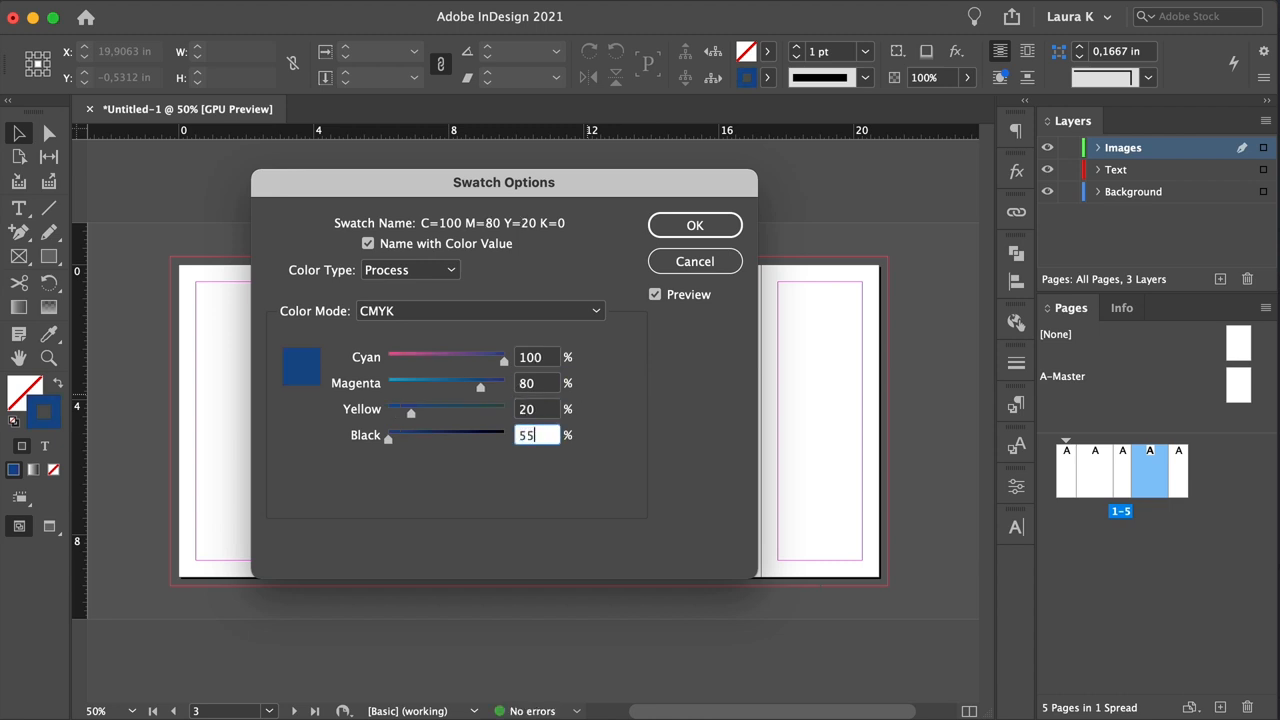
pyautogui.click(695, 225)
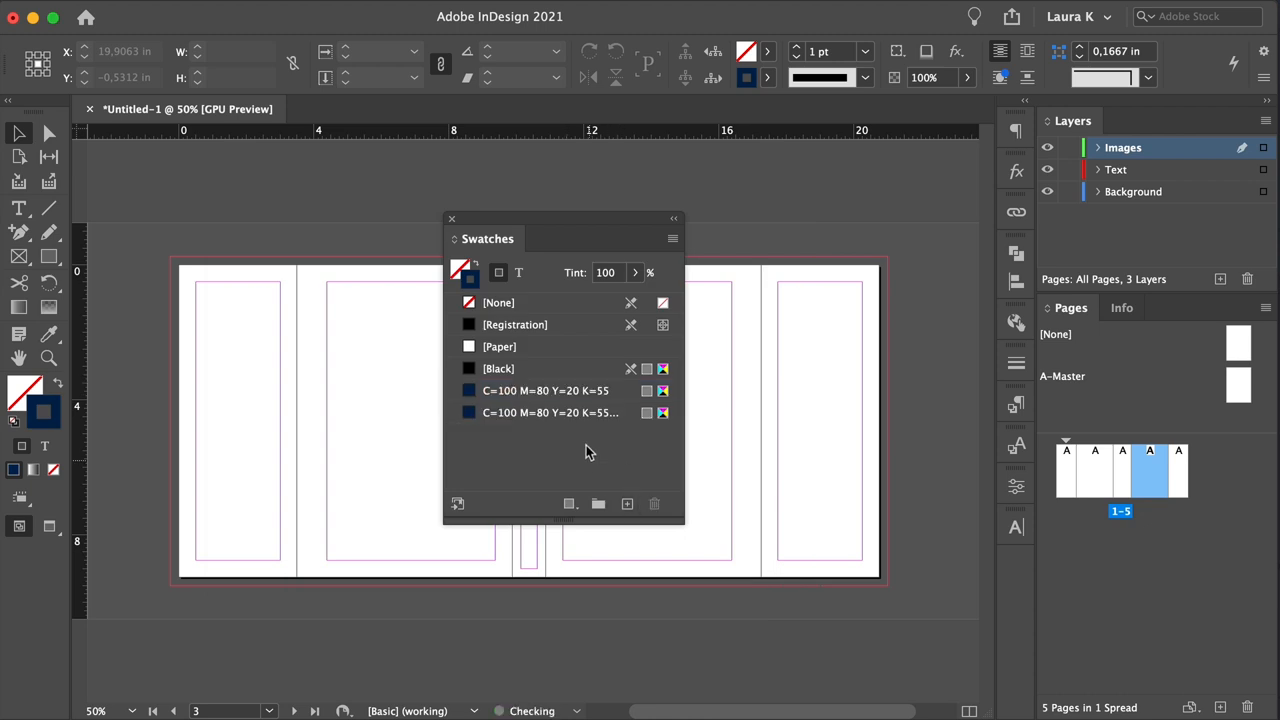
# Duplicate the navy swatch and edit copies into burnt orange, pale beige and tan
pyautogui.doubleClick(550, 412)
pyautogui.write('75')
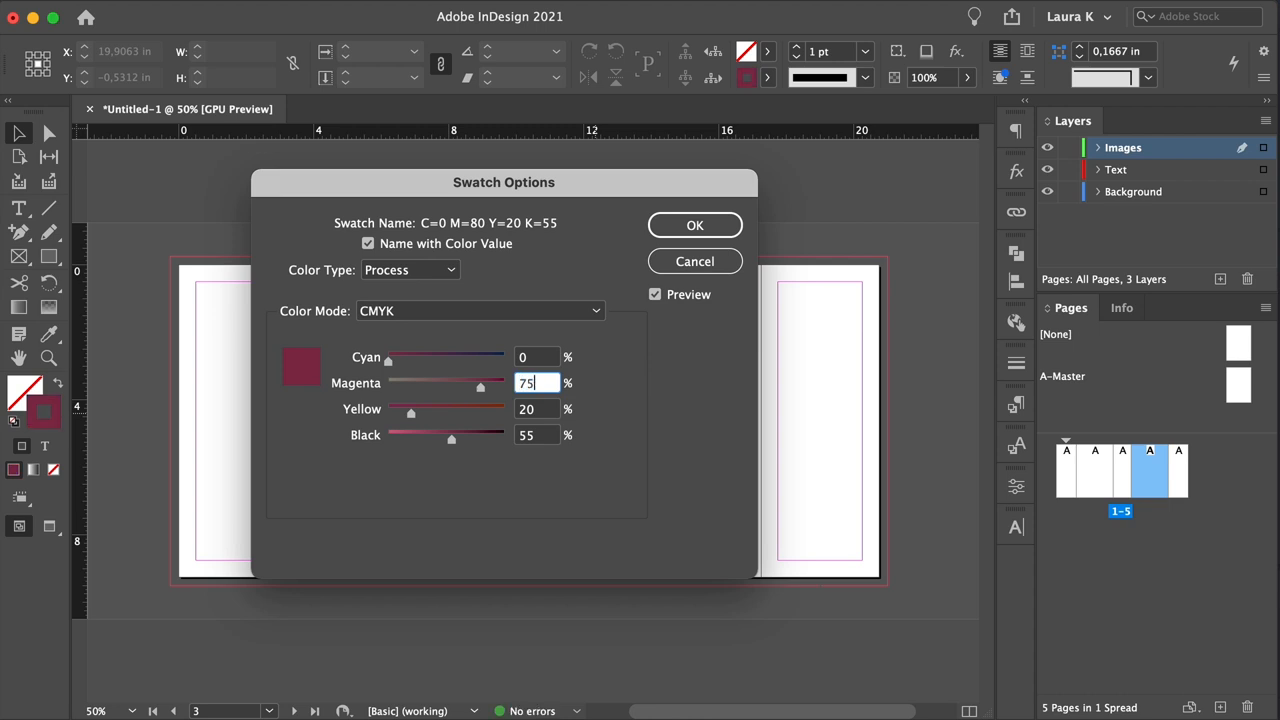
pyautogui.write('95')
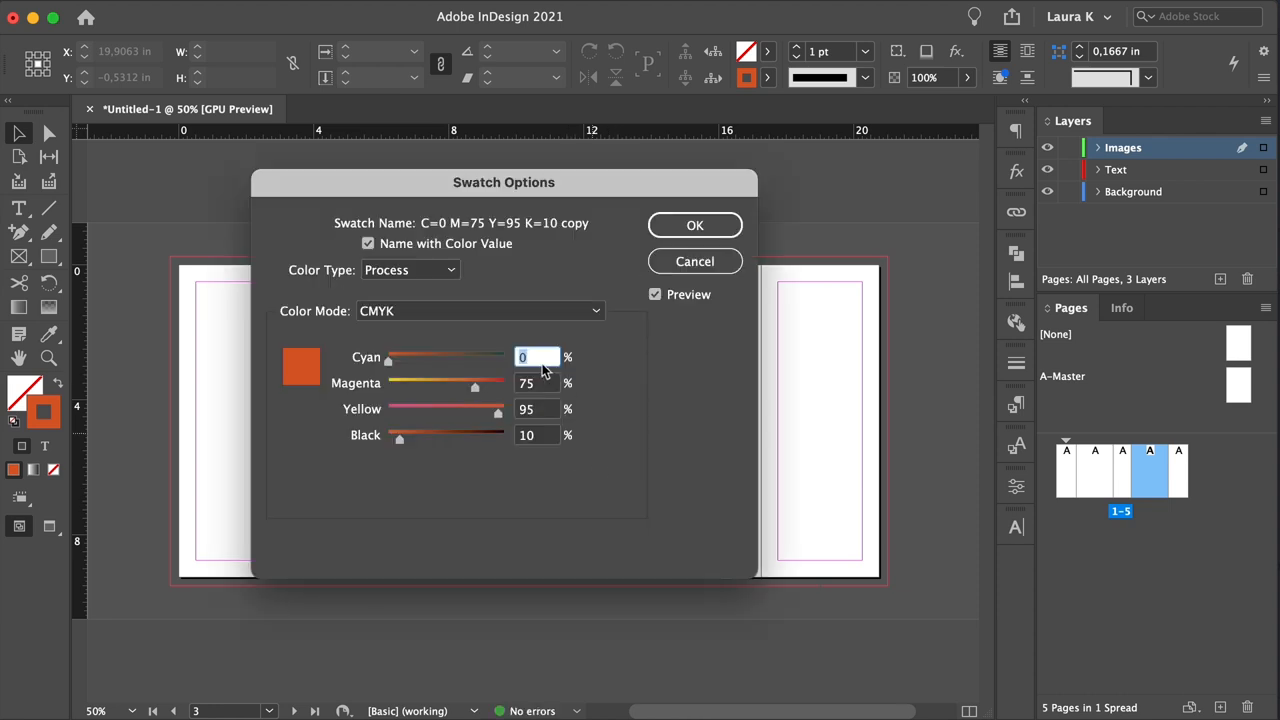
pyautogui.write('10')
pyautogui.click(537, 383)
pyautogui.write('13')
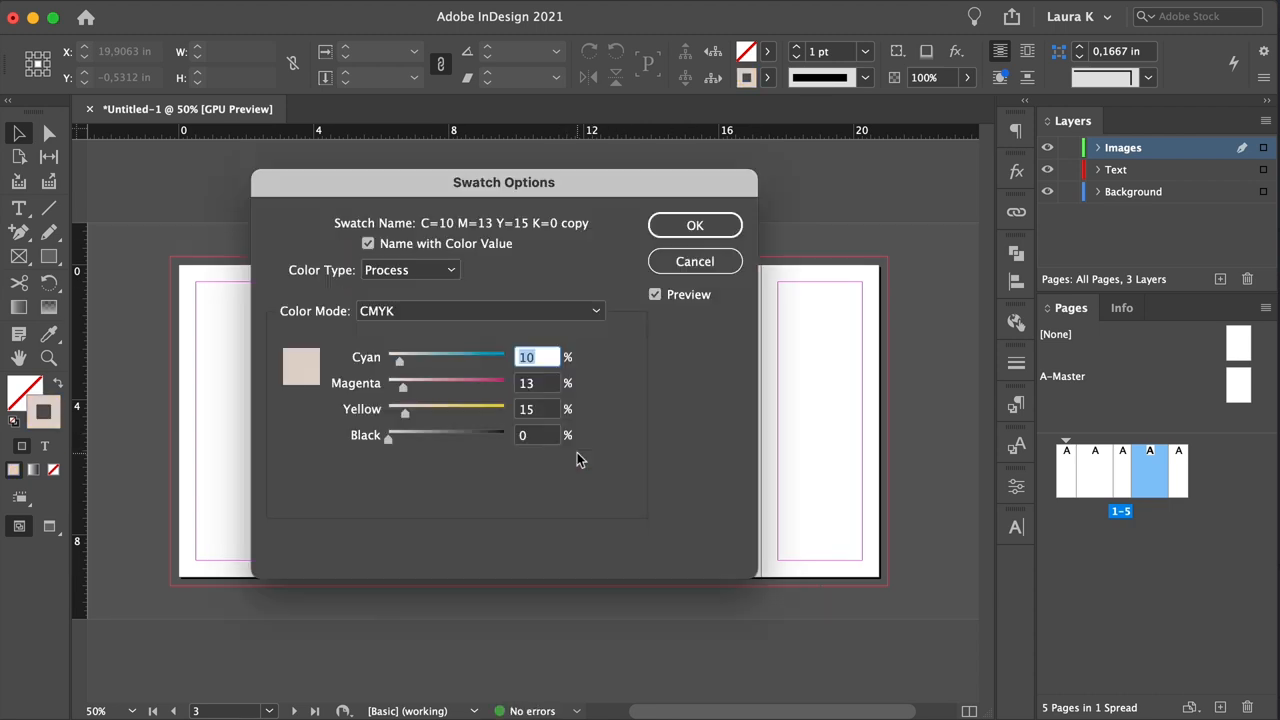
pyautogui.click(537, 357)
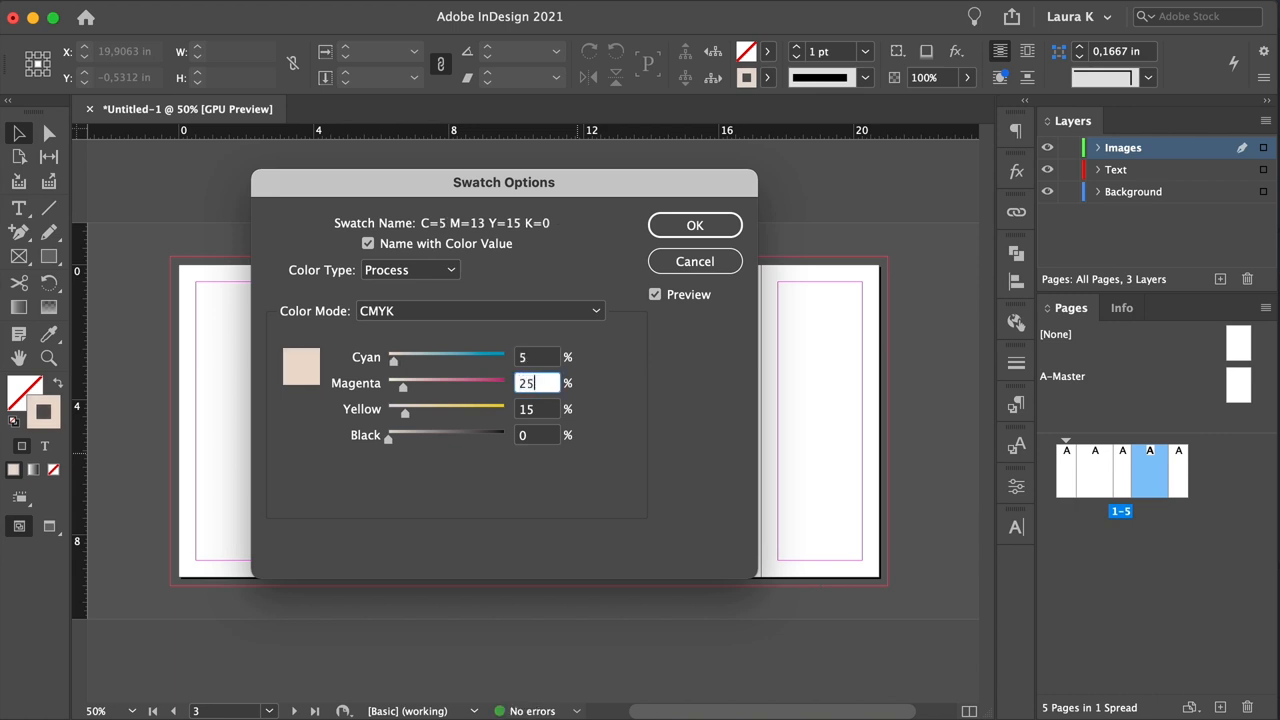
pyautogui.click(695, 224)
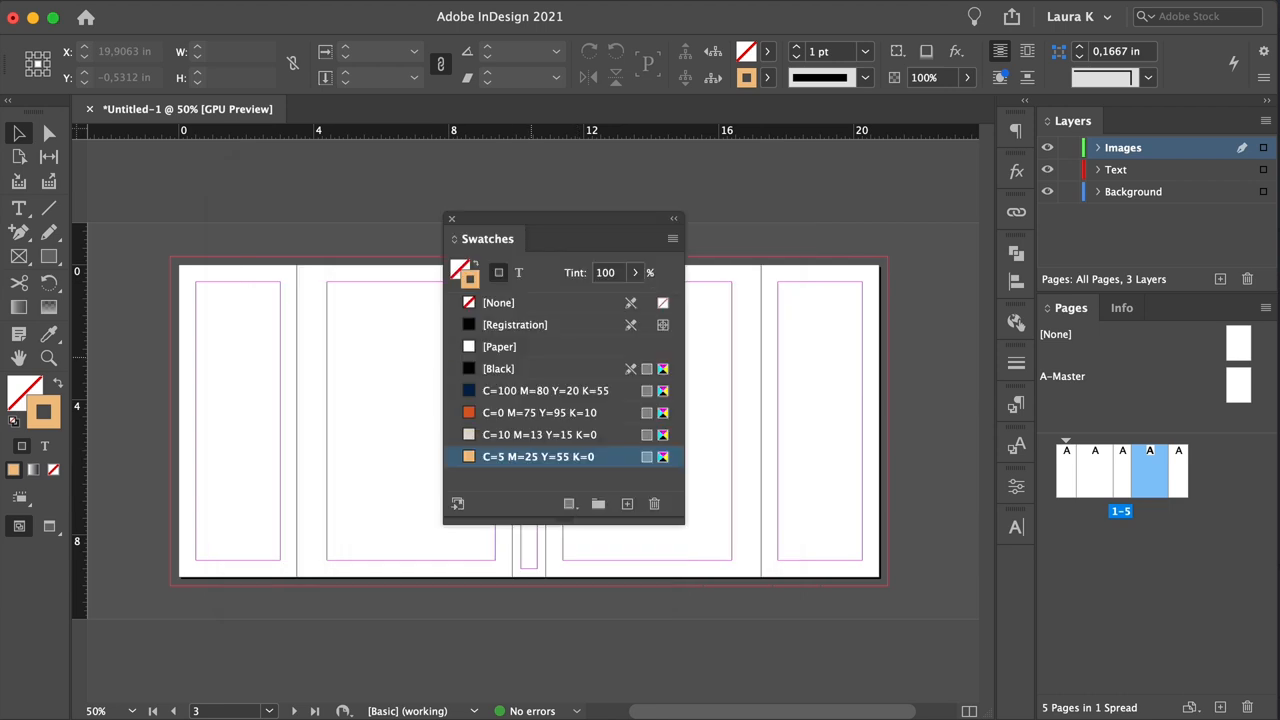
# Load all paragraph styles from the Book Jacket Template Styles file
pyautogui.click(451, 218)
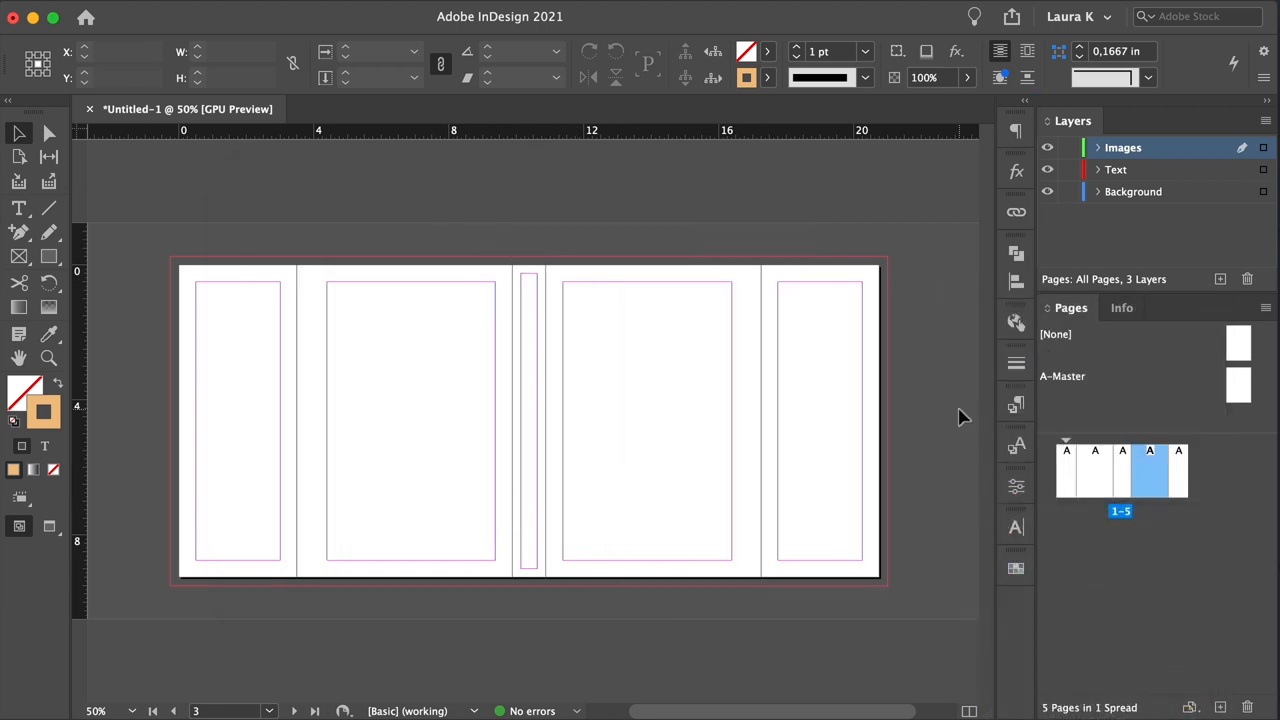
pyautogui.click(519, 12)
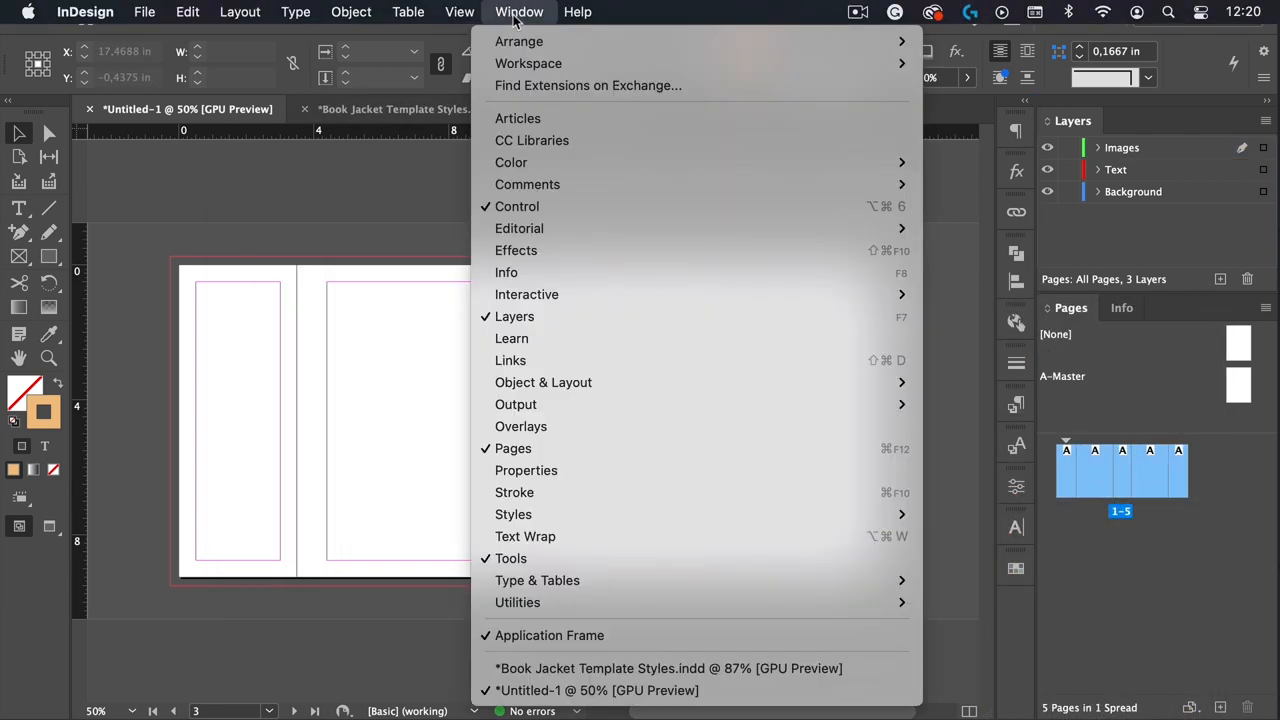
pyautogui.moveTo(985, 555)
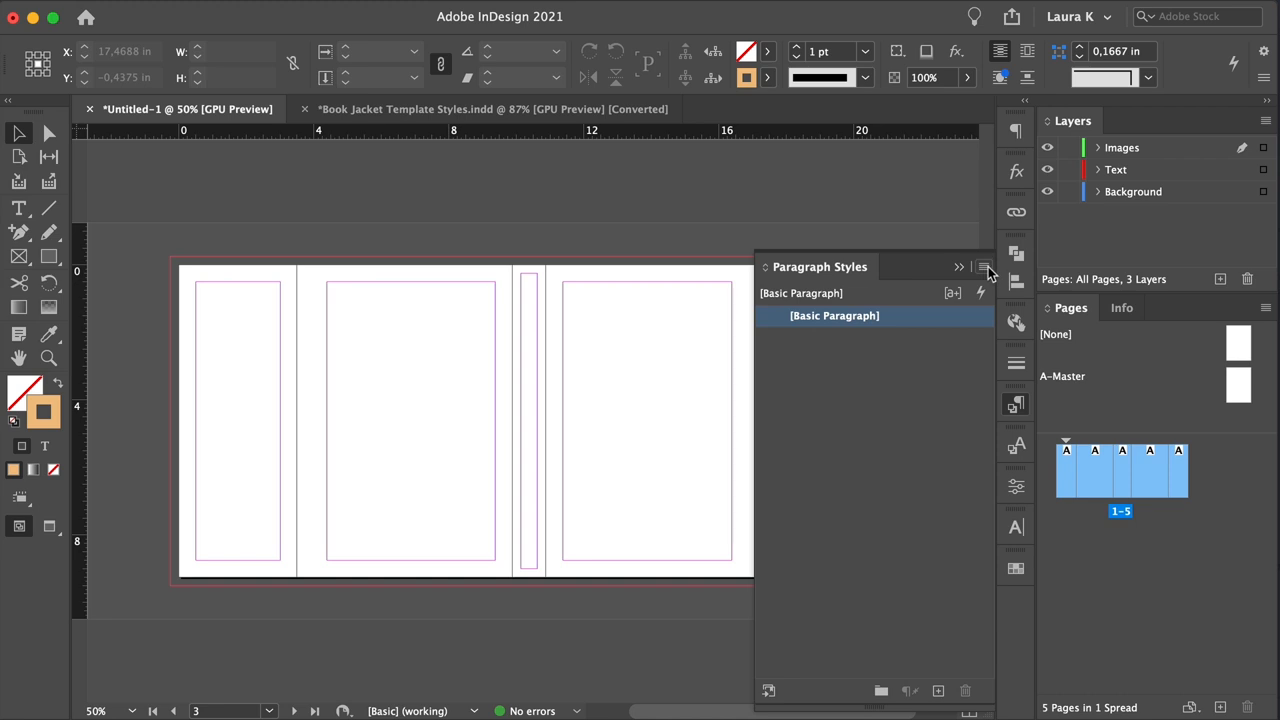
pyautogui.click(983, 267)
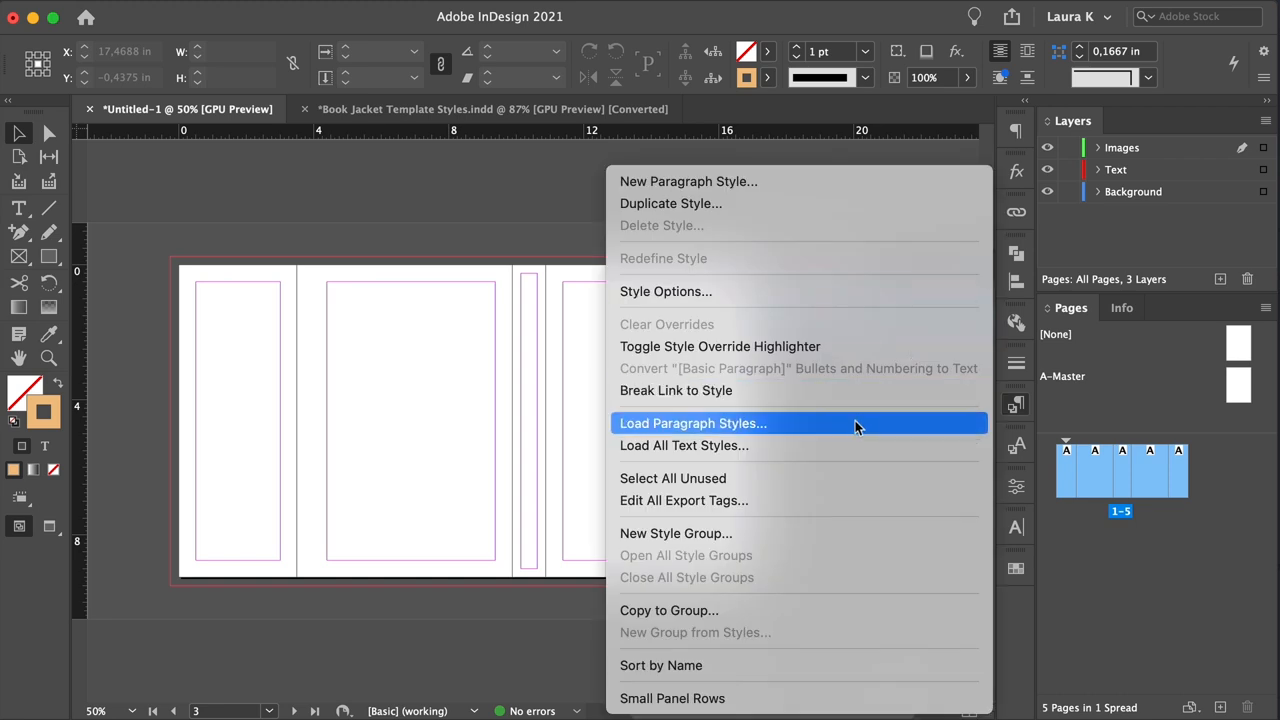
pyautogui.click(692, 423)
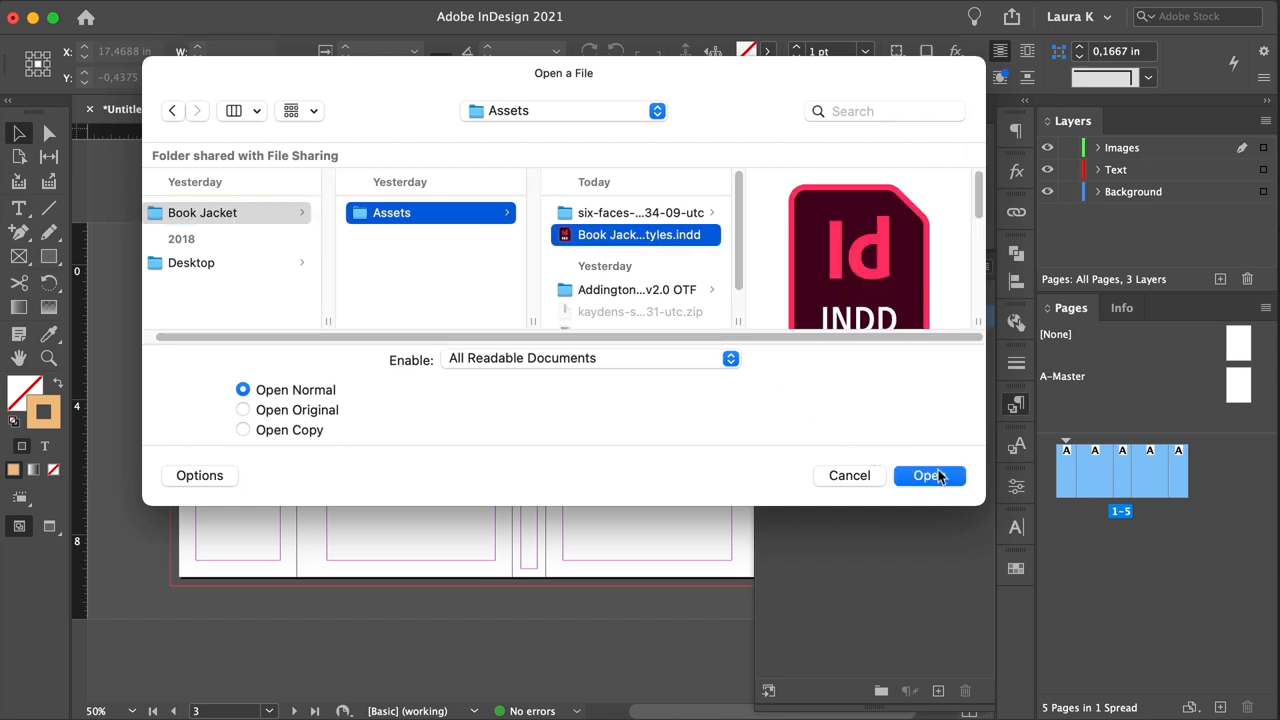
pyautogui.click(928, 475)
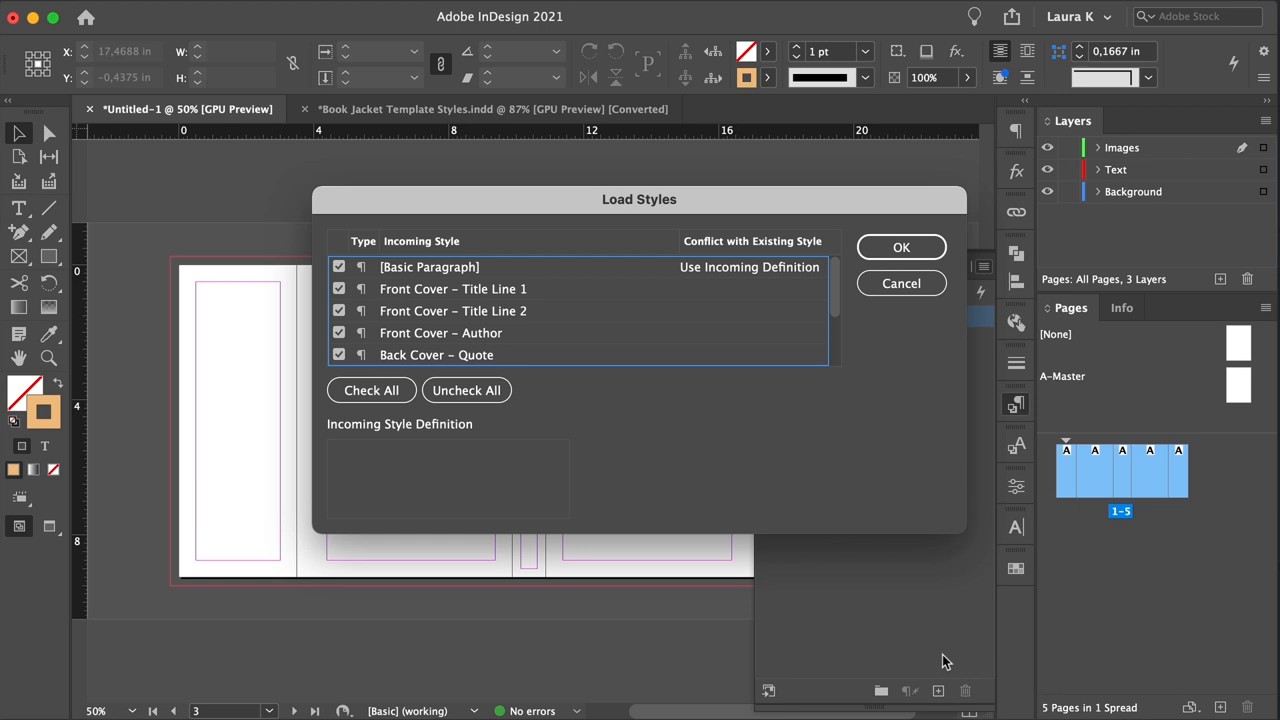
pyautogui.moveTo(755, 325)
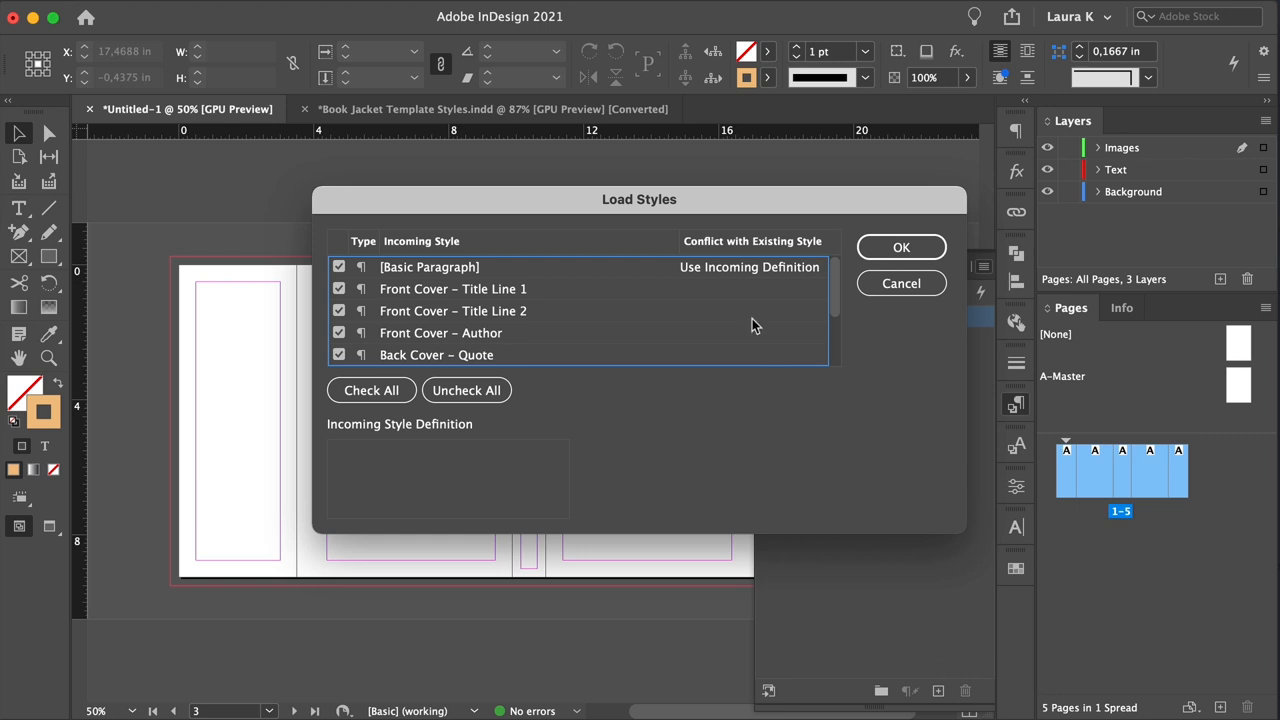
pyautogui.click(900, 247)
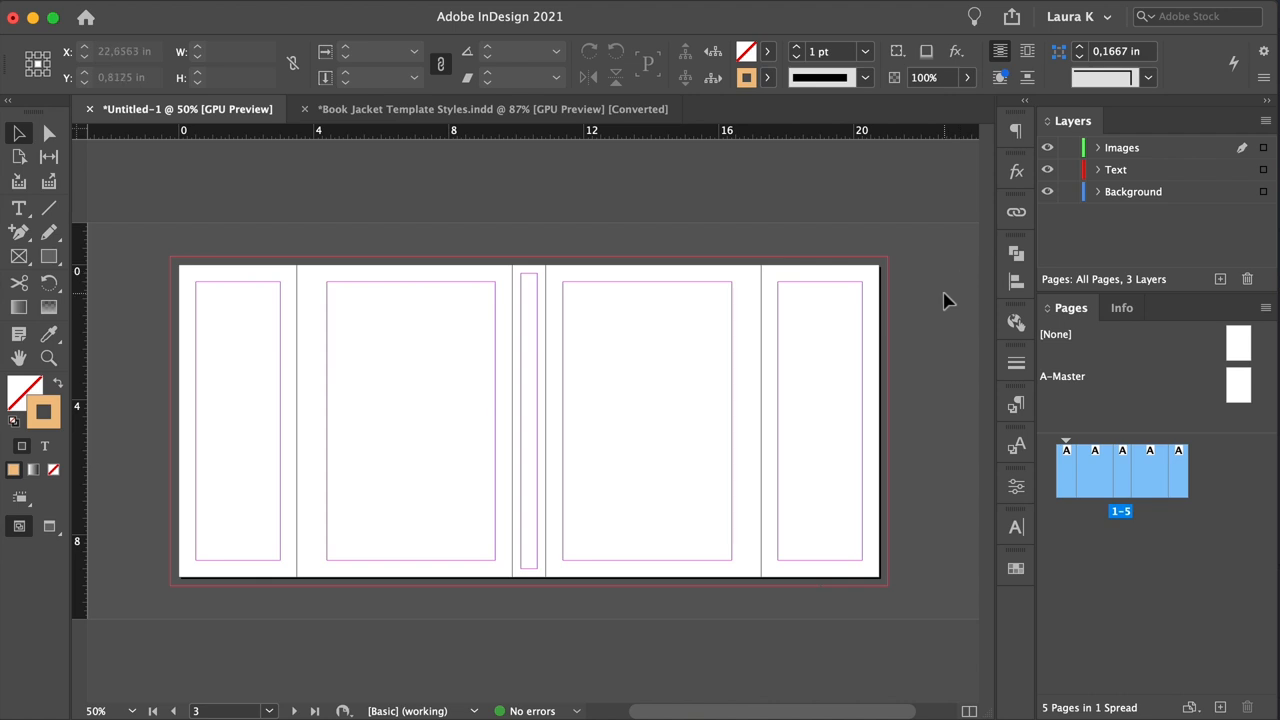
# Add two horizontal ruler guides across the spread, placing the lower one at 2.75 in
pyautogui.click(305, 109)
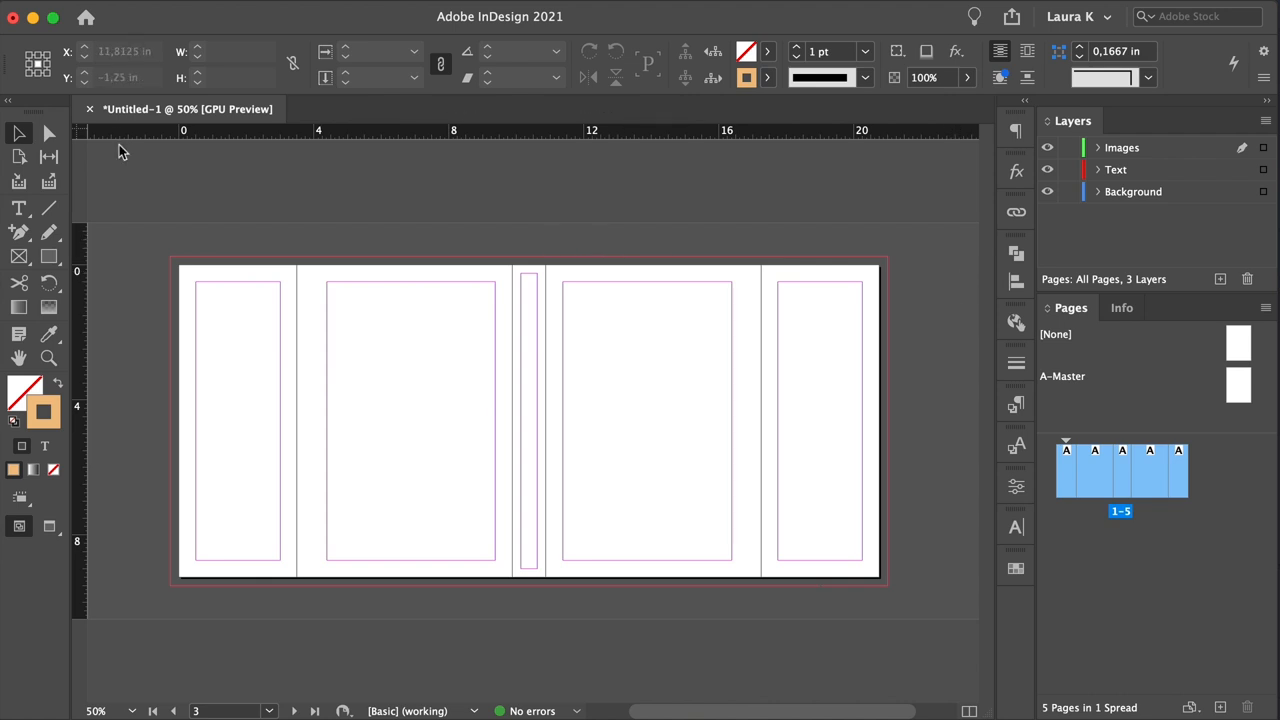
pyautogui.moveTo(120, 130); pyautogui.dragTo(125, 308)
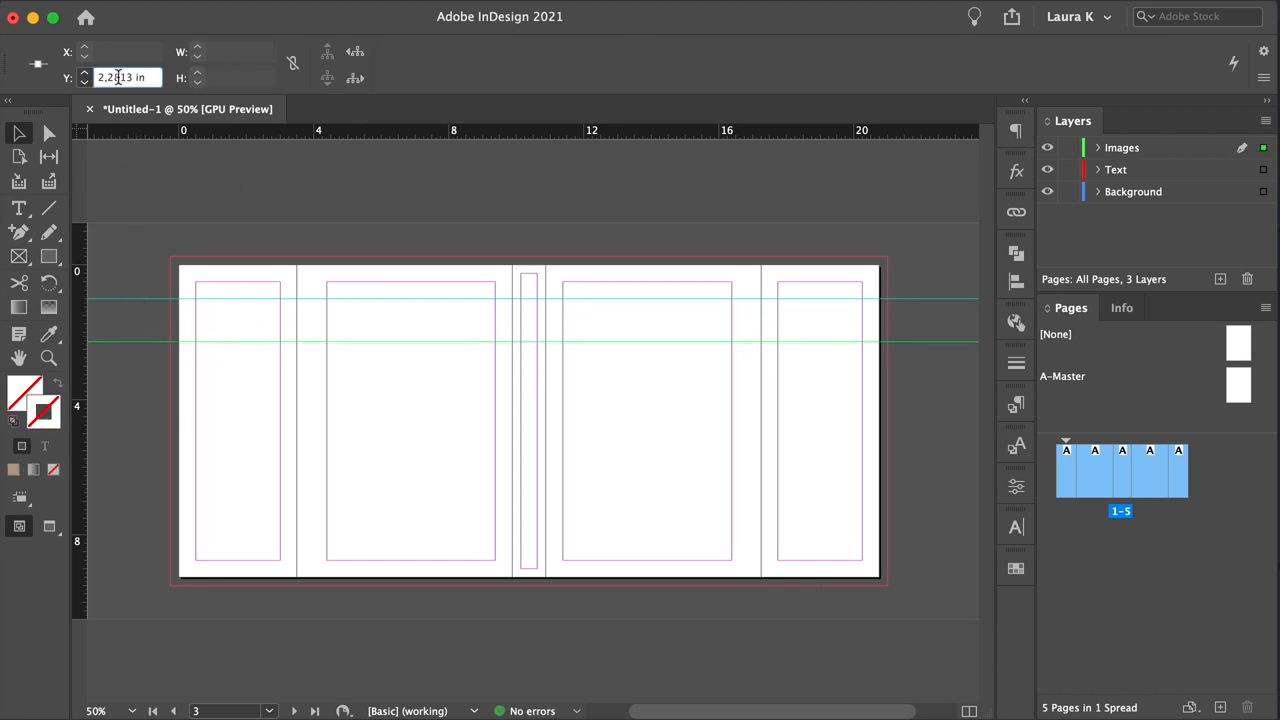
pyautogui.write('2,75')
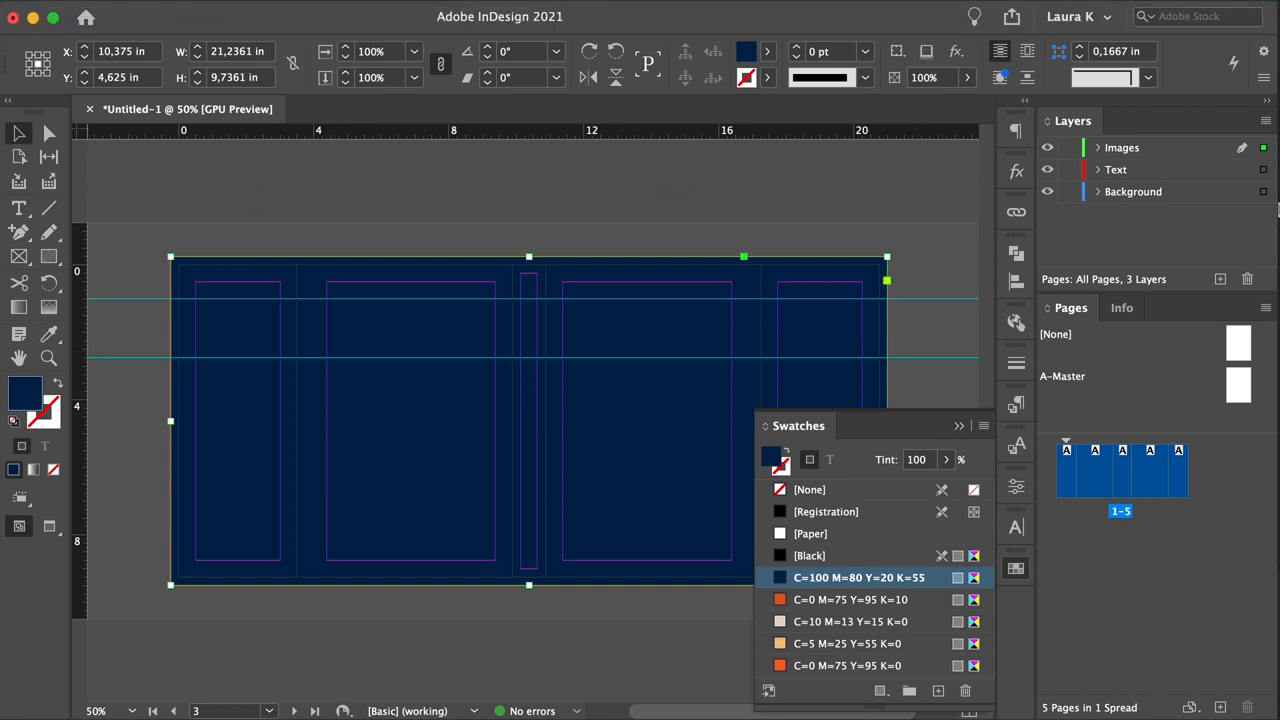
# Move the navy C=100 M=80 Y=20 K=55 full-bleed rectangle onto the Background layer
pyautogui.click(1135, 191)
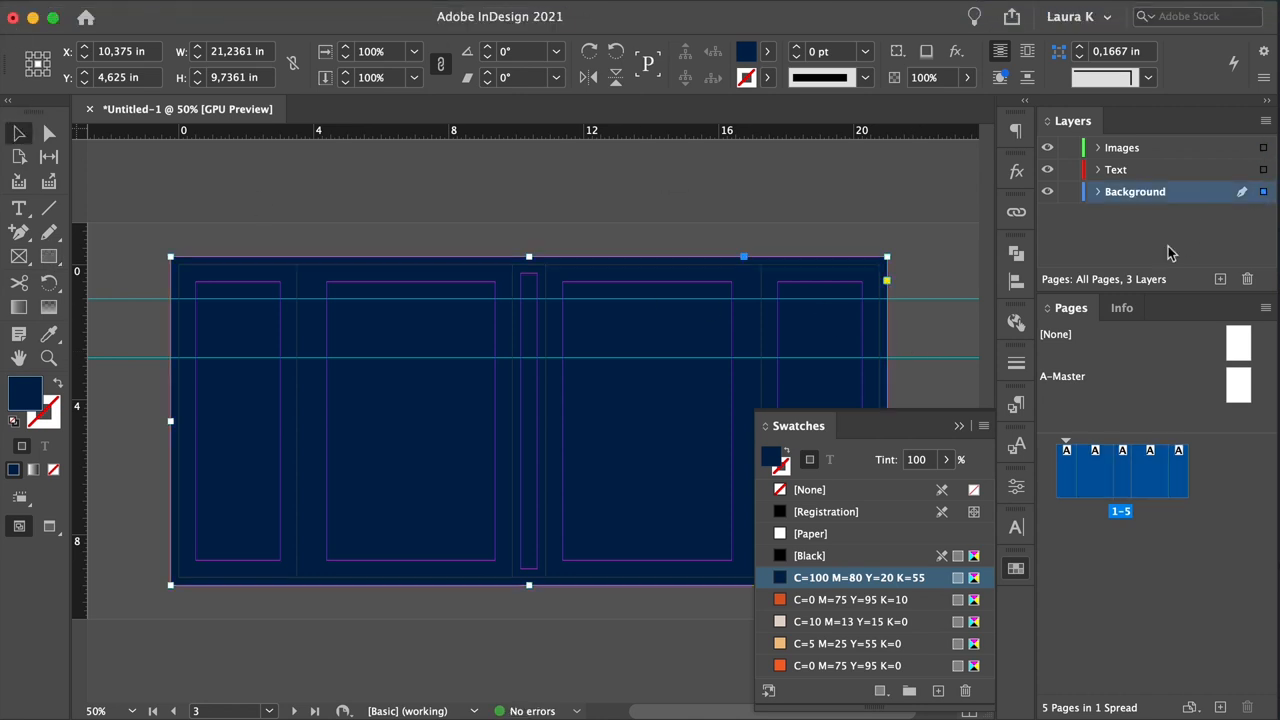
pyautogui.moveTo(1190, 162)
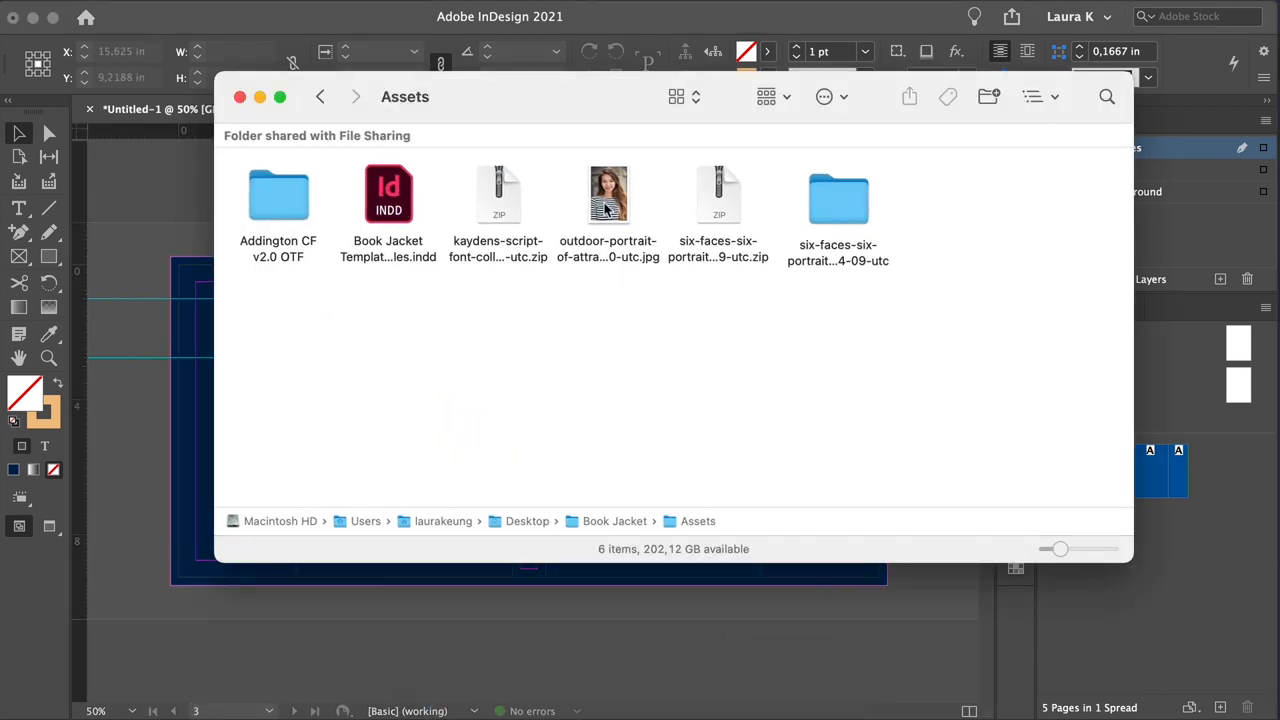
# Place the portrait JPG from the Assets folder at the top of the left flap
pyautogui.click(608, 195)
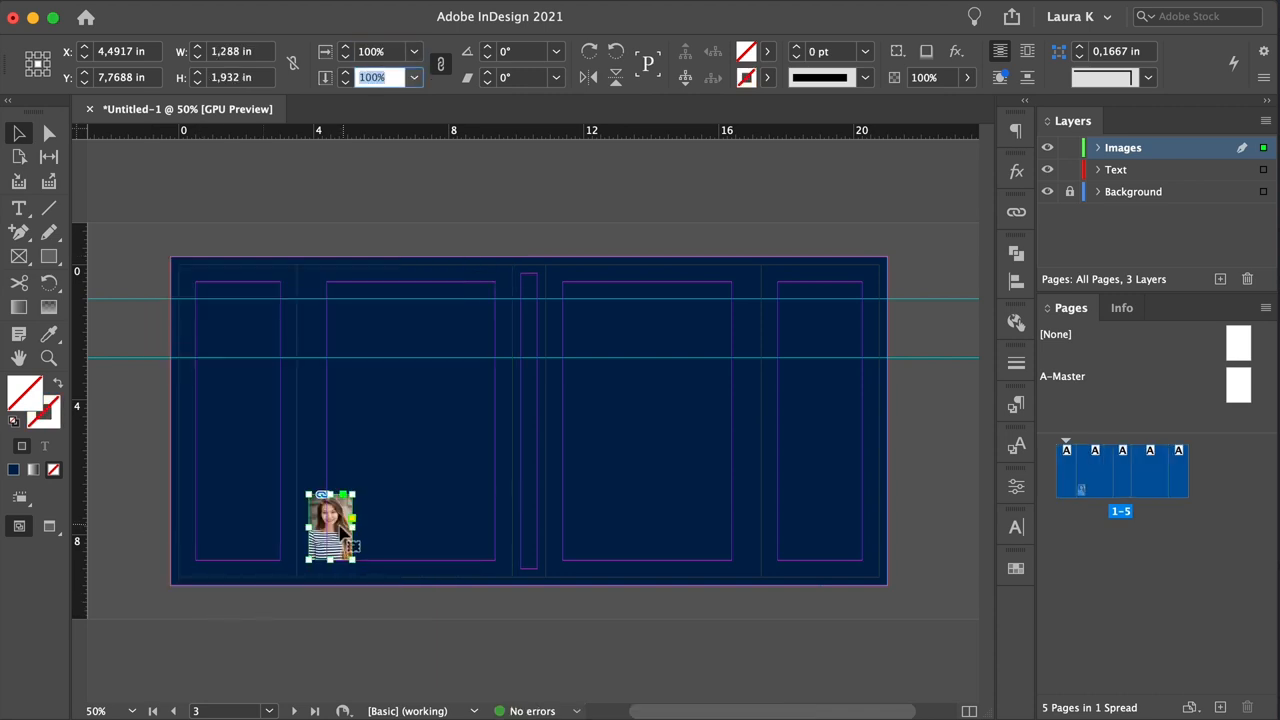
pyautogui.moveTo(330, 525); pyautogui.dragTo(238, 335)
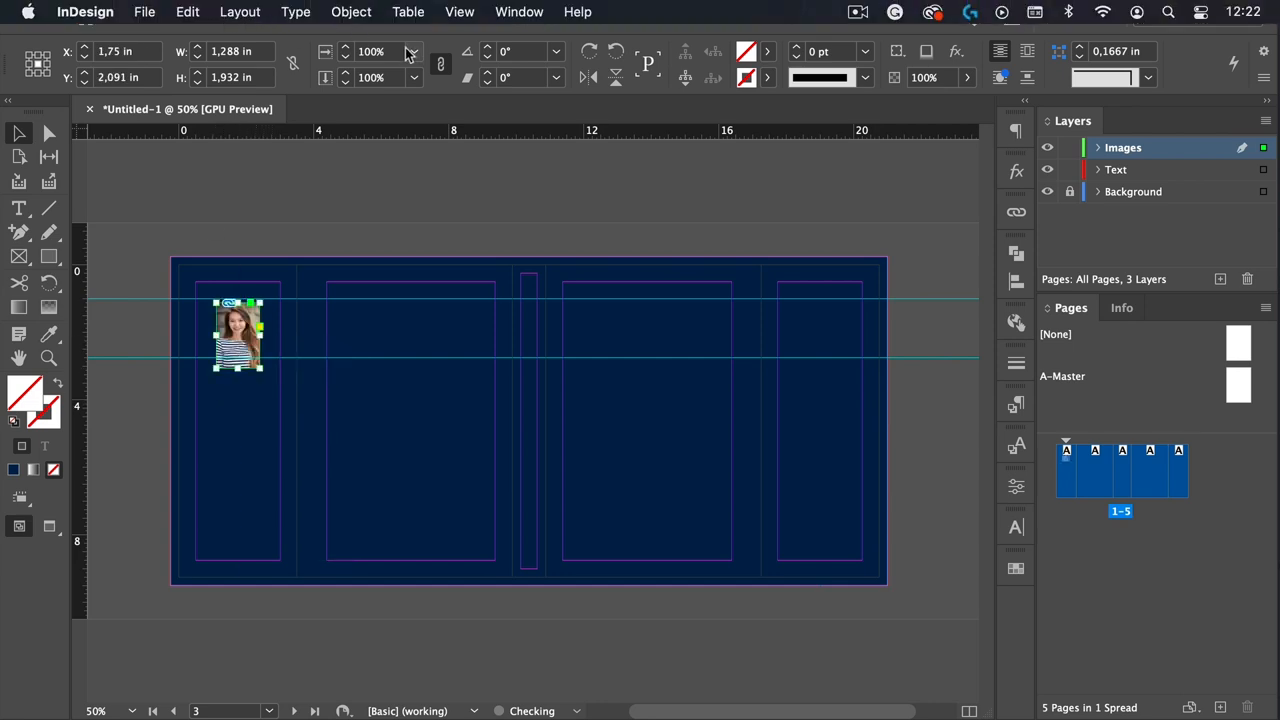
pyautogui.click(240, 51)
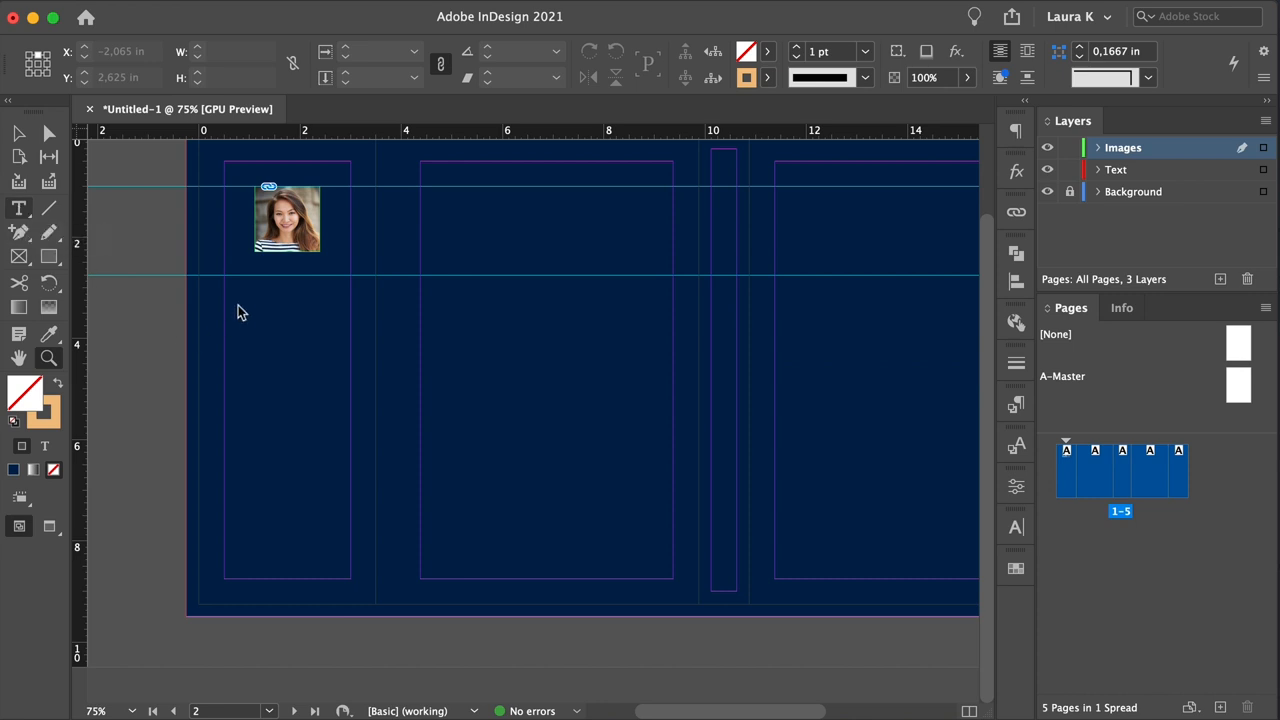
# Draw a flap text frame styled with Flap – Quote, Copy and Flap – Author Signature
pyautogui.moveTo(225, 277); pyautogui.dragTo(350, 597)
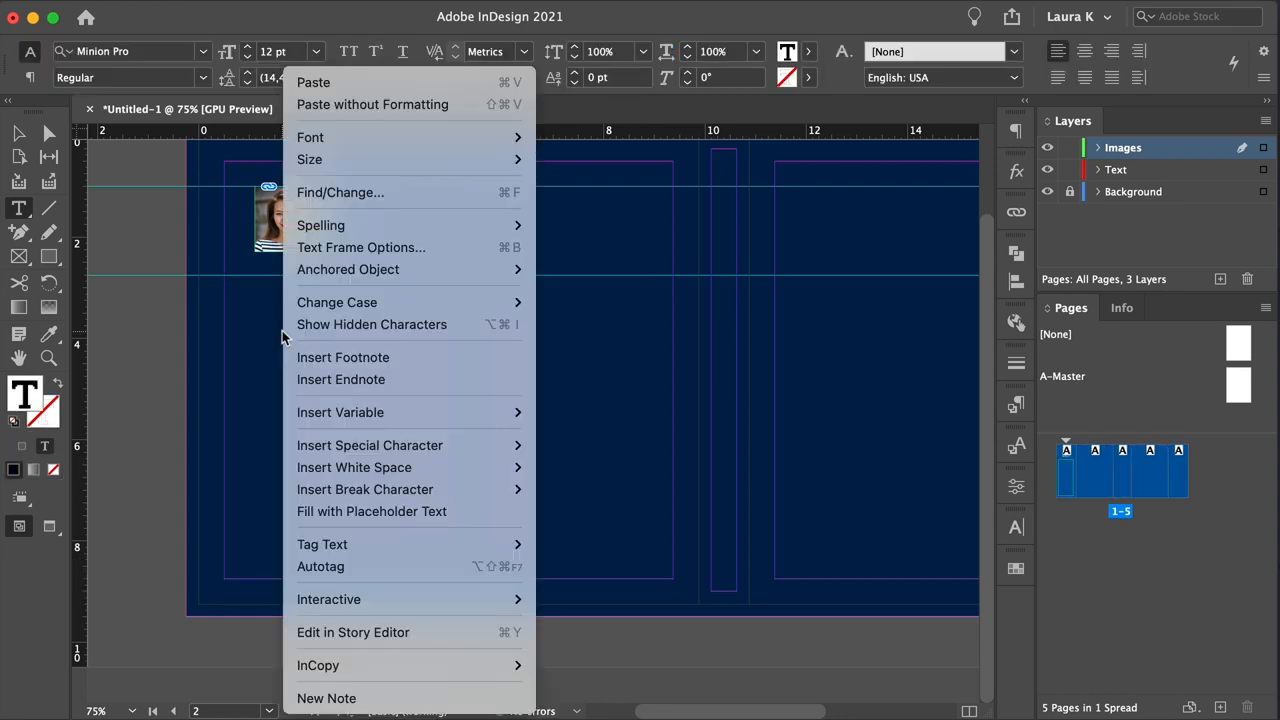
pyautogui.moveTo(277, 322)
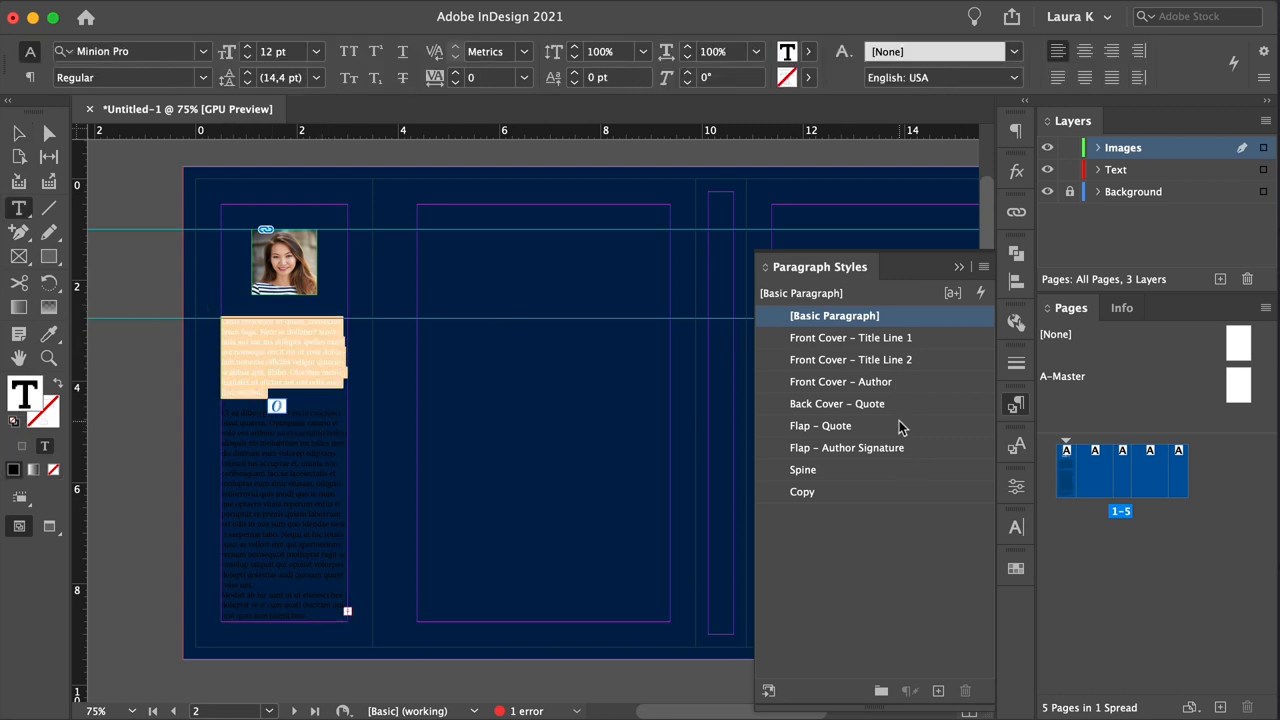
pyautogui.click(821, 425)
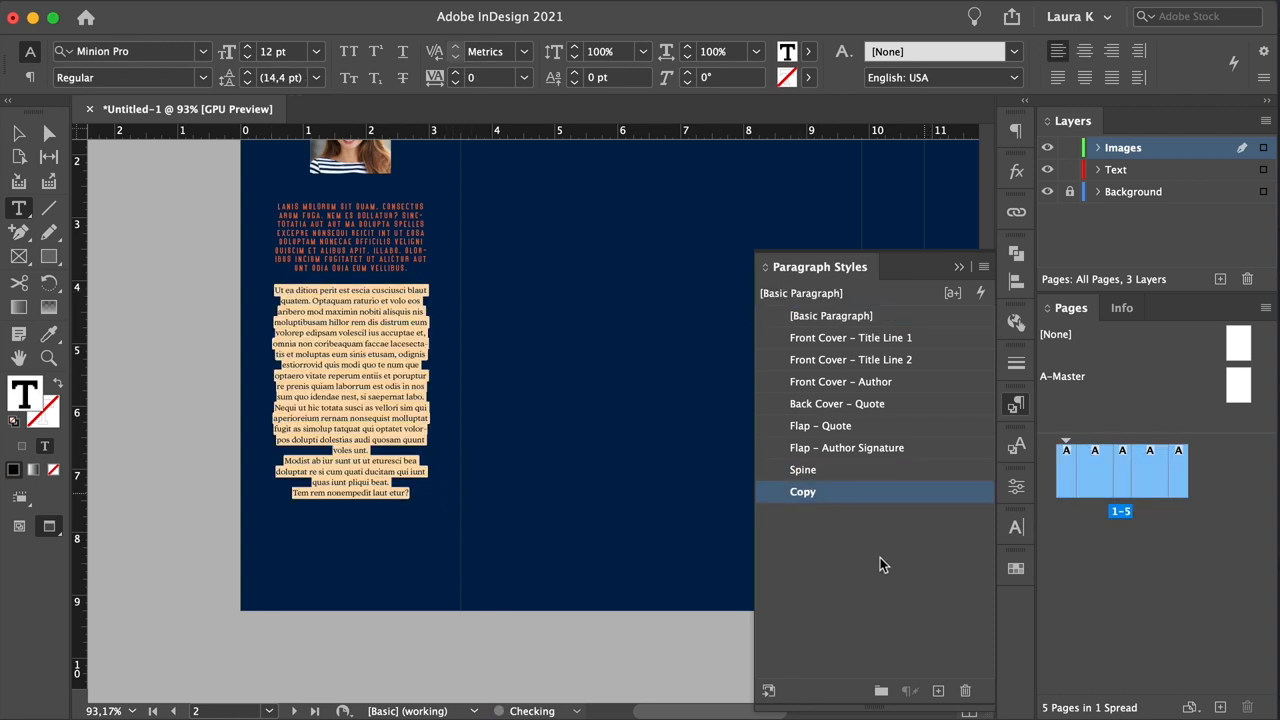
pyautogui.click(803, 491)
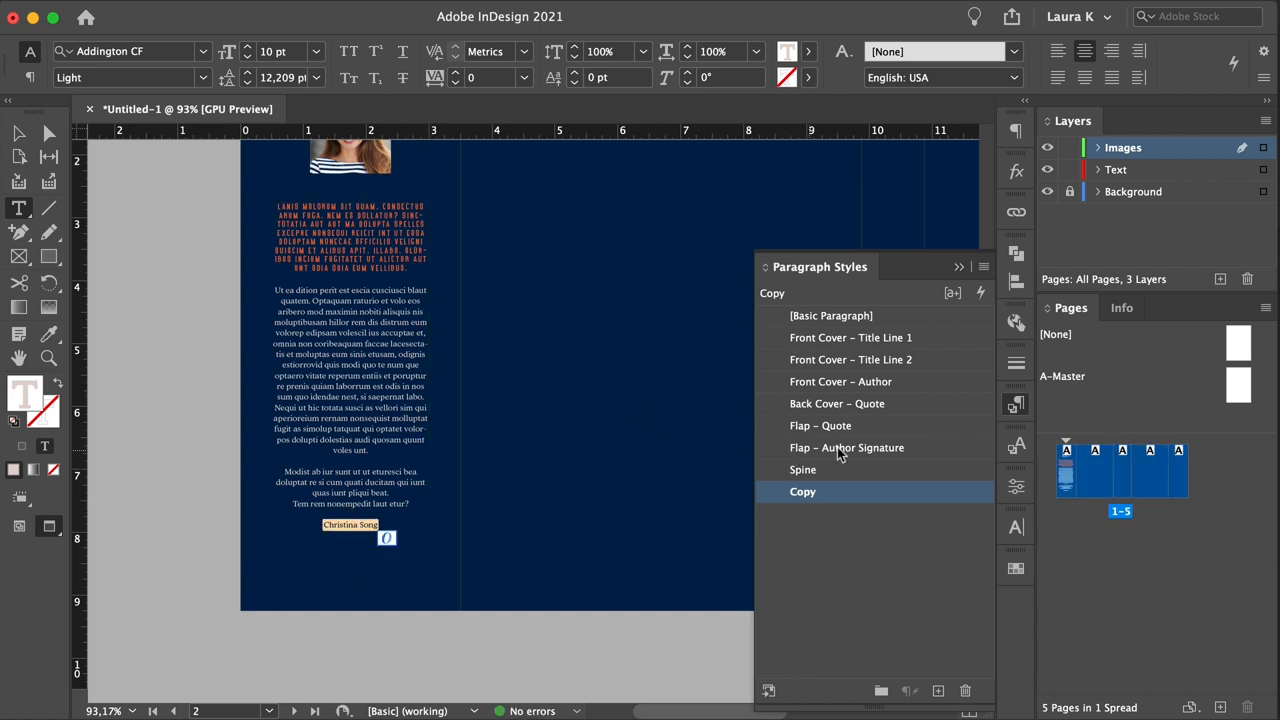
pyautogui.click(846, 447)
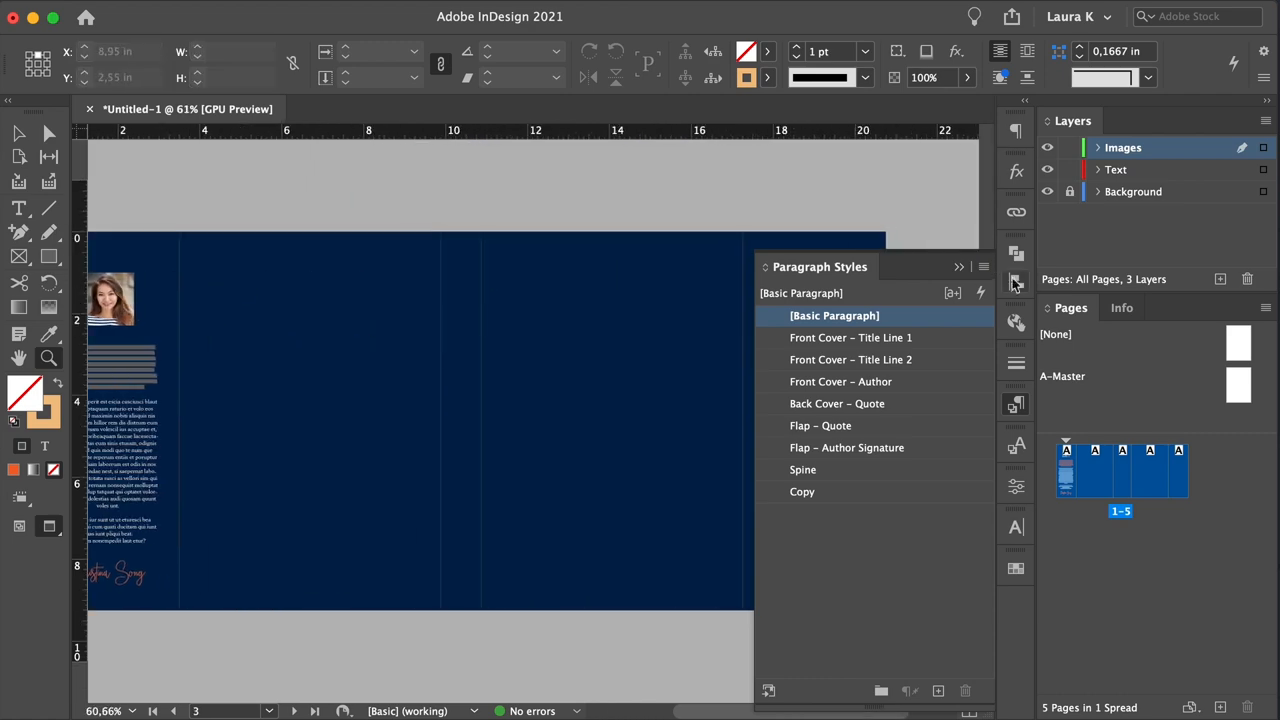
# Add a placeholder back-cover frame with its last paragraph as Back Cover – Quote, Paper, 25 pt
pyautogui.click(18, 208)
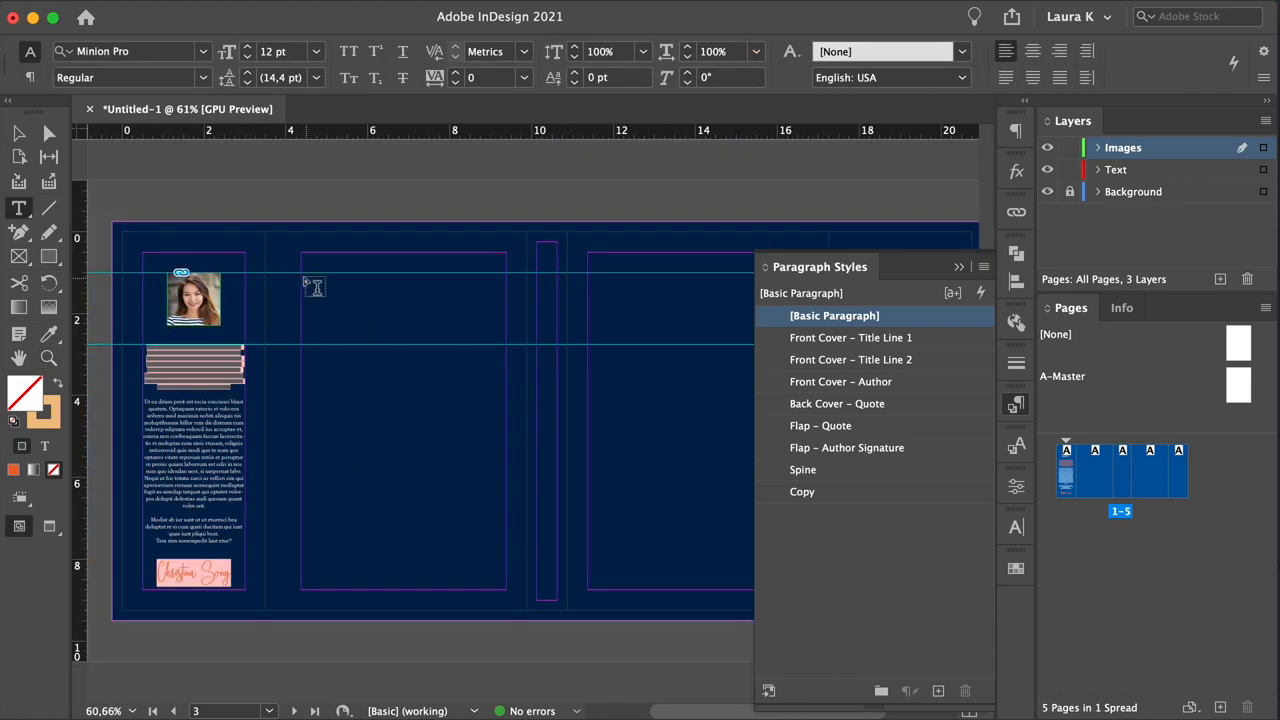
pyautogui.rightClick(315, 287)
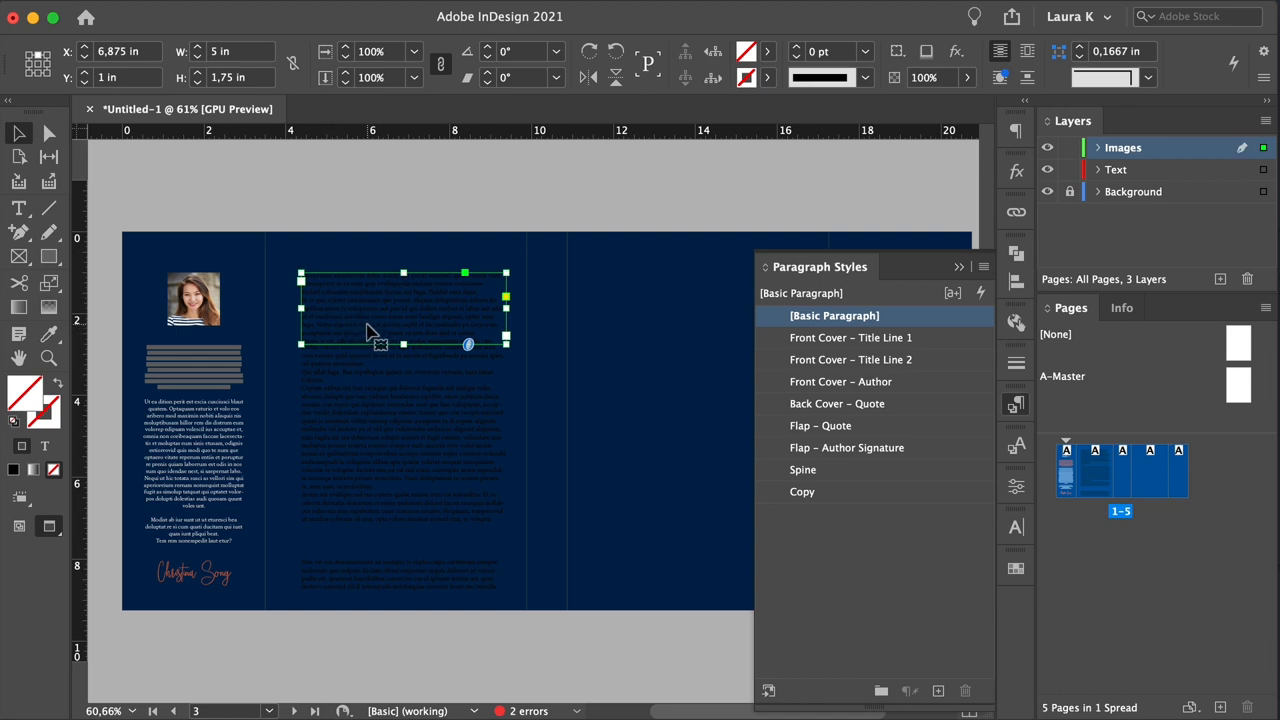
pyautogui.doubleClick(400, 310)
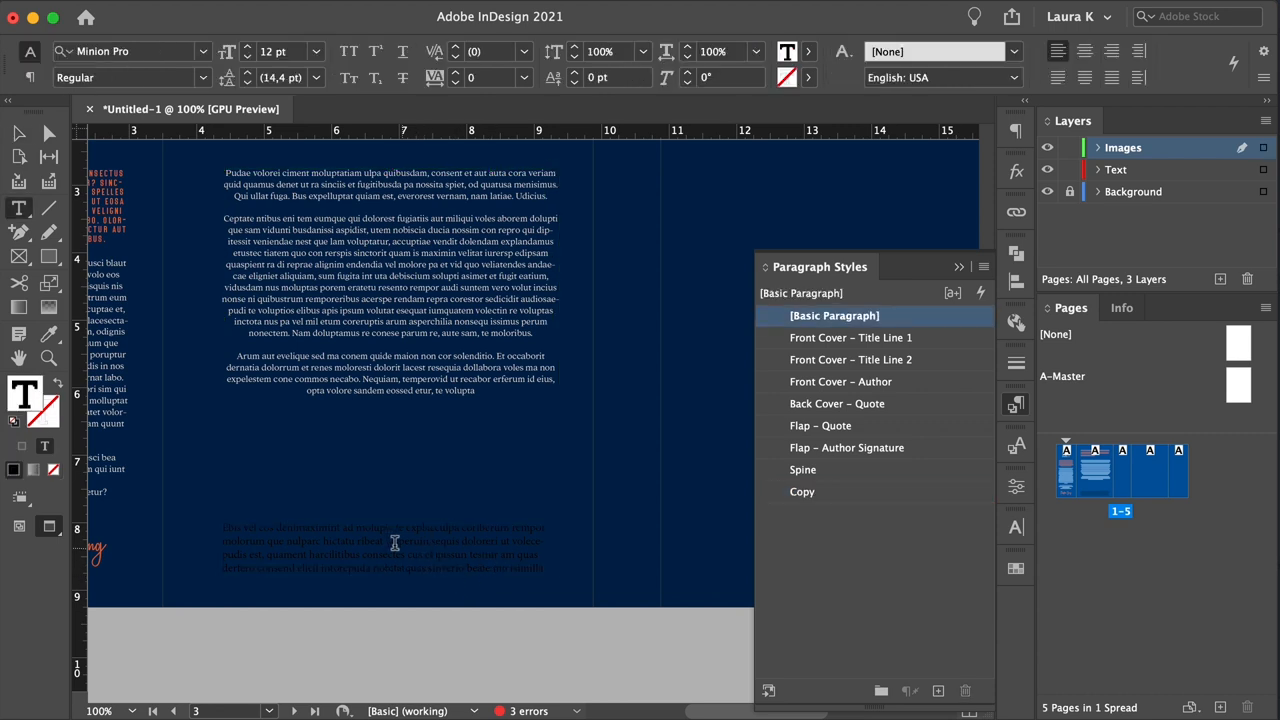
pyautogui.click(840, 403)
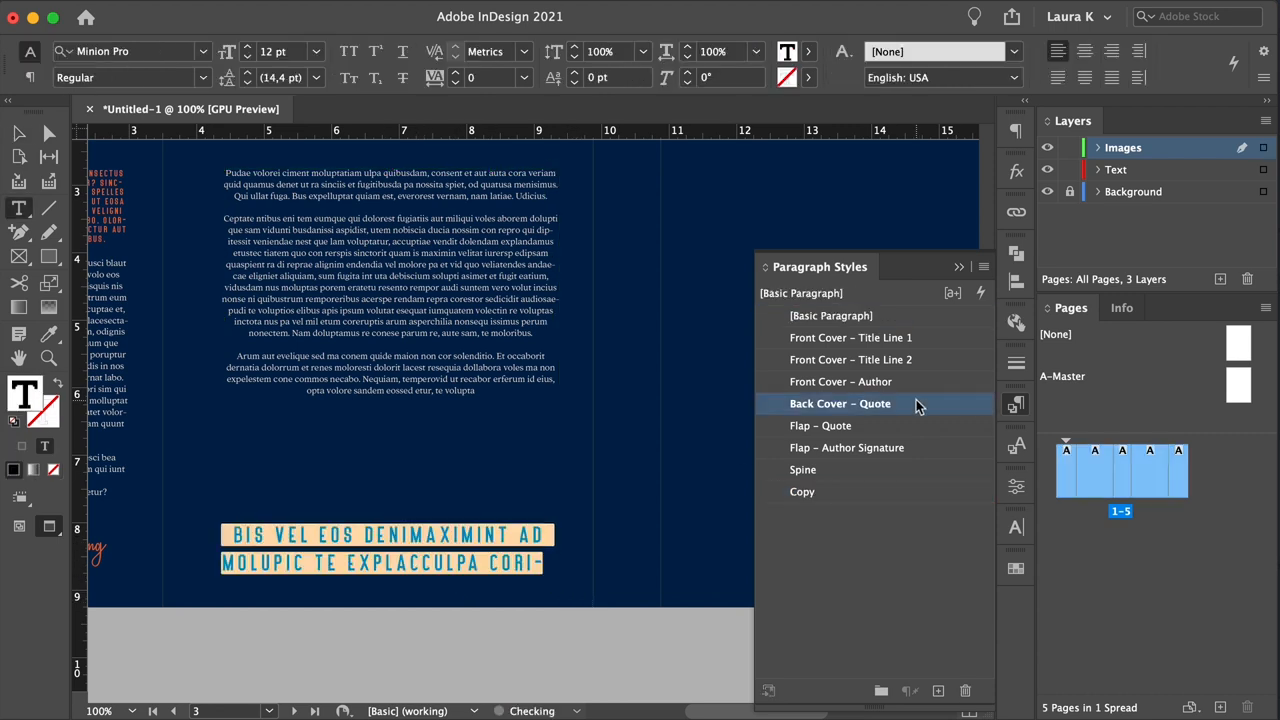
pyautogui.click(840, 403)
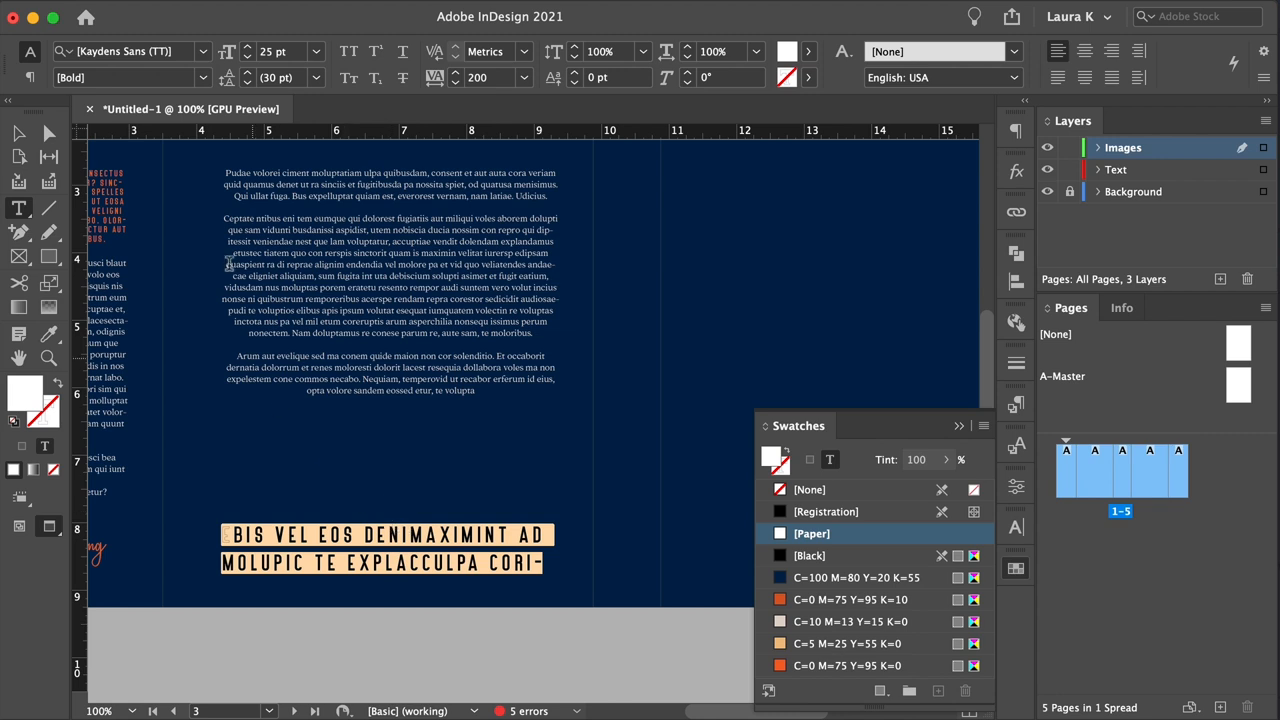
pyautogui.click(317, 51)
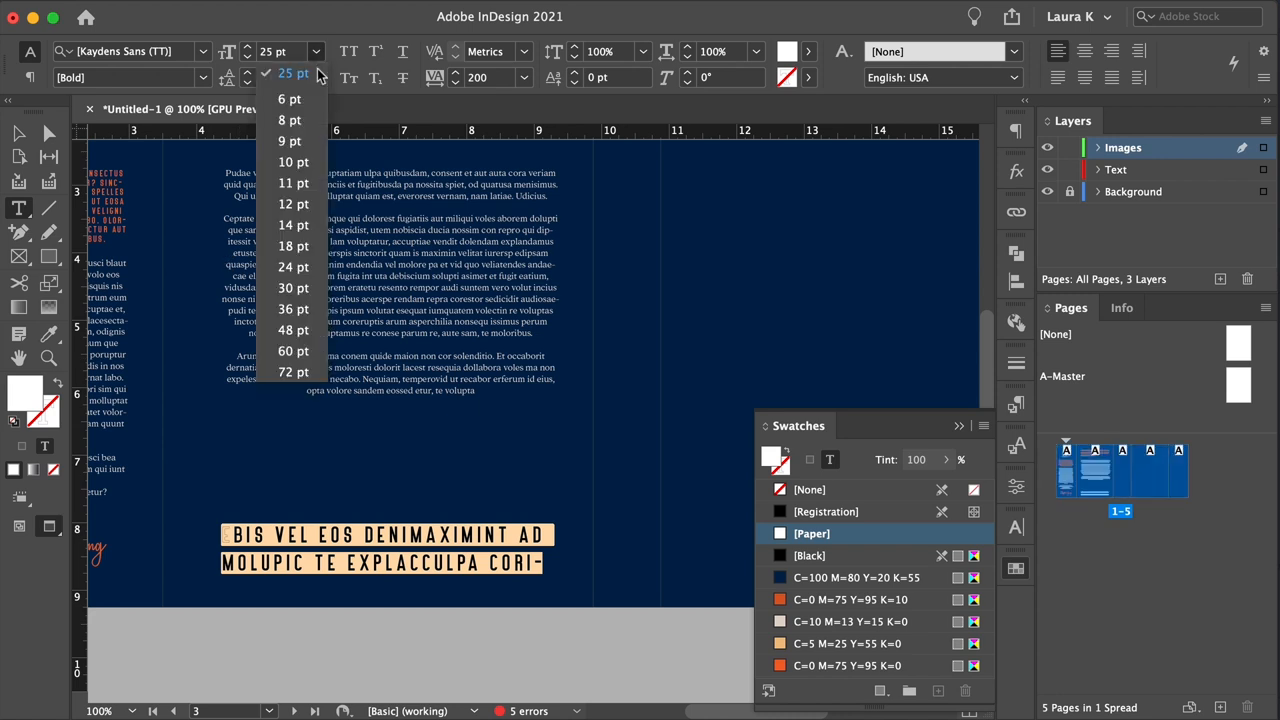
pyautogui.click(290, 120)
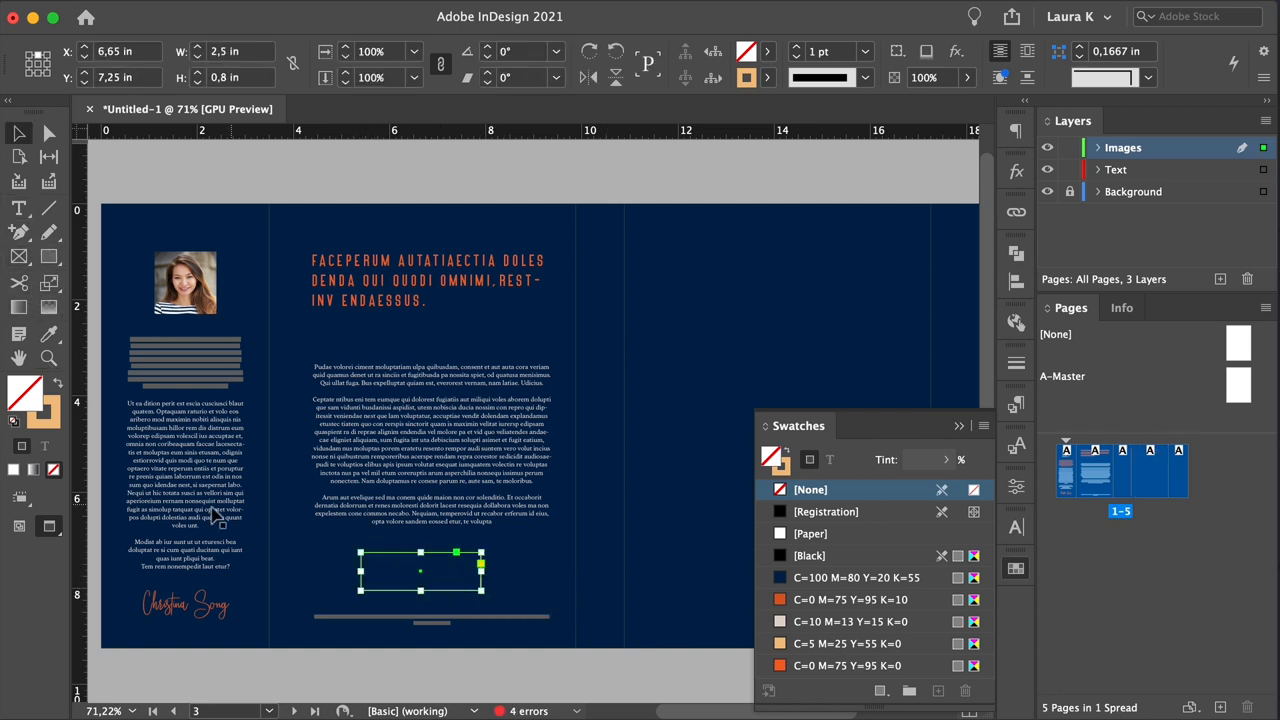
# Fill the small back cover box with Paper white
pyautogui.click(811, 533)
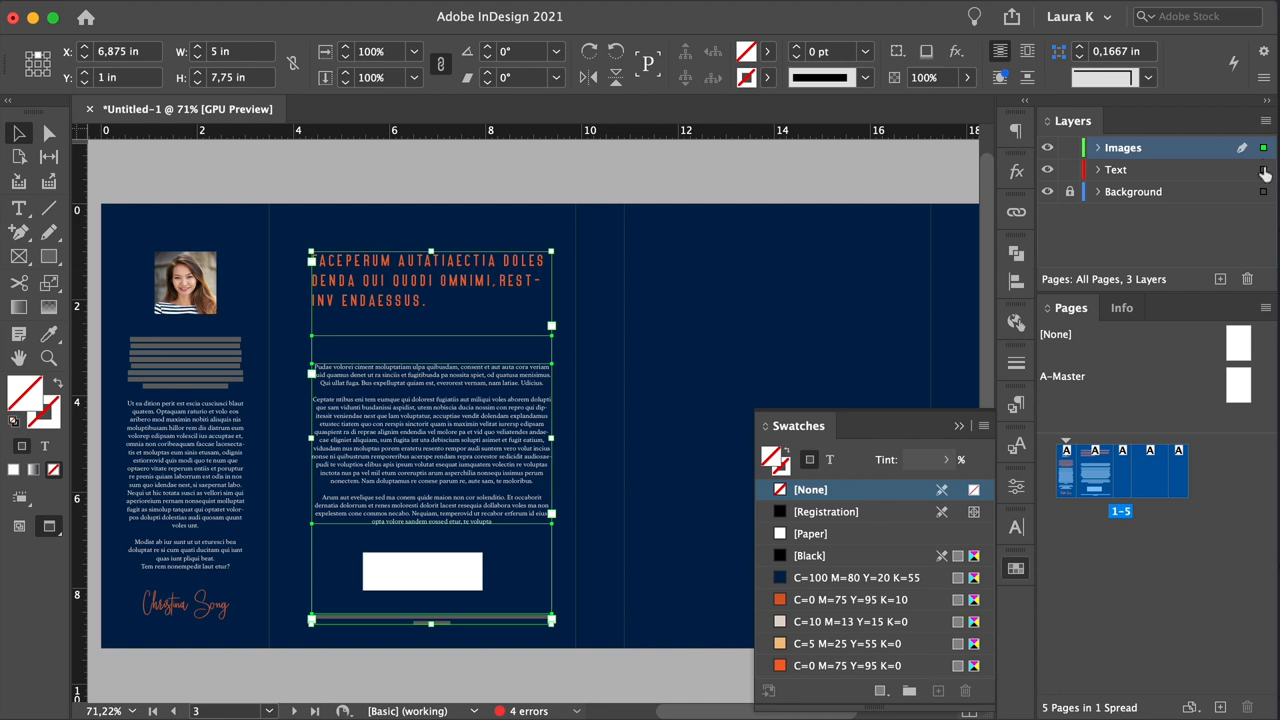
# Move the back cover text frame to the Text layer
pyautogui.click(185, 480)
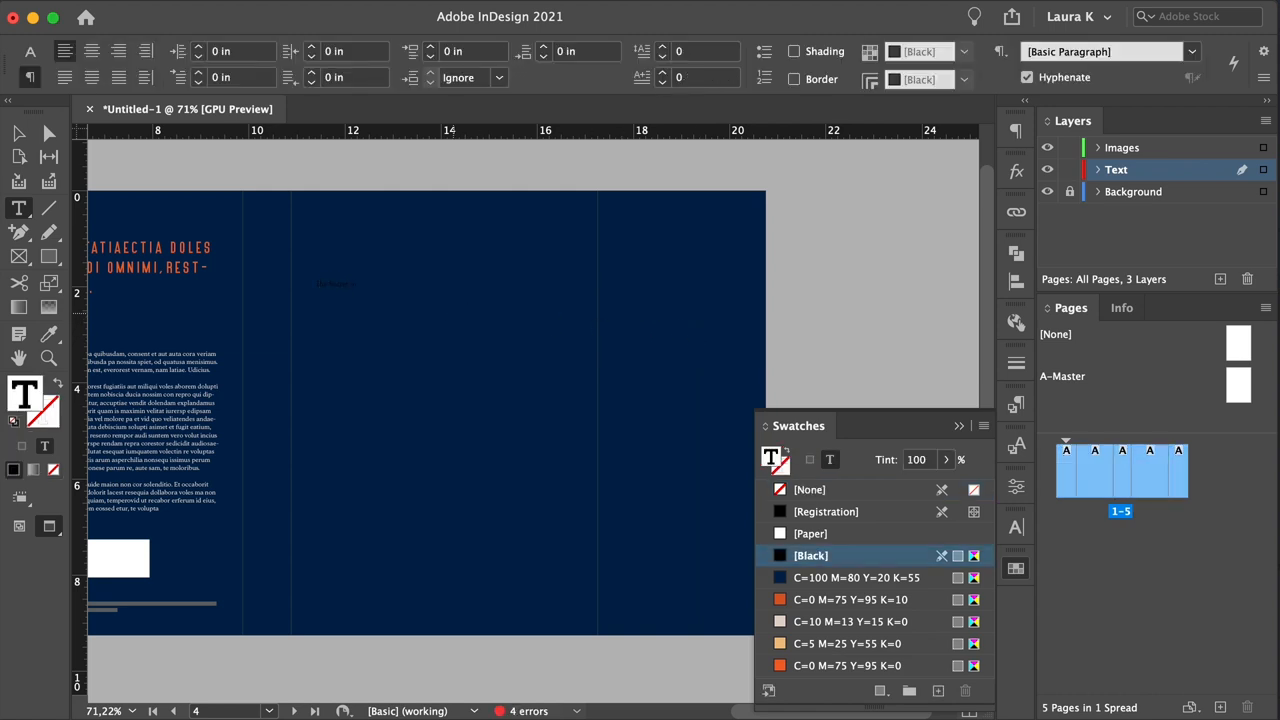
# Apply the Spine paragraph style to 'The Secret in the Painting' title and author line
pyautogui.click(368, 283)
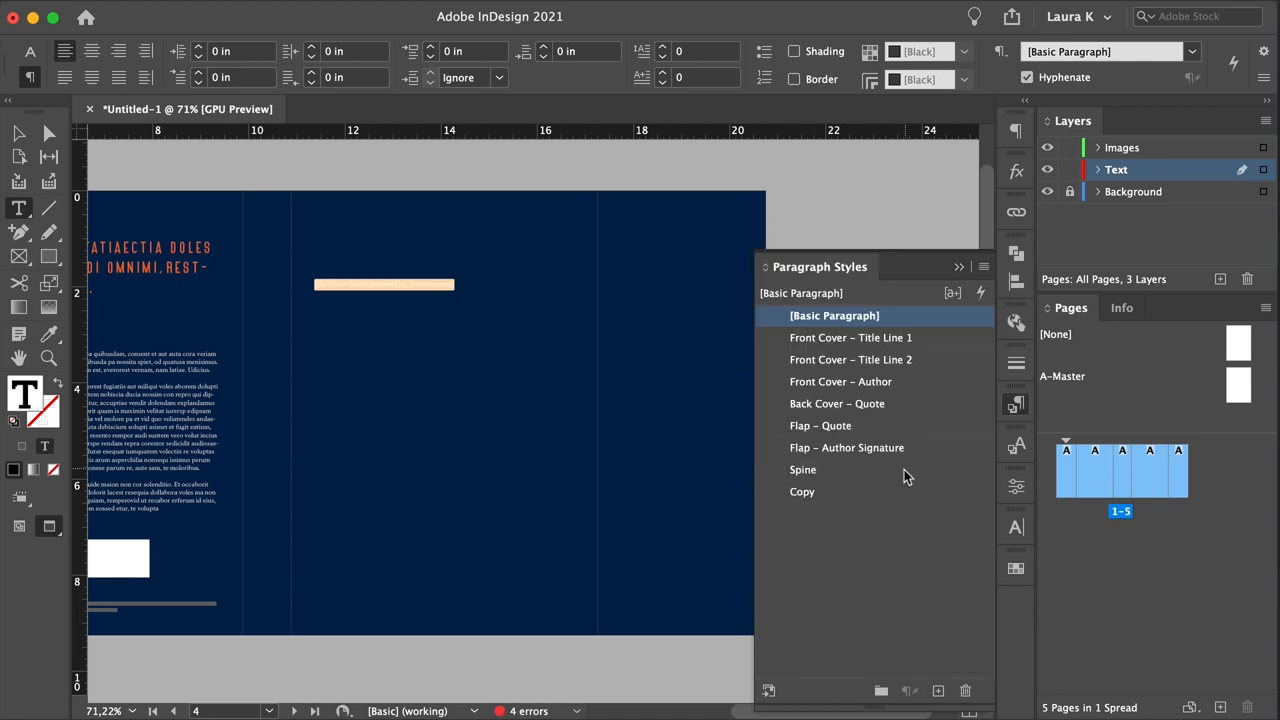
pyautogui.click(803, 469)
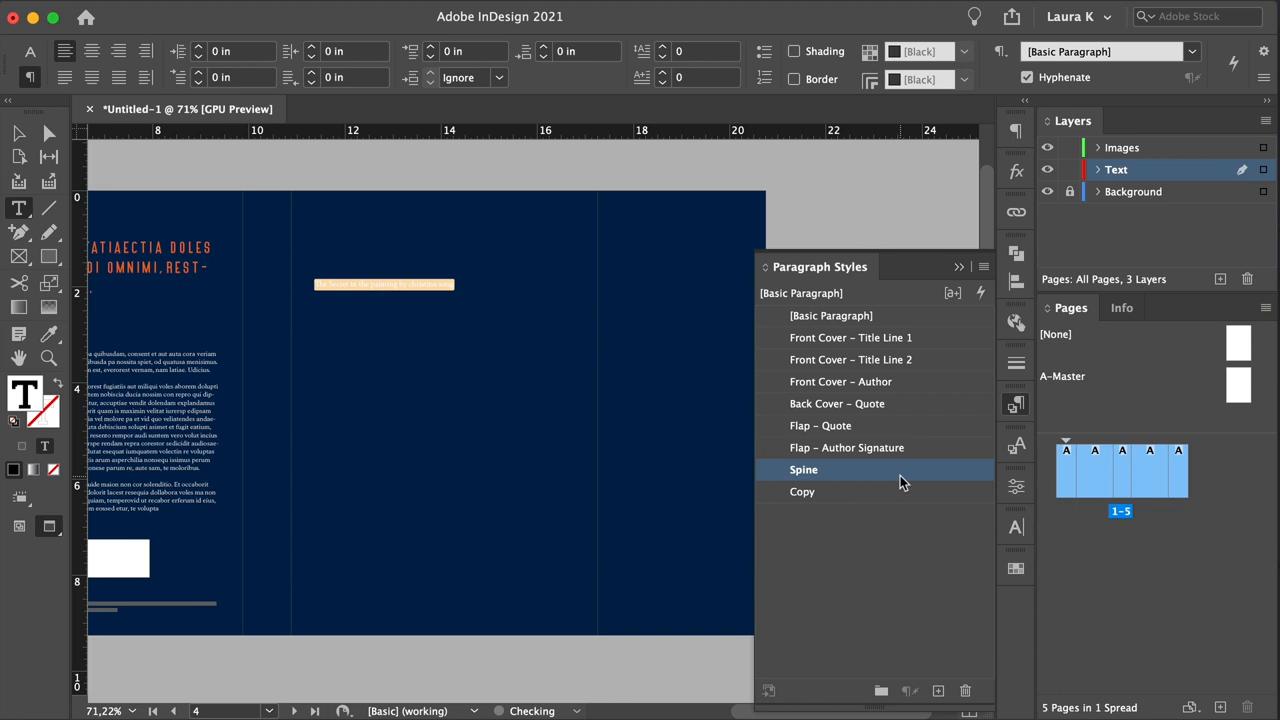
pyautogui.click(803, 469)
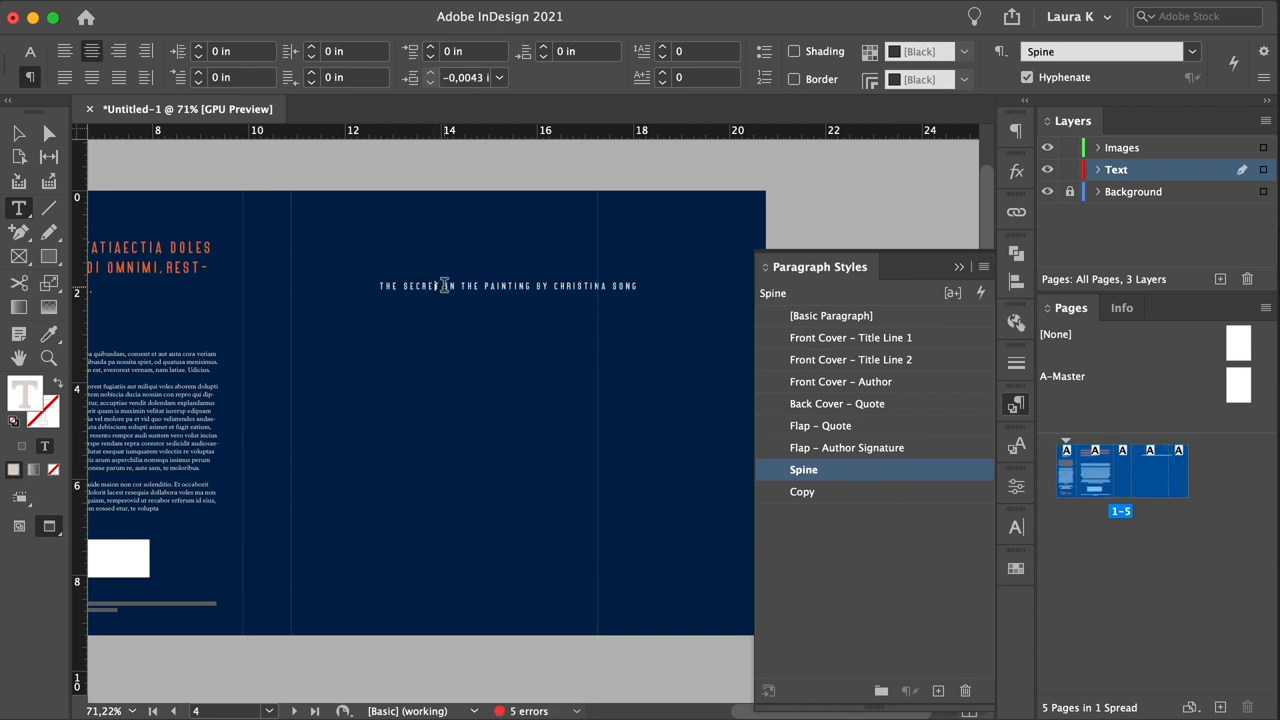
pyautogui.doubleClick(420, 286)
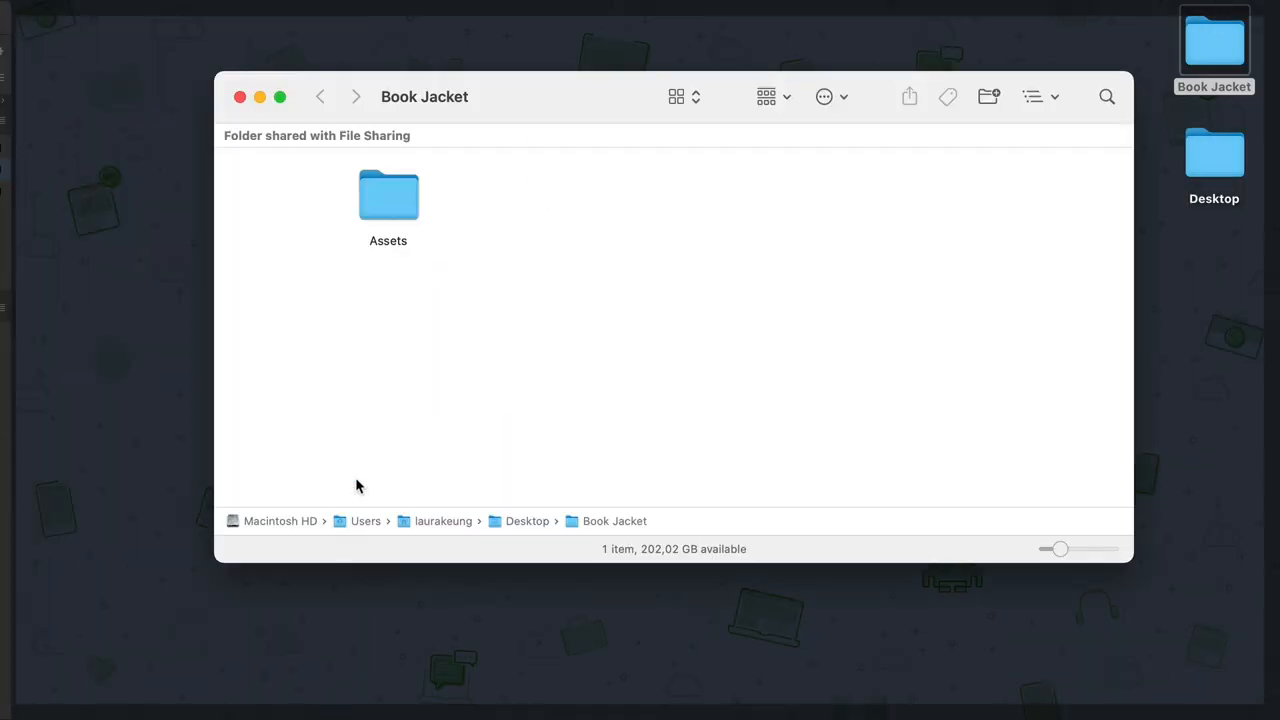
# Place the six-faces illustration on the front cover and scale it down to about two-thirds
pyautogui.doubleClick(388, 195)
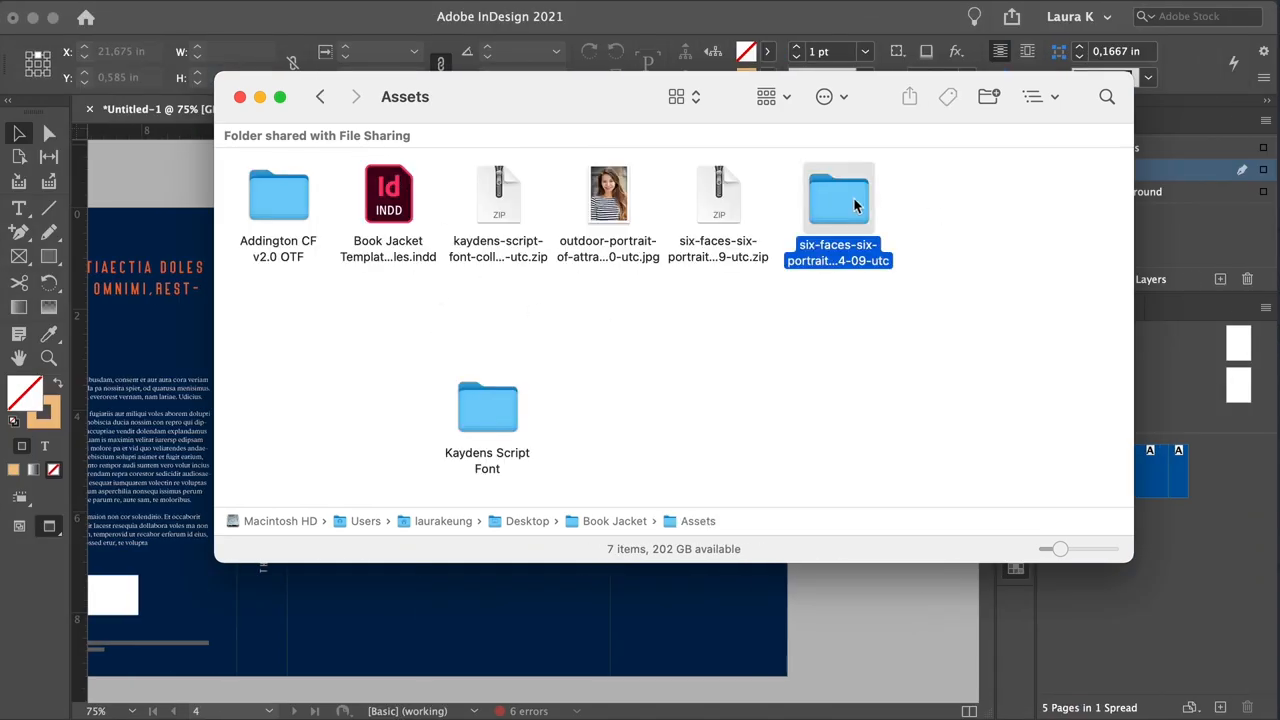
pyautogui.doubleClick(838, 197)
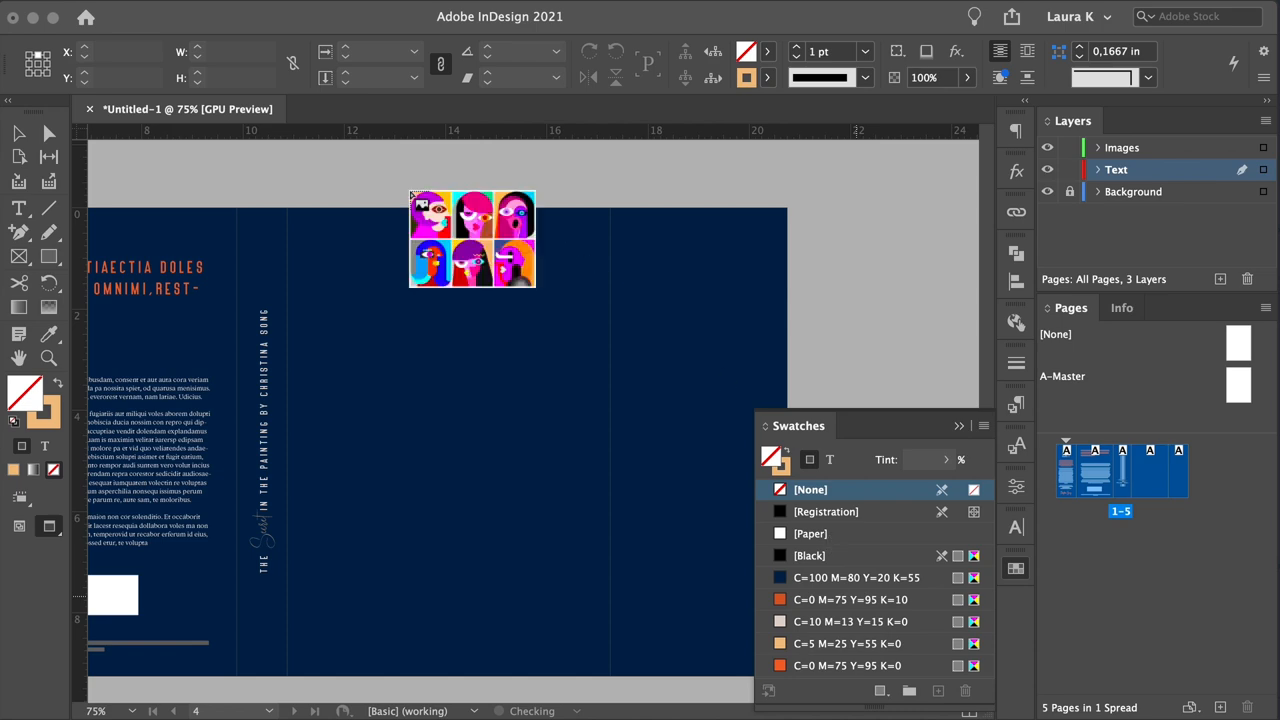
pyautogui.moveTo(472, 238); pyautogui.dragTo(400, 222)
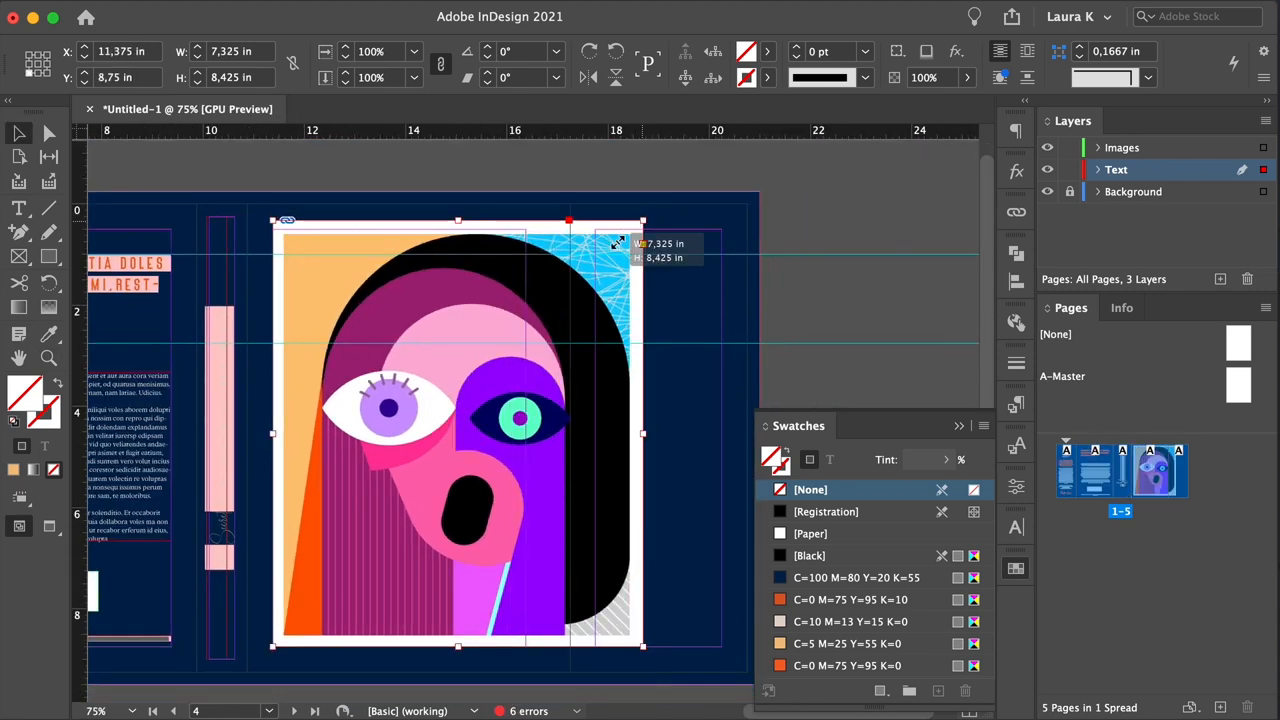
pyautogui.moveTo(643, 220); pyautogui.dragTo(523, 415)
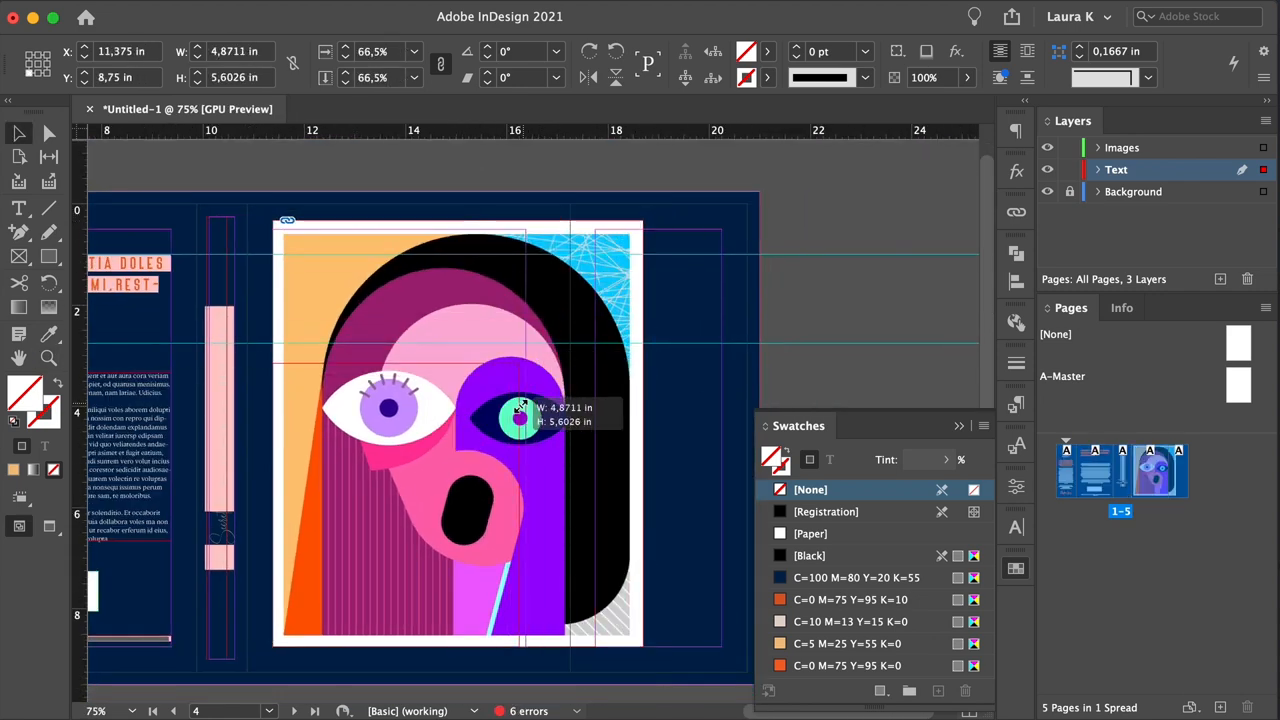
pyautogui.moveTo(530, 407); pyautogui.dragTo(530, 395)
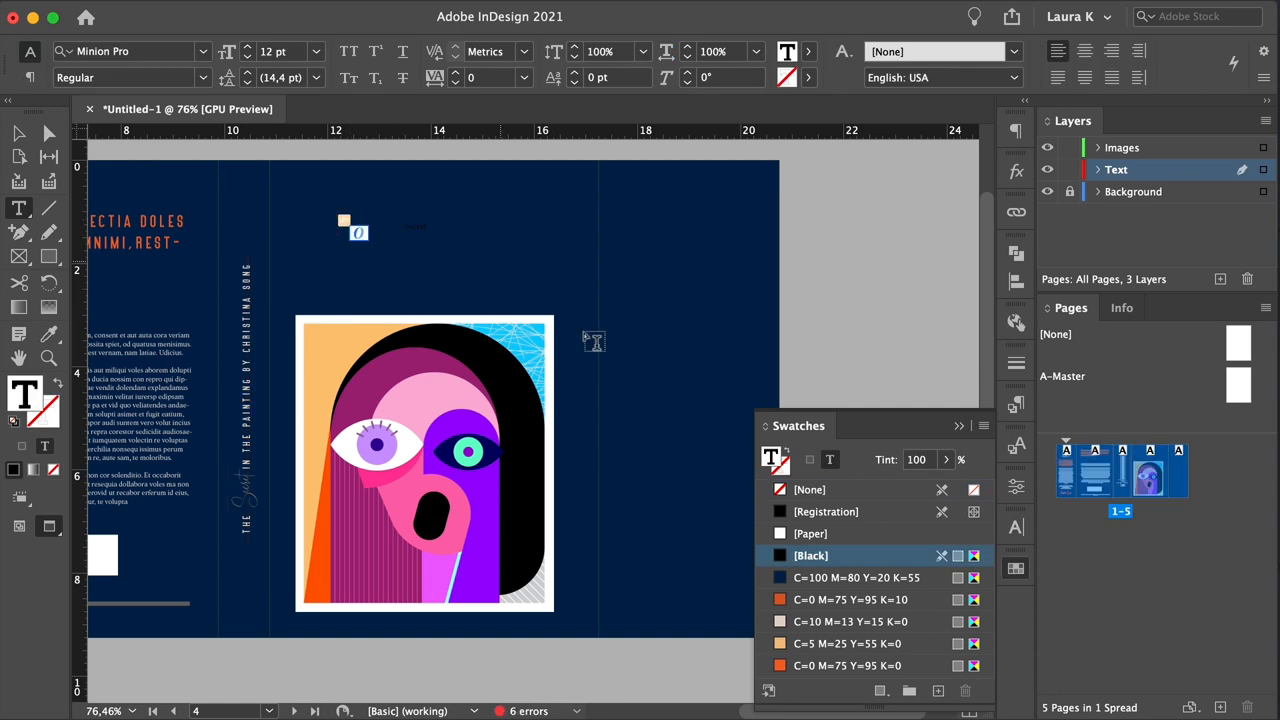
# Style the script title 'the Secret' as Front Cover – Title Line 1 at size 55
pyautogui.click(1015, 405)
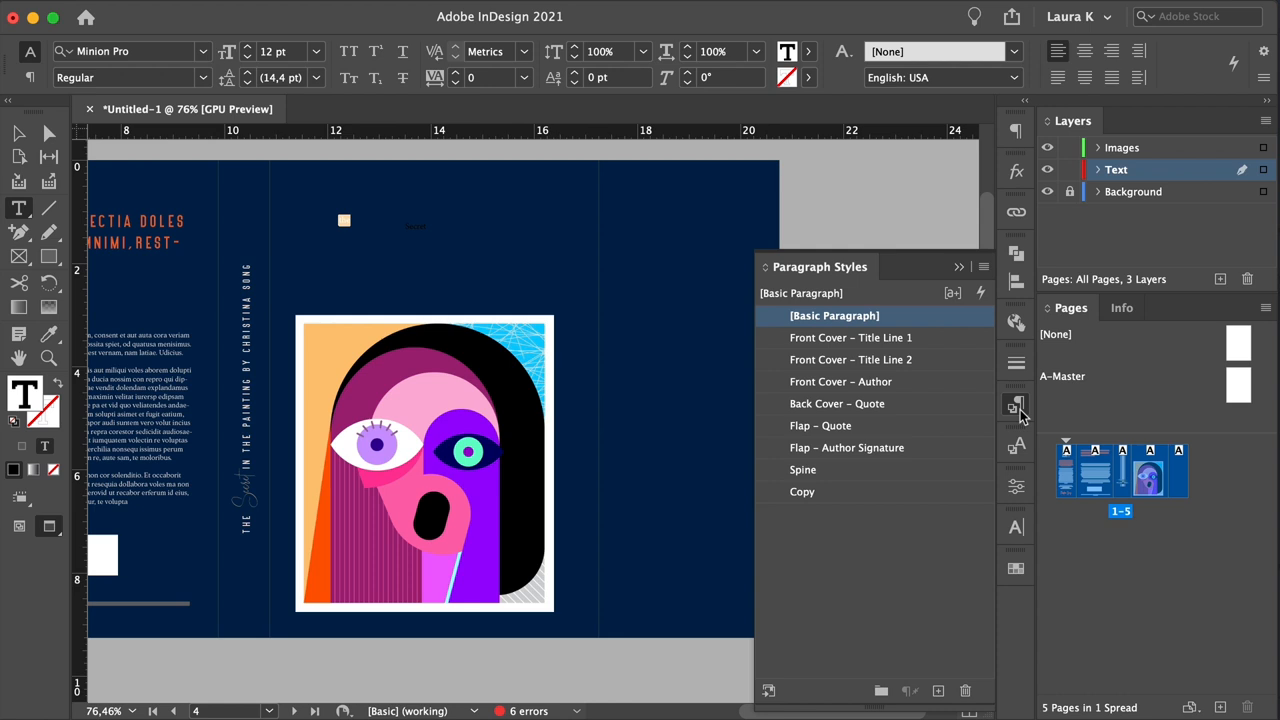
pyautogui.click(851, 337)
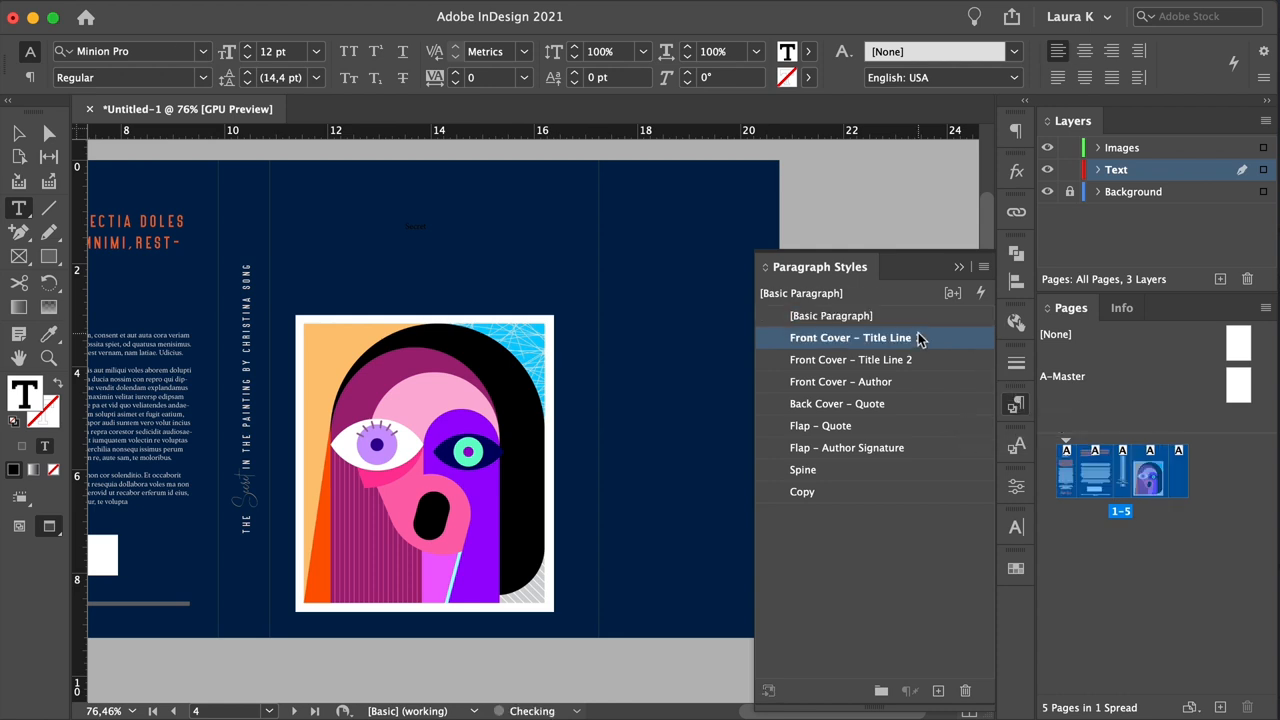
pyautogui.click(352, 227)
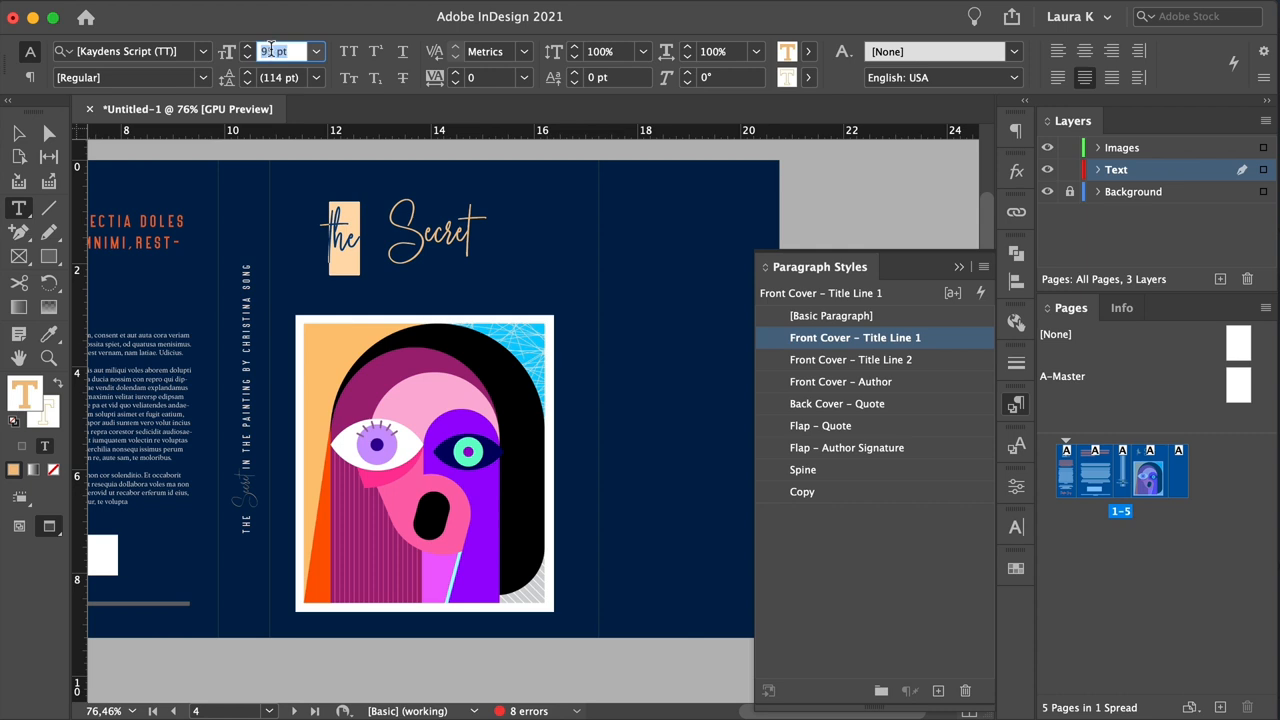
pyautogui.write('55')
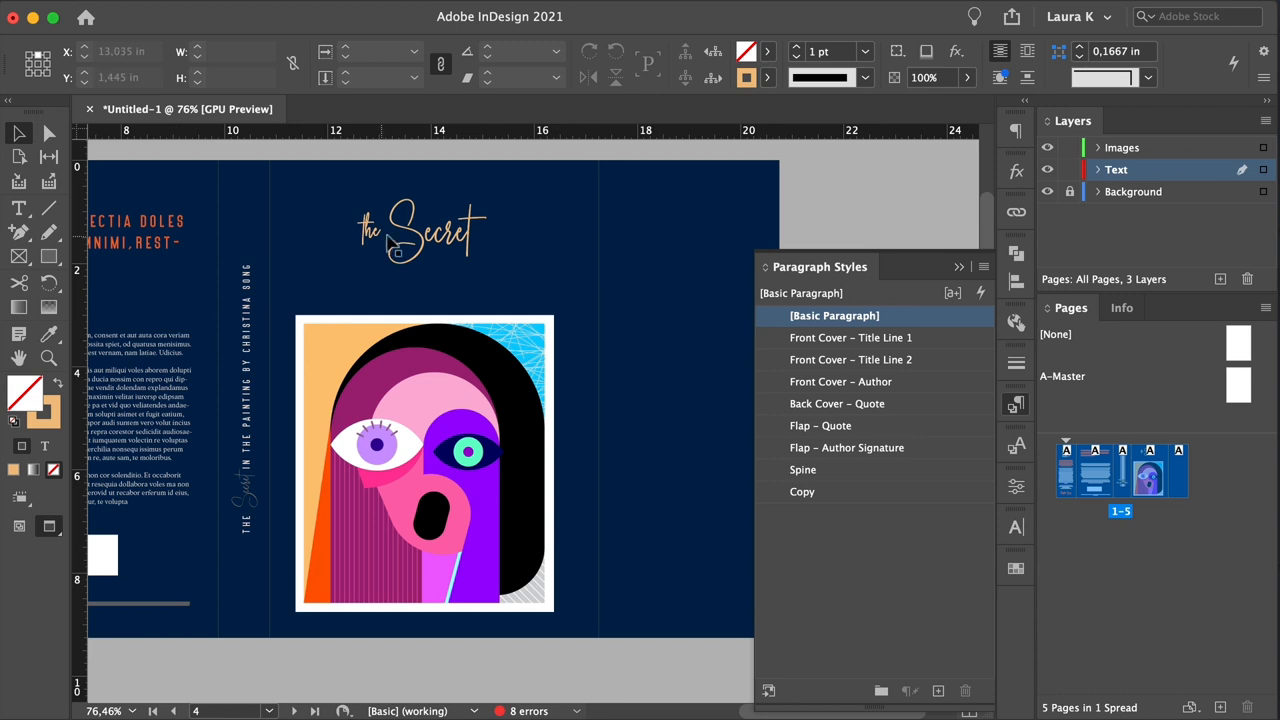
pyautogui.click(385, 215)
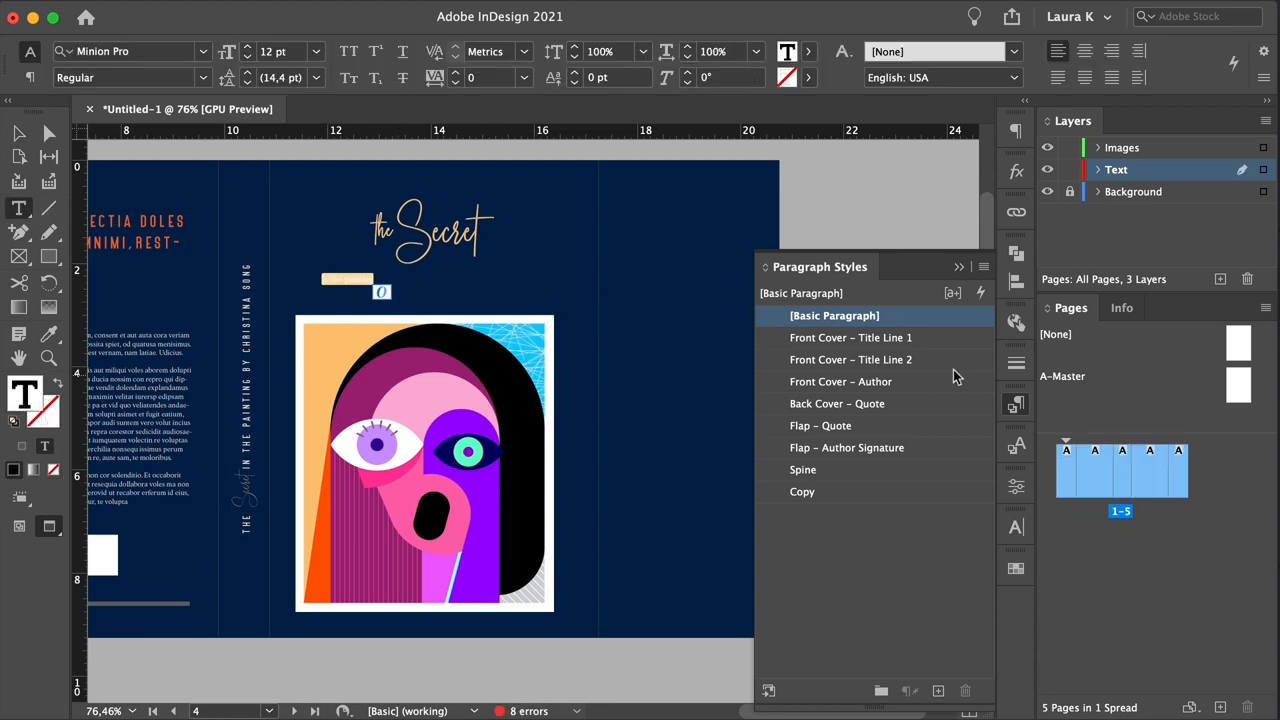
# Style 'IN THE PAINTING' as Title Line 2 and add byline 'A NOVEL BY CHS' as Front Cover – Author
pyautogui.click(855, 359)
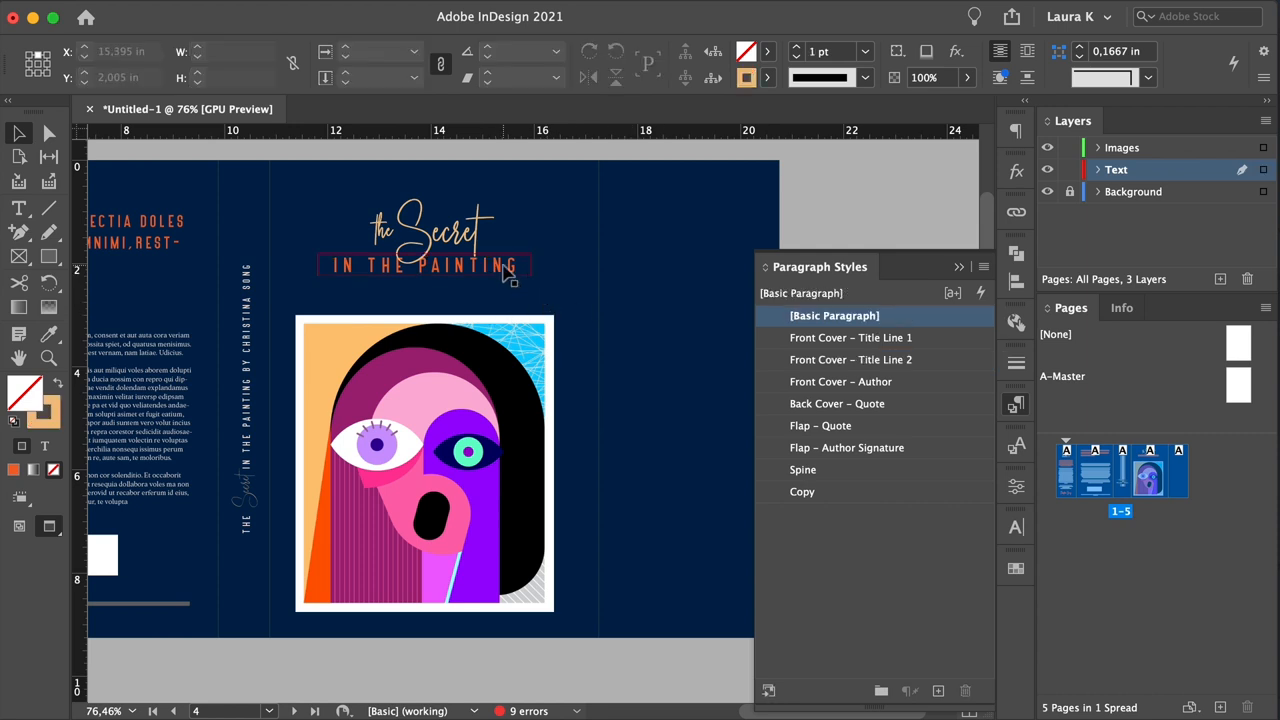
pyautogui.write('A NOVEL BY CHS')
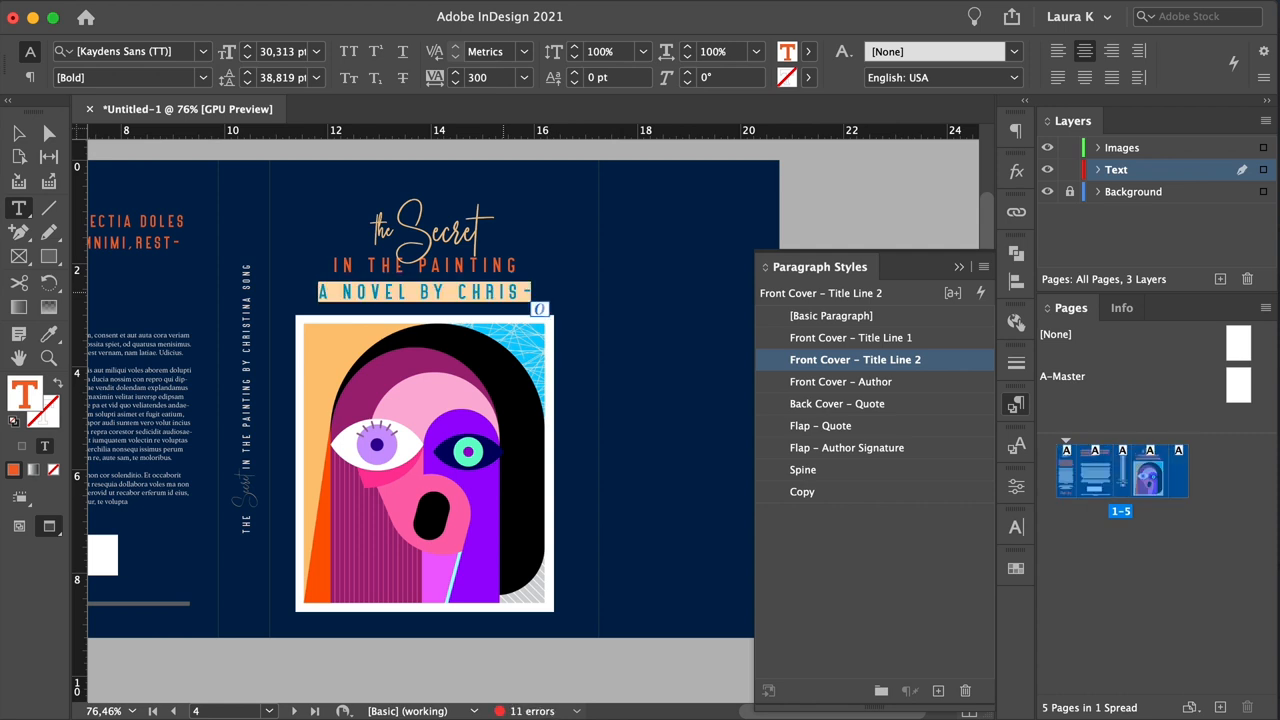
pyautogui.click(844, 381)
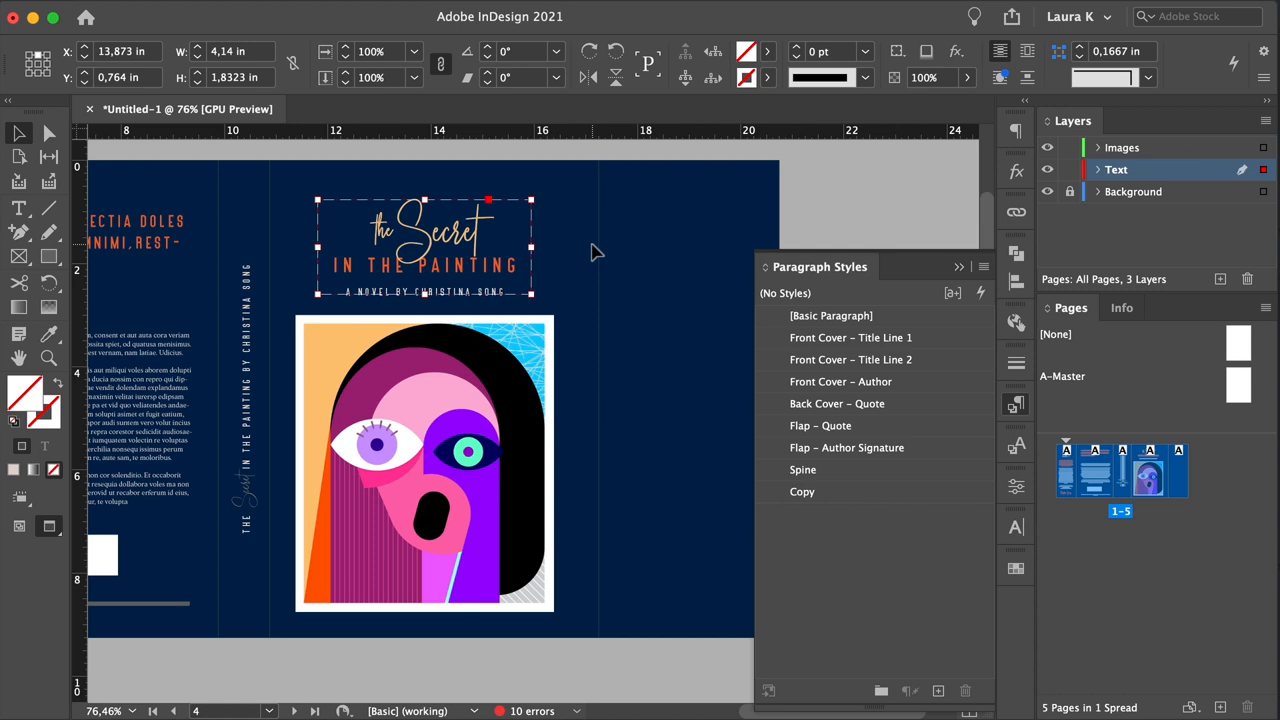
# Copy the title and byline block onto the right flap and enter a horizontal scale of 100
pyautogui.moveTo(423, 245); pyautogui.dragTo(655, 248)
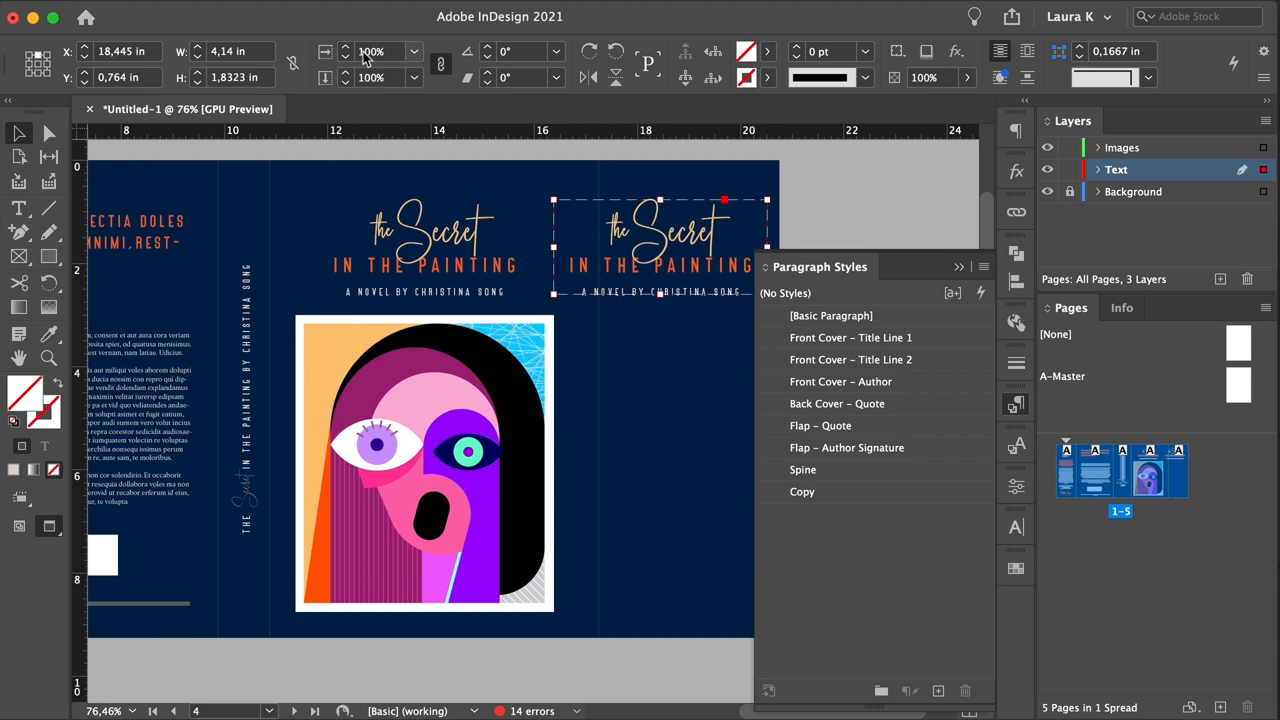
pyautogui.click(375, 51)
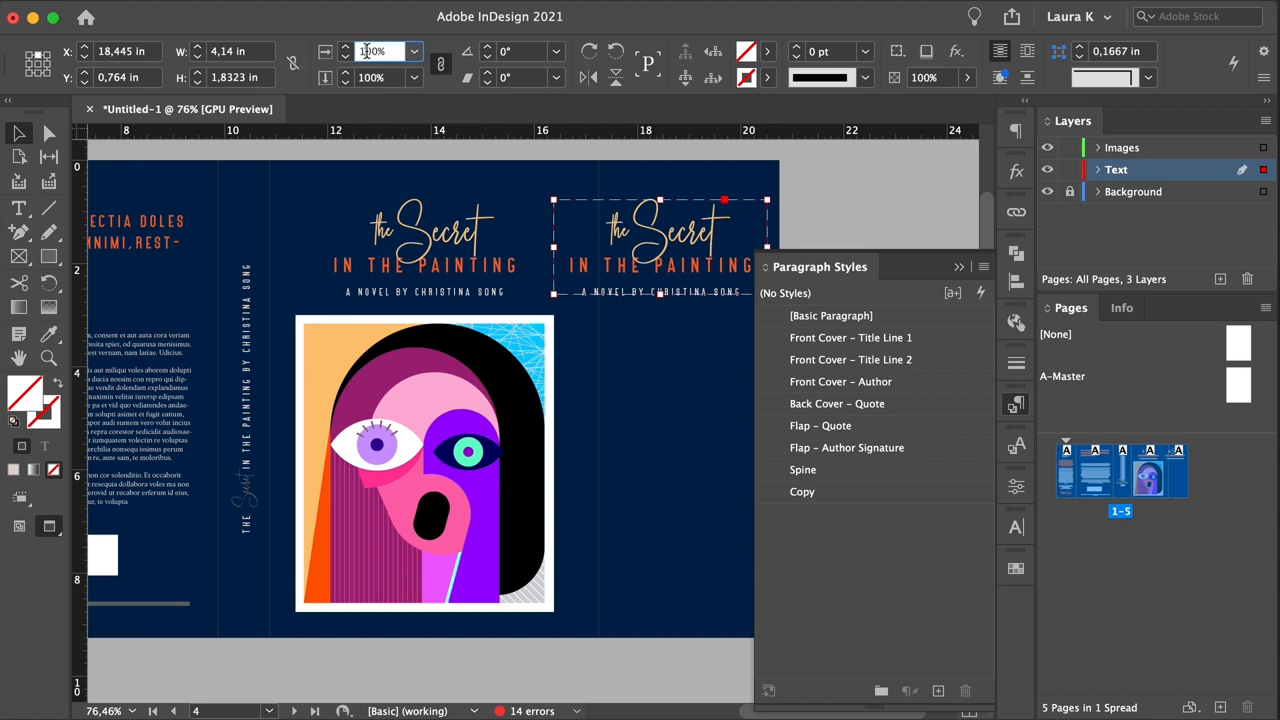
pyautogui.write('100')
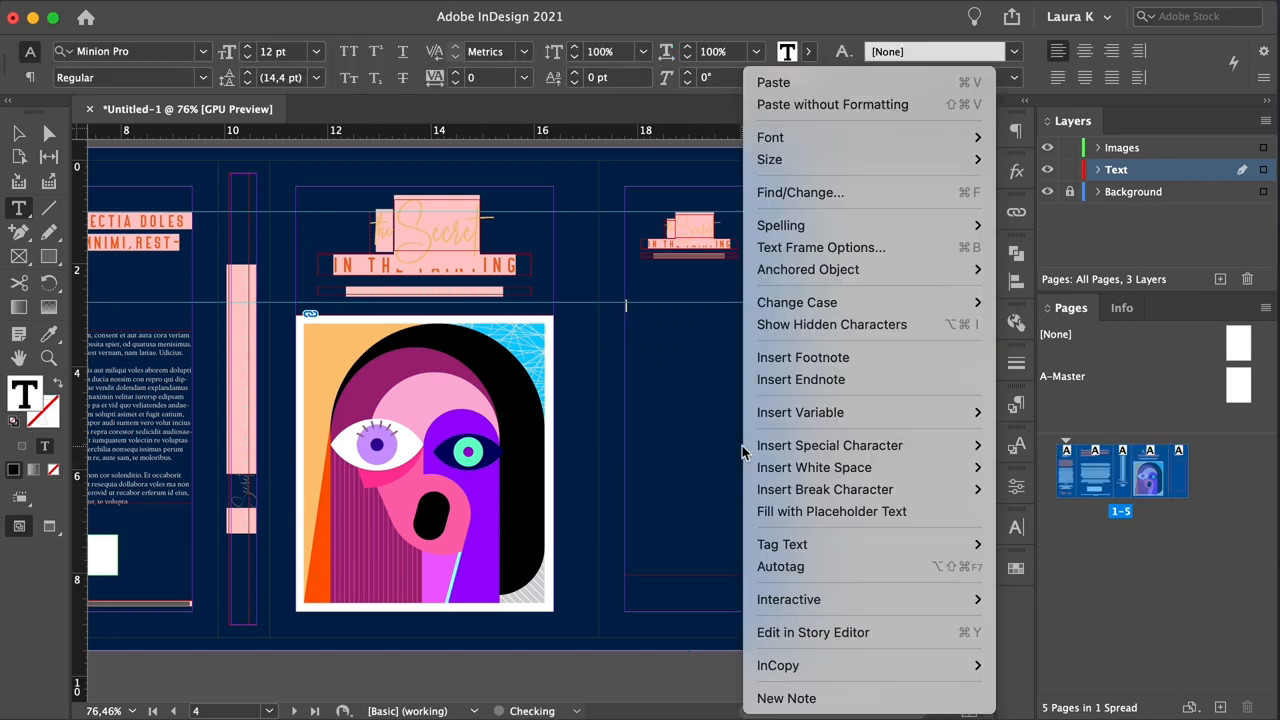
# Fill the right flap's text frame with centred placeholder body copy
pyautogui.click(831, 511)
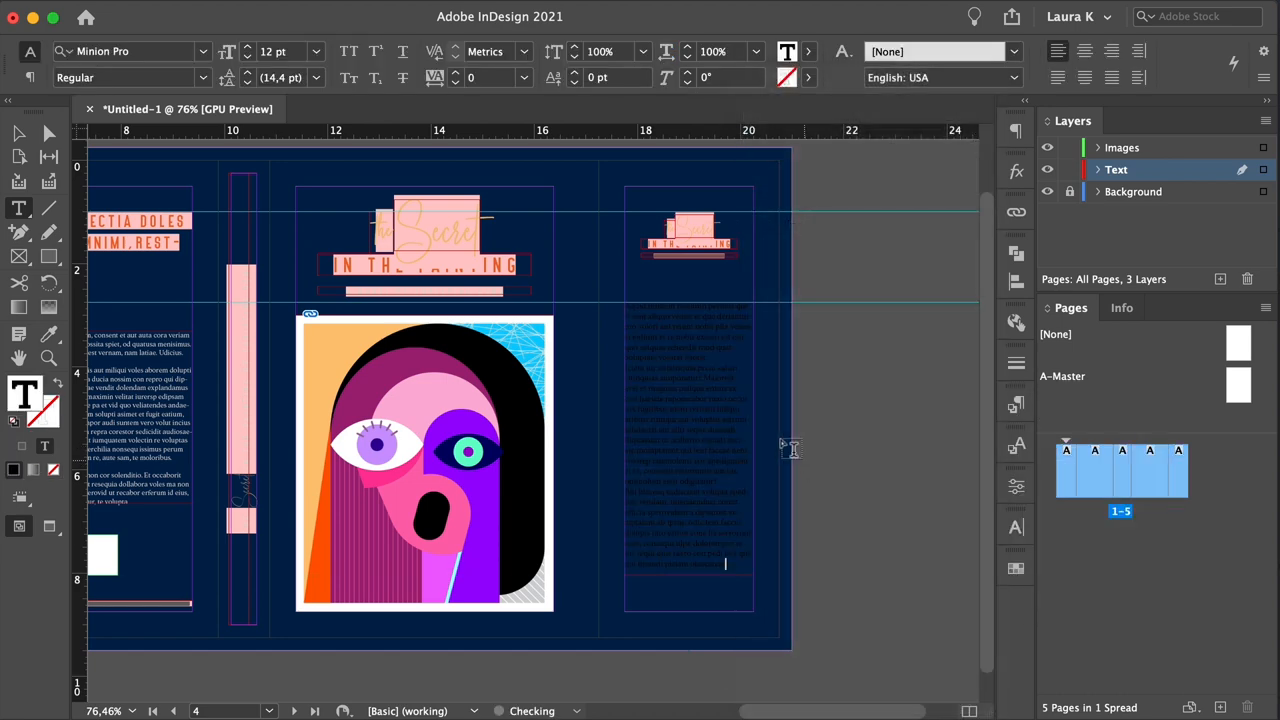
pyautogui.click(1016, 405)
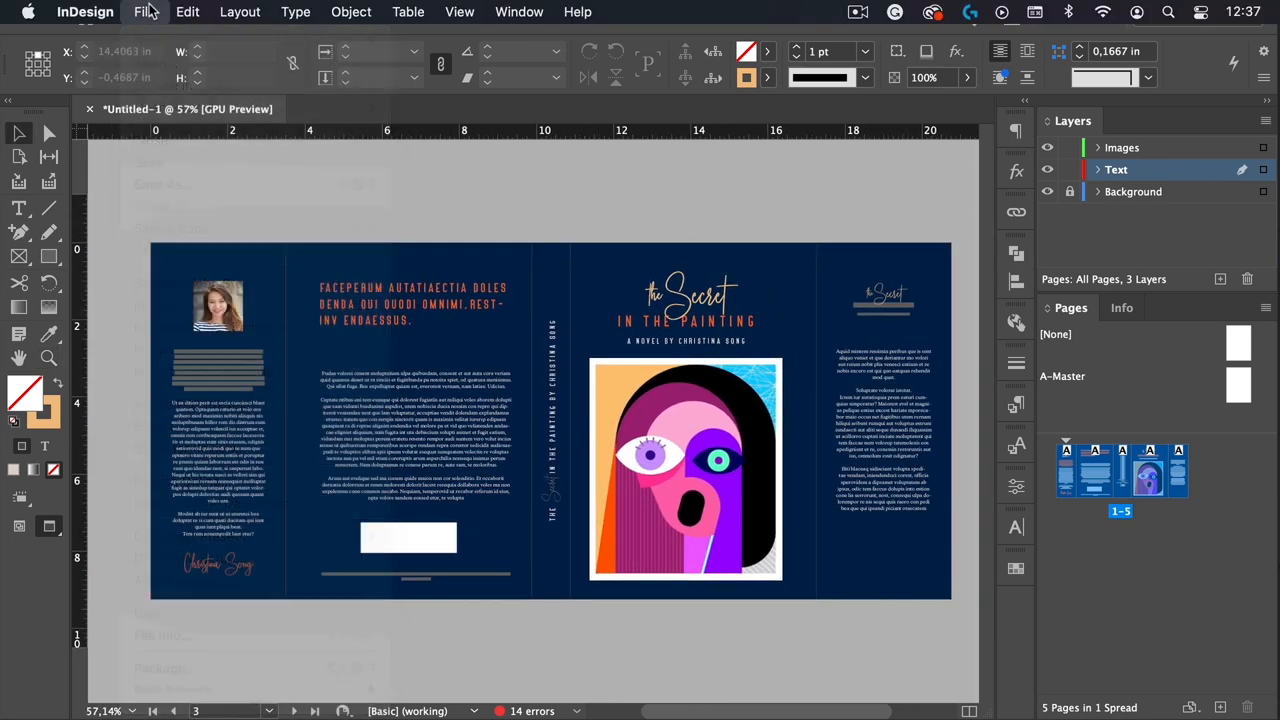
# Export as Adobe PDF (Print) using the Press Quality preset, with pages as spreads
pyautogui.click(152, 11)
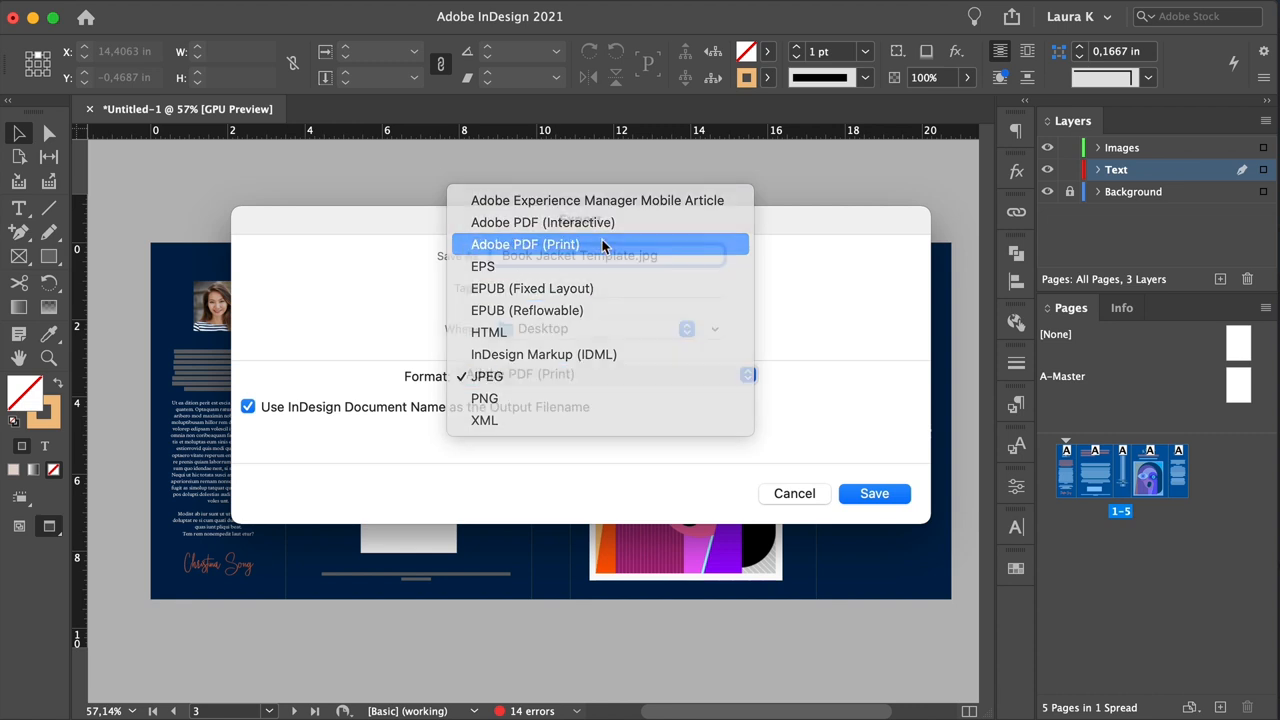
pyautogui.click(525, 244)
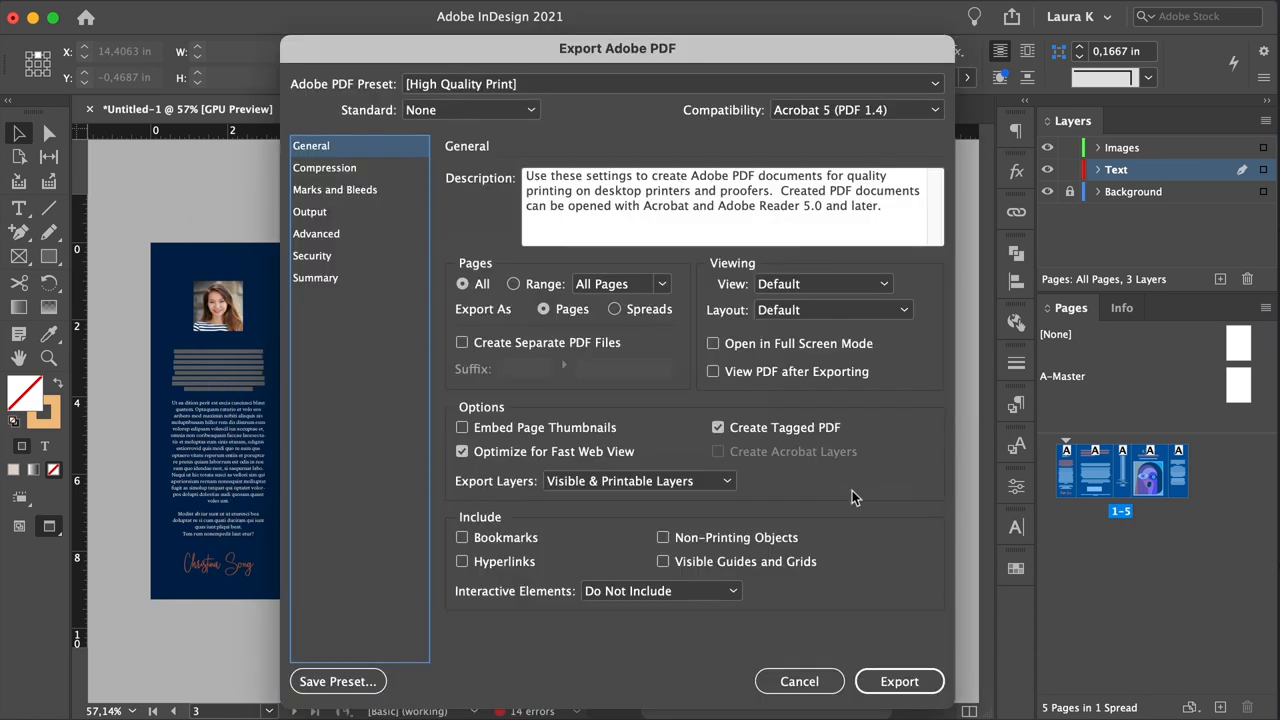
pyautogui.moveTo(612, 105)
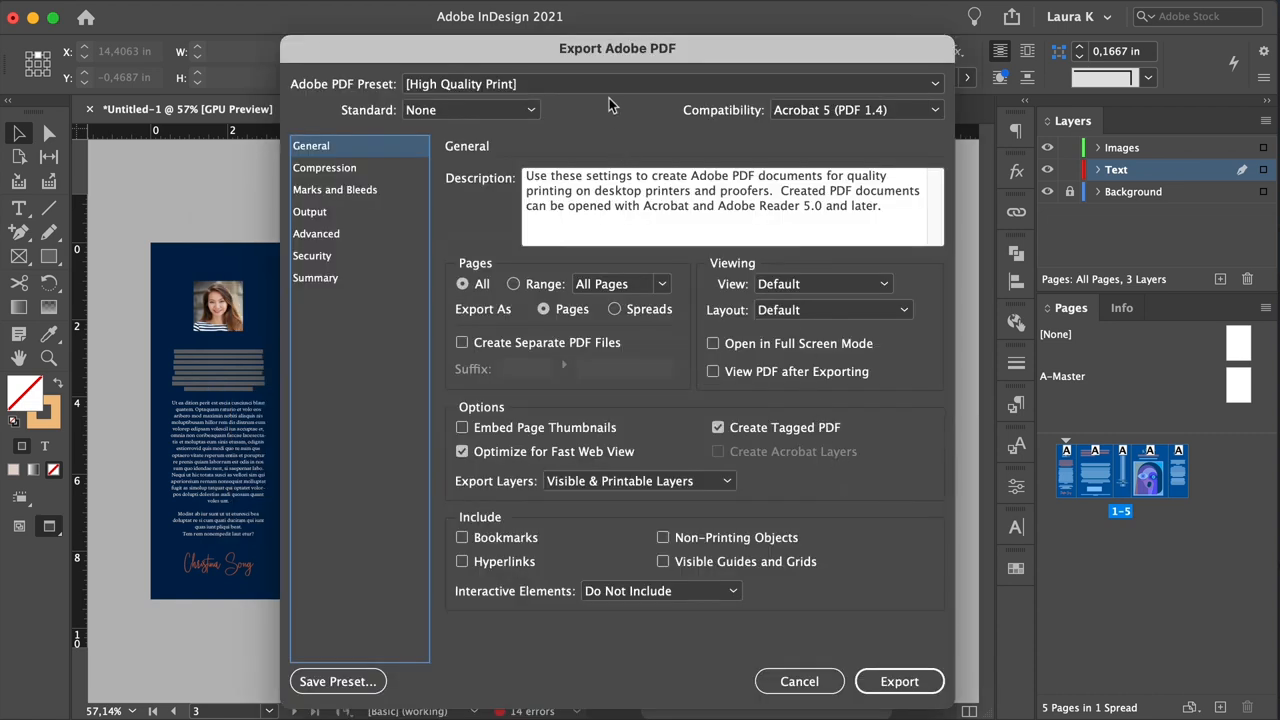
pyautogui.click(670, 83)
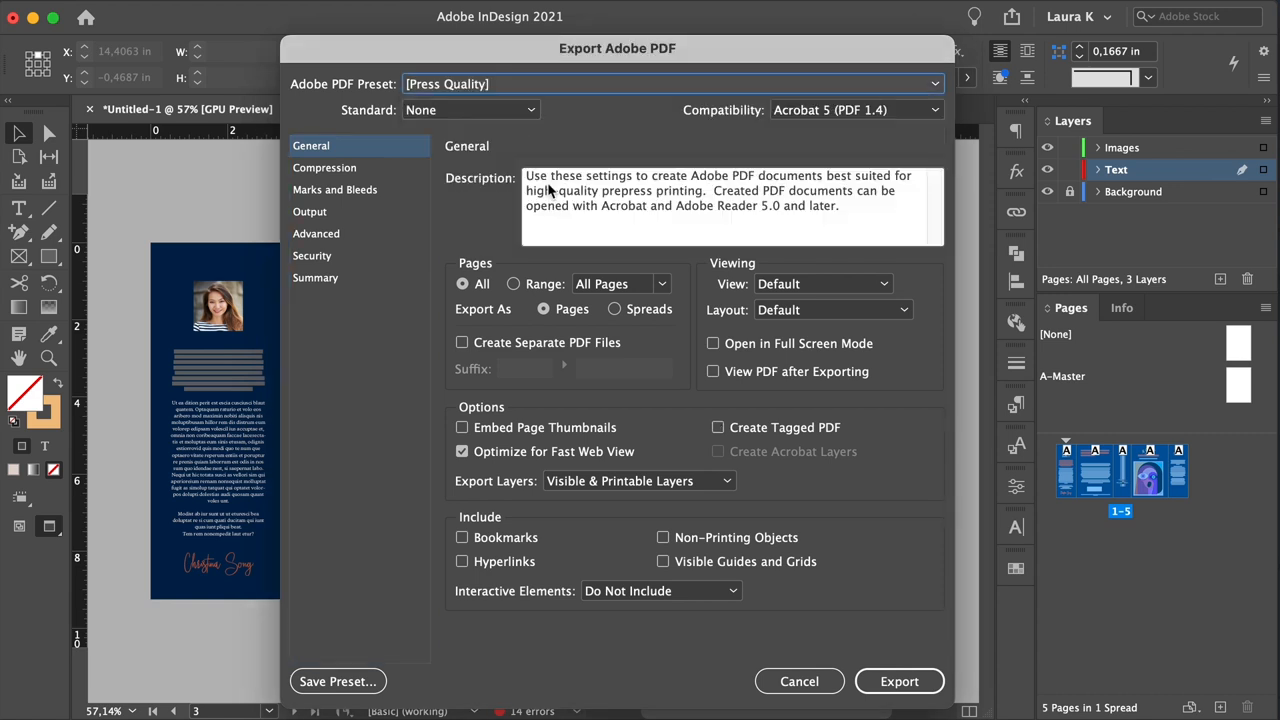
pyautogui.moveTo(590, 273)
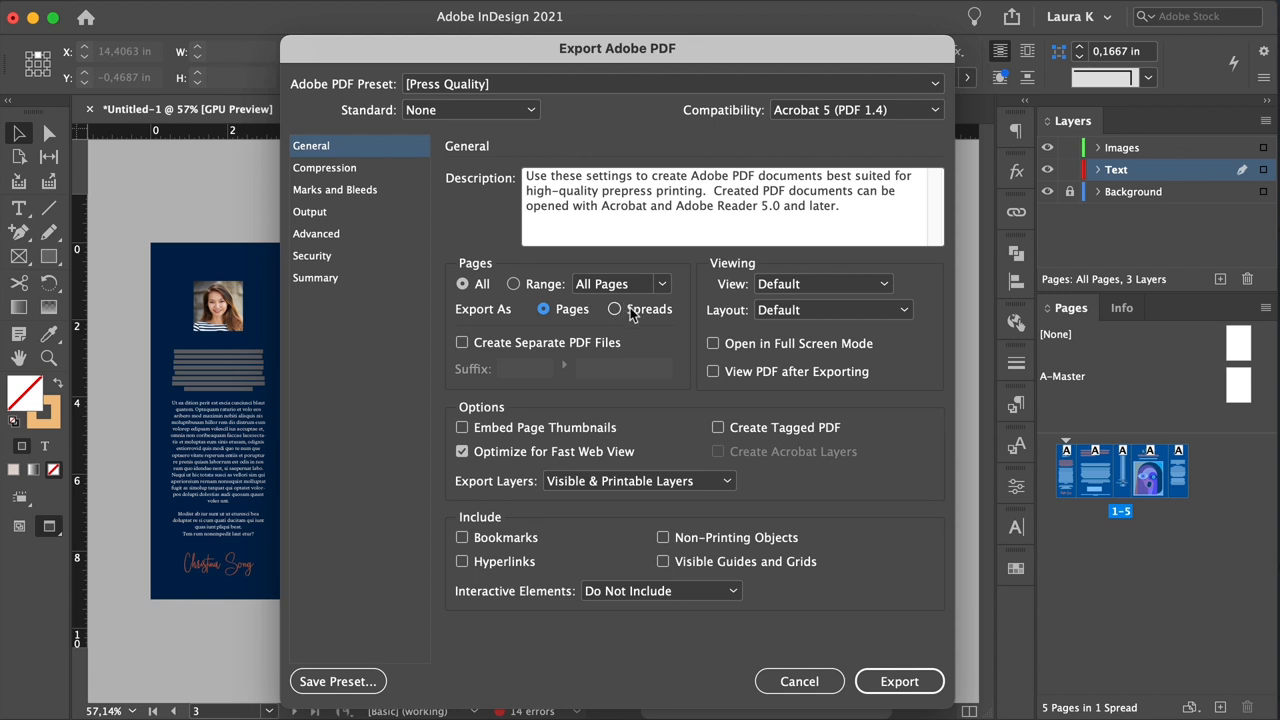
pyautogui.click(335, 189)
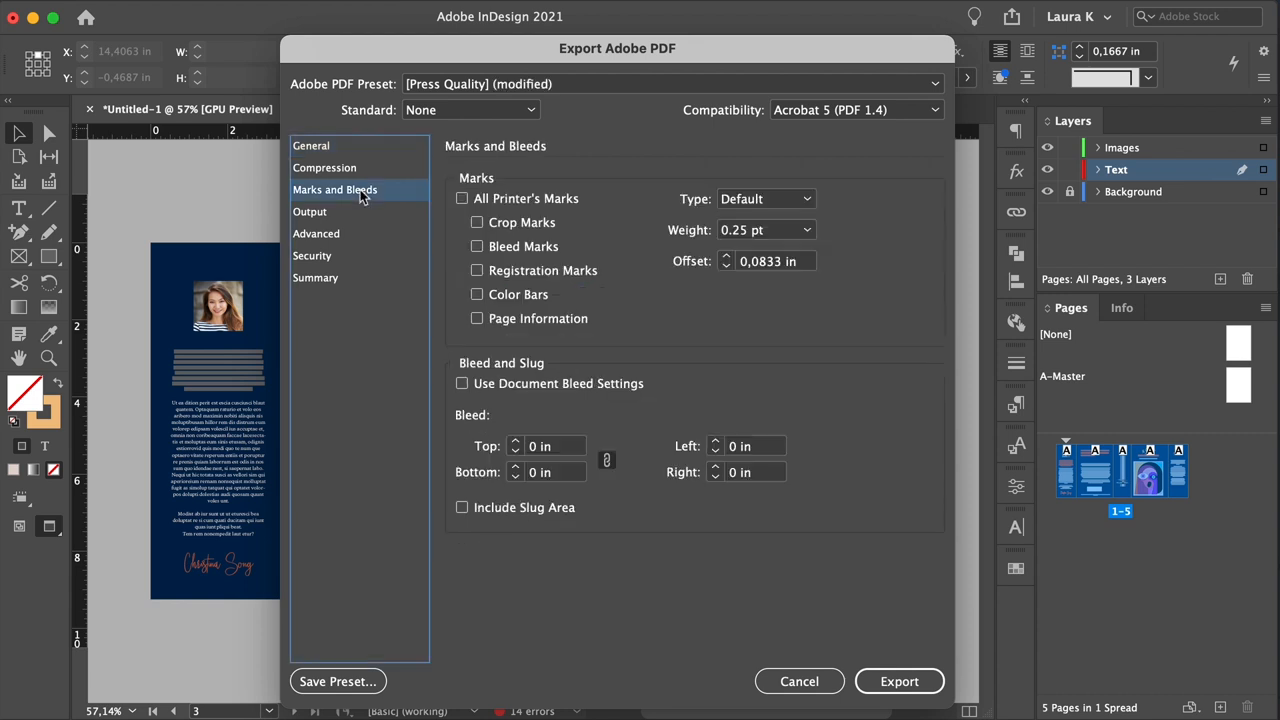
# In Marks and Bleeds, enable All Printer's Marks and Use Document Bleed Settings
pyautogui.click(462, 198)
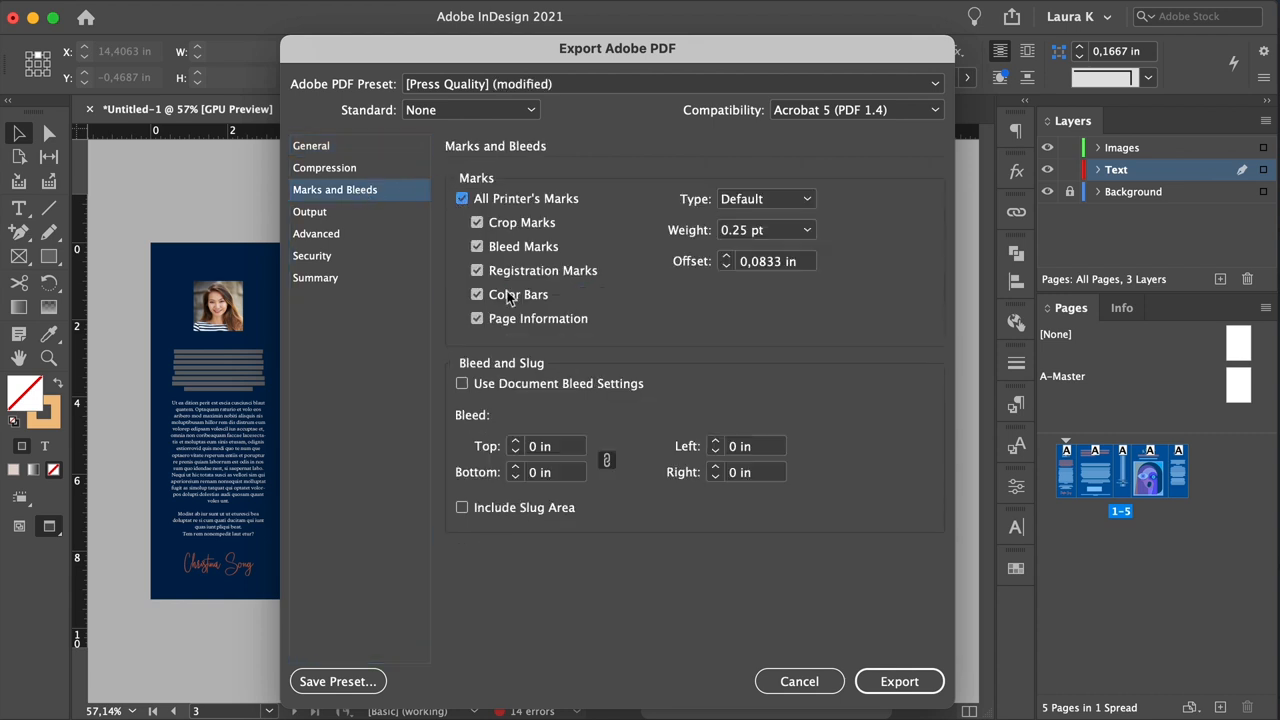
pyautogui.click(462, 383)
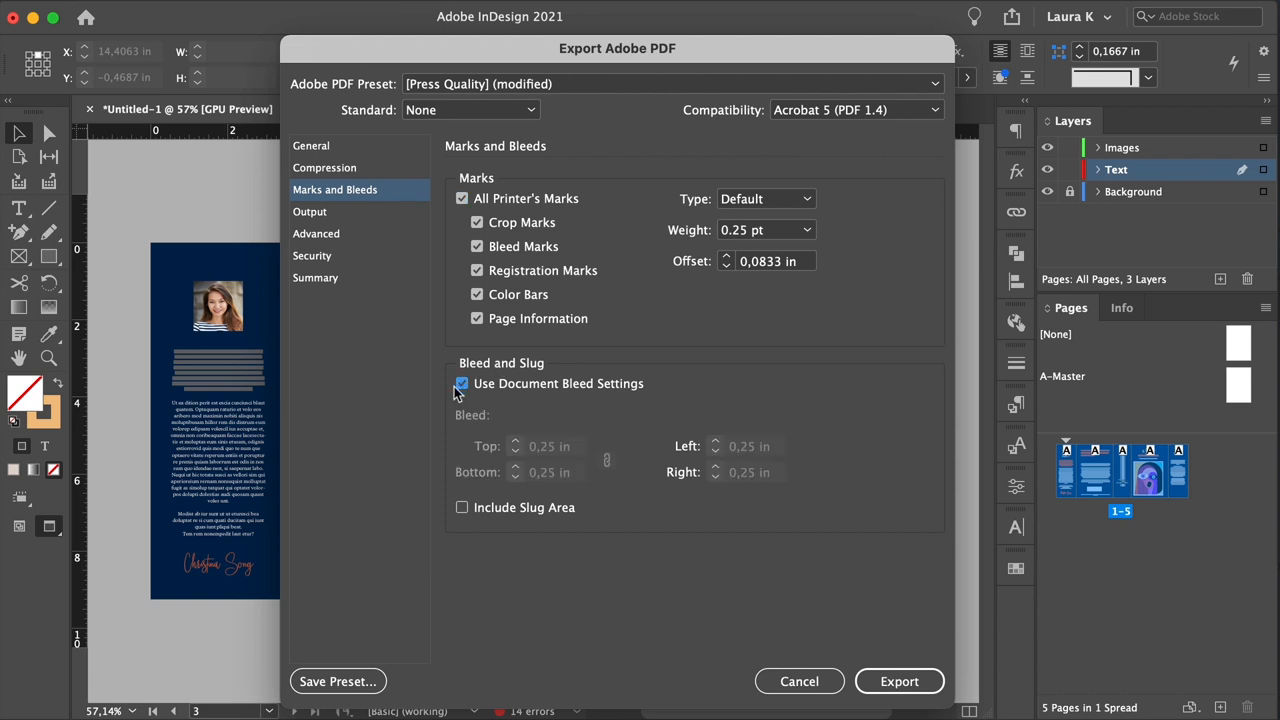
pyautogui.click(799, 681)
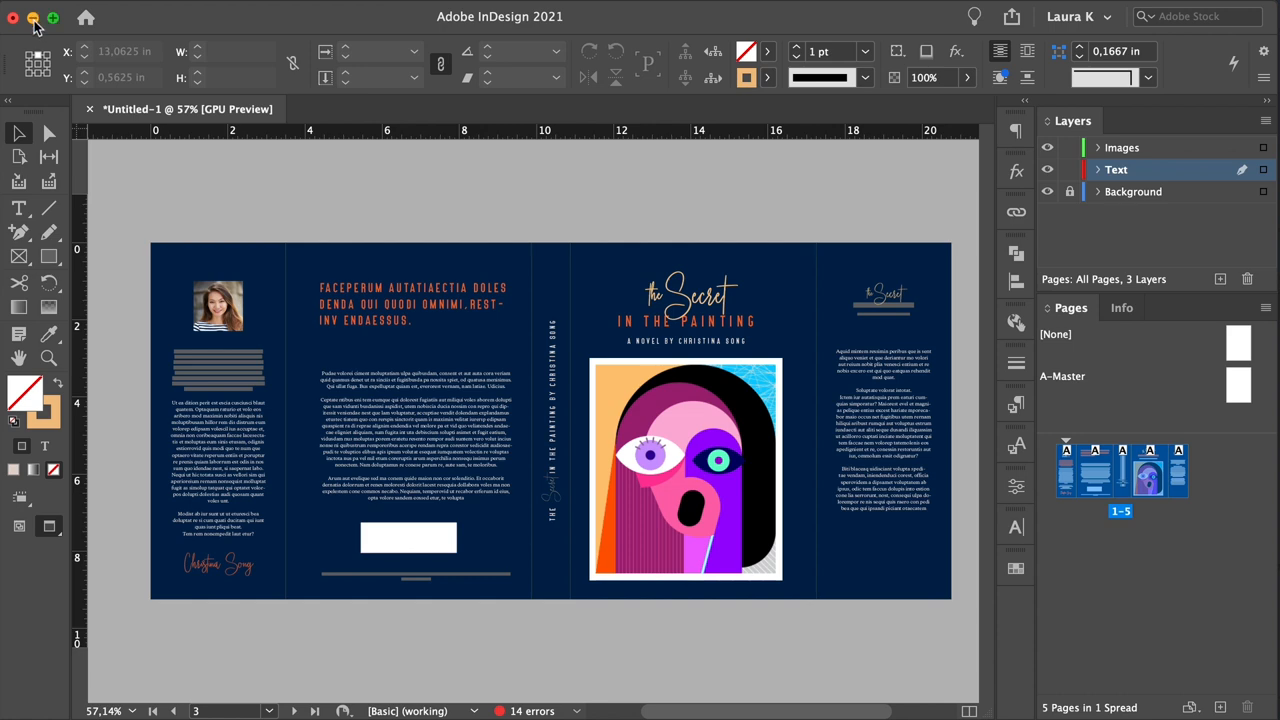